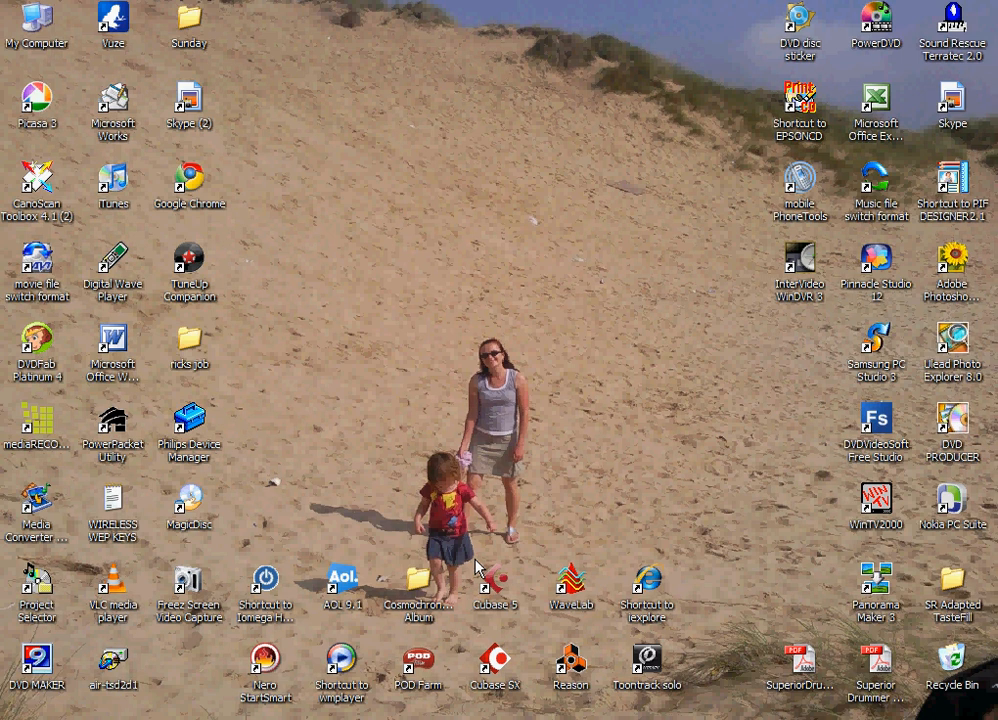
mouse_move(386, 564)
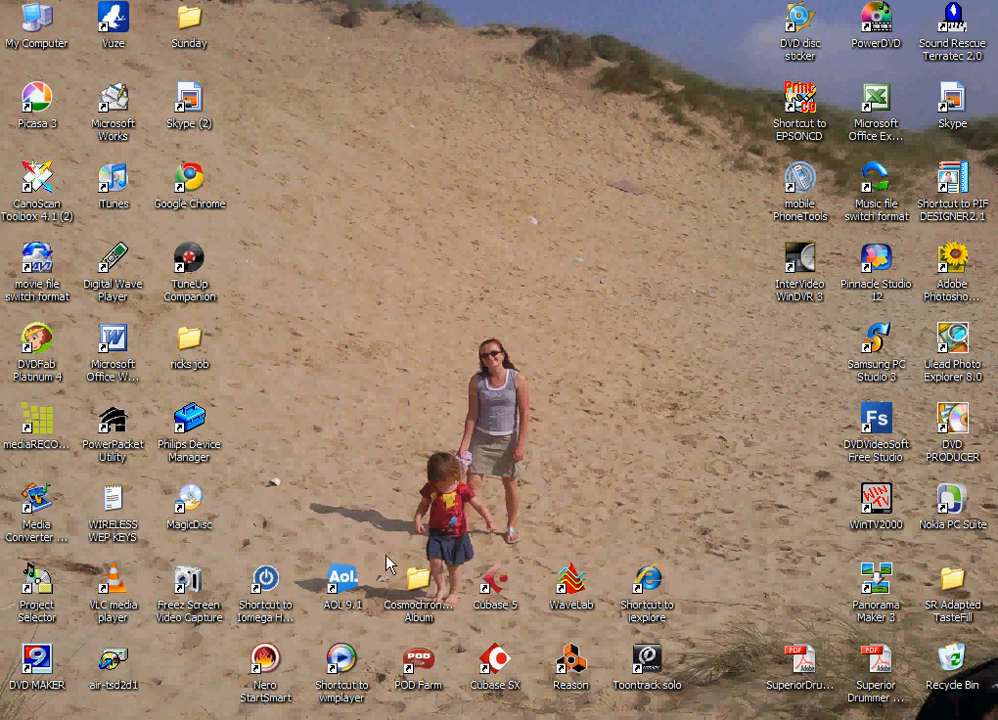
mouse_move(658, 542)
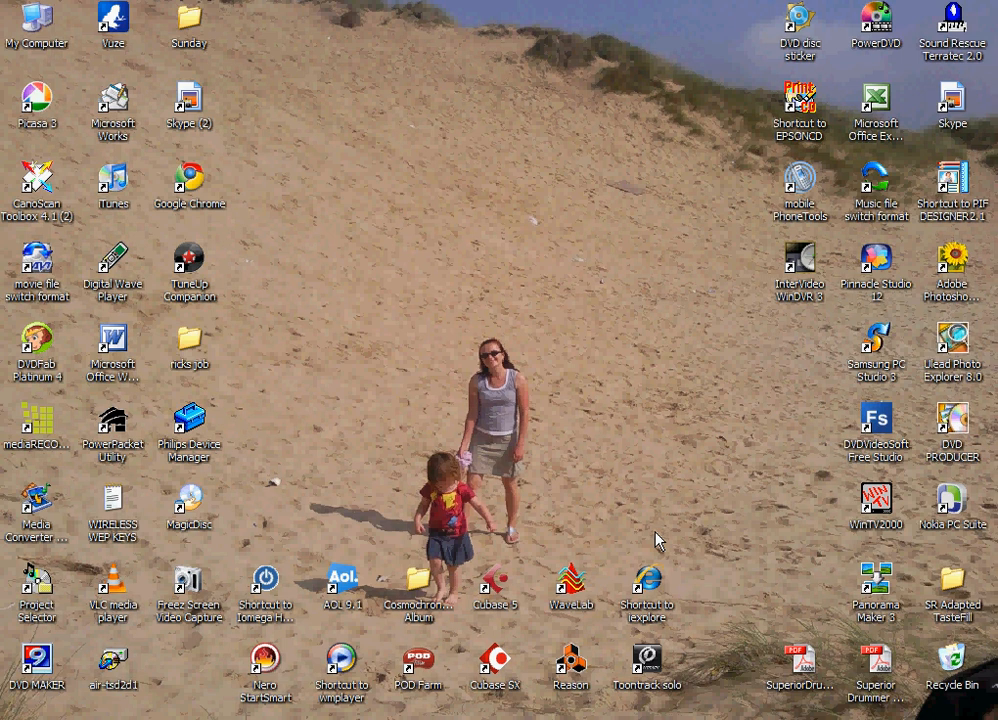
mouse_move(716, 604)
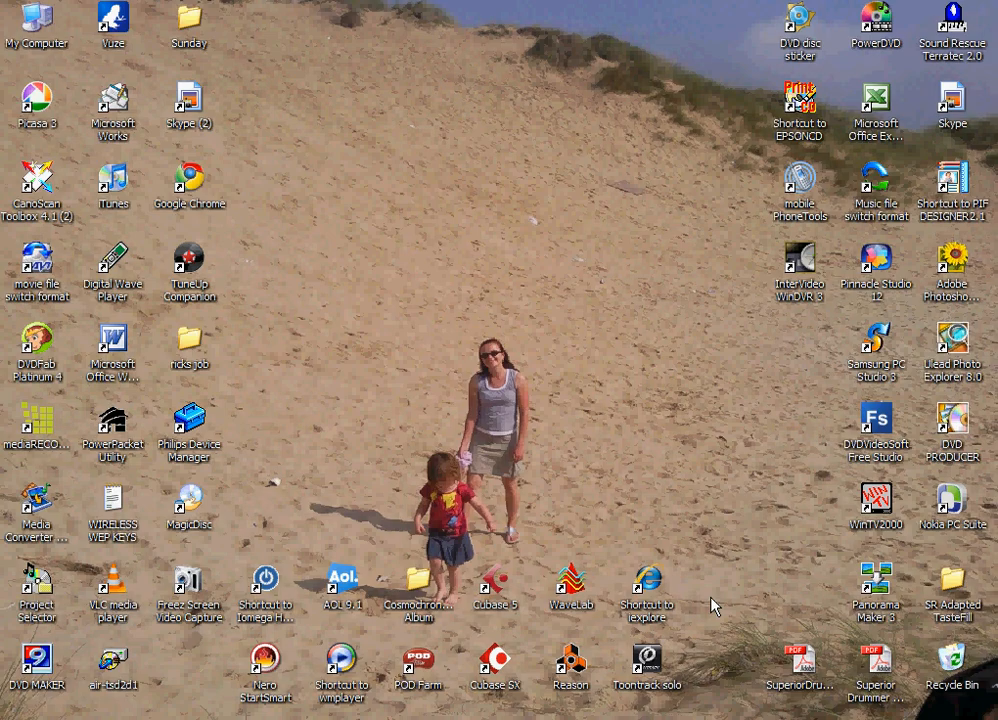
double_click(572, 576)
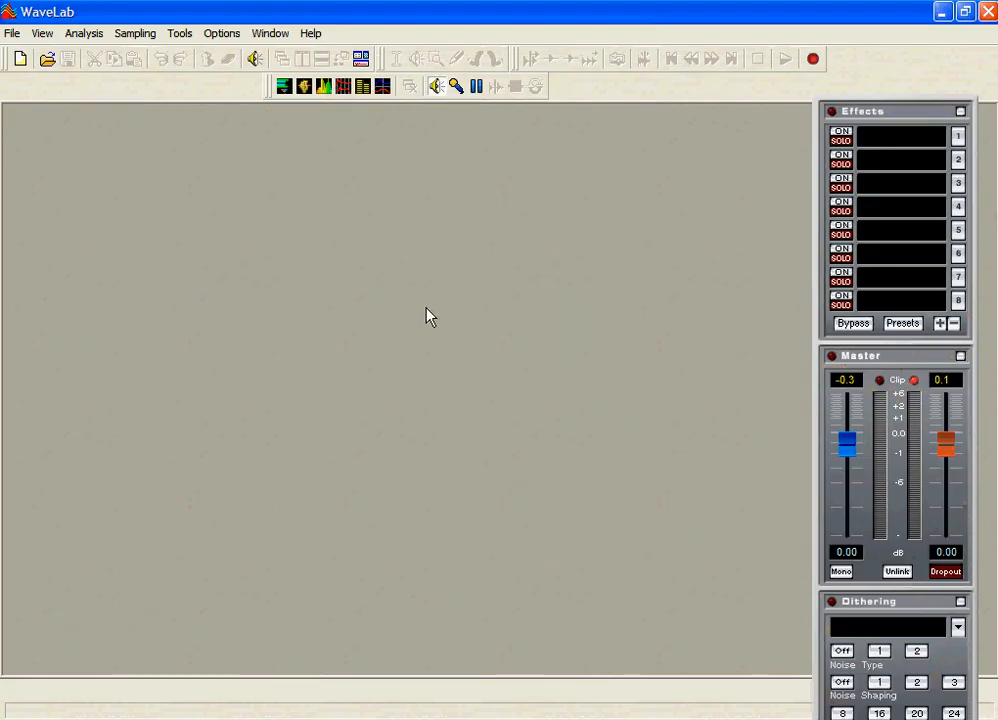
mouse_move(460, 258)
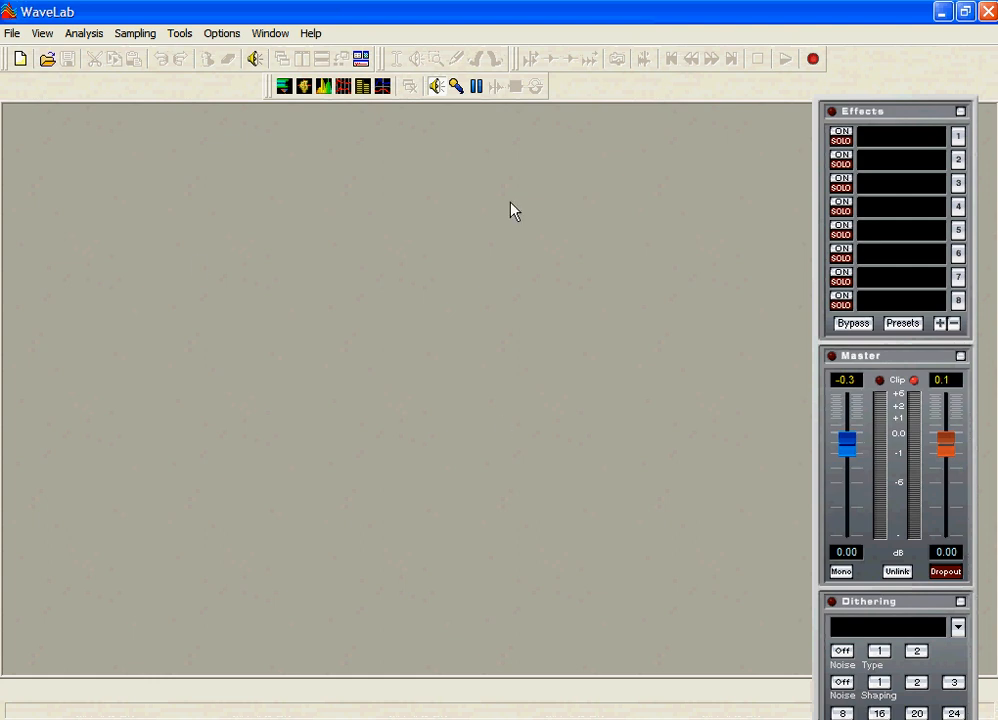
mouse_move(500, 228)
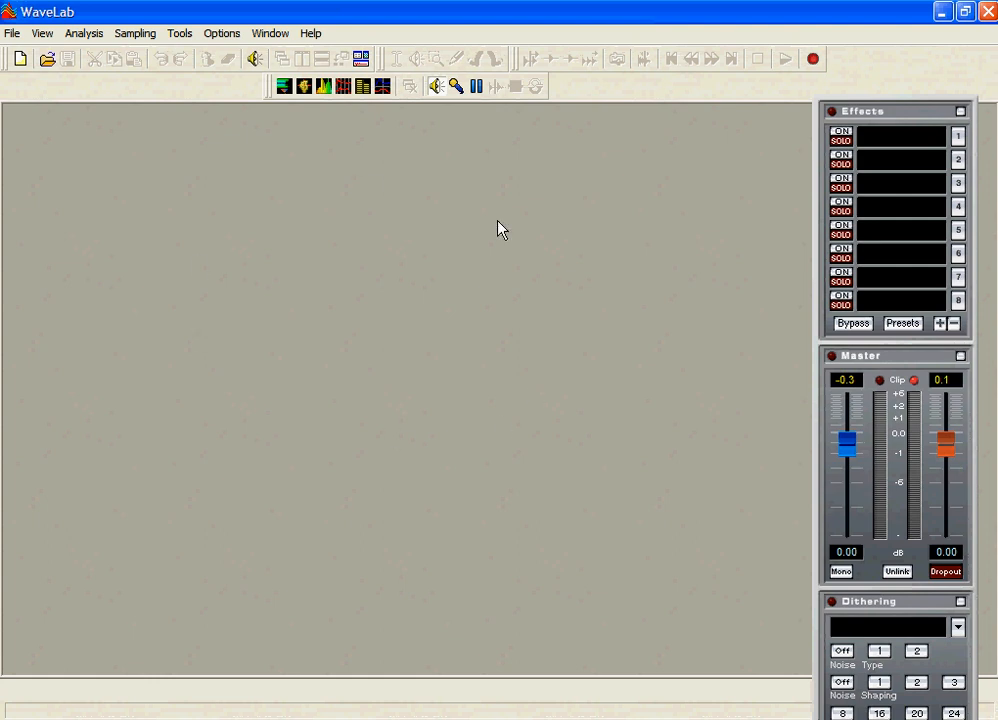
mouse_move(336, 444)
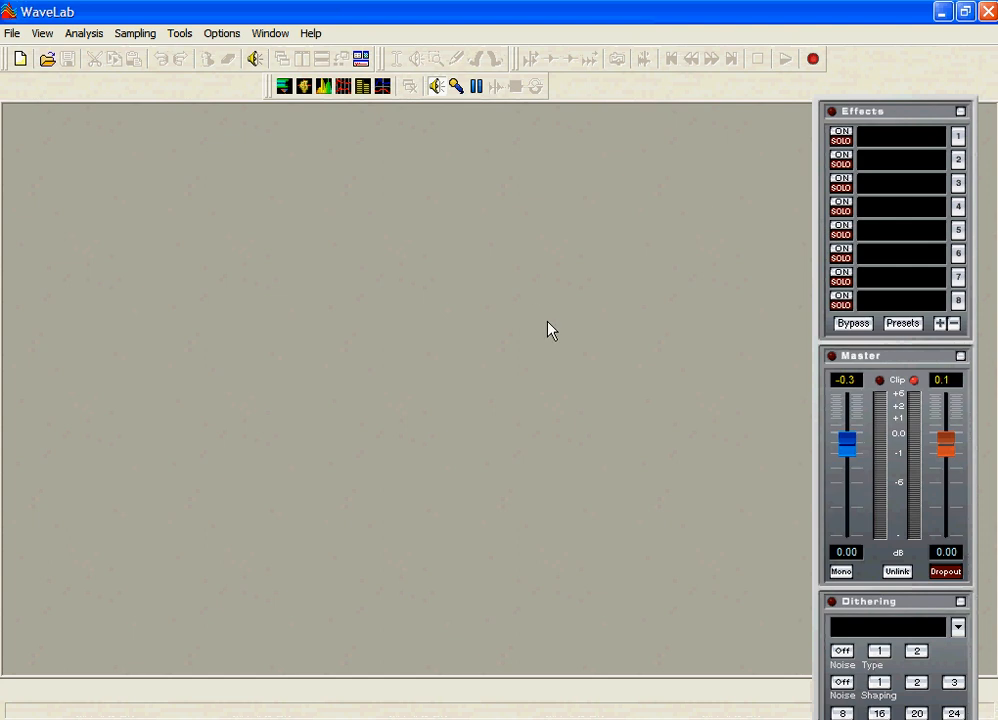
mouse_move(978, 60)
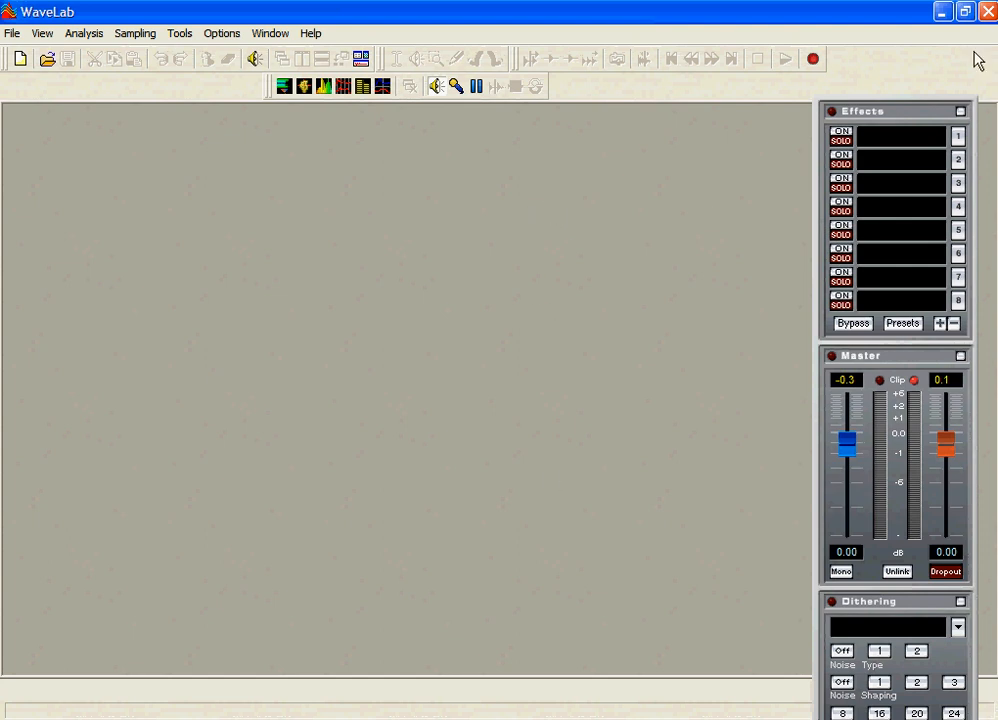
mouse_move(984, 58)
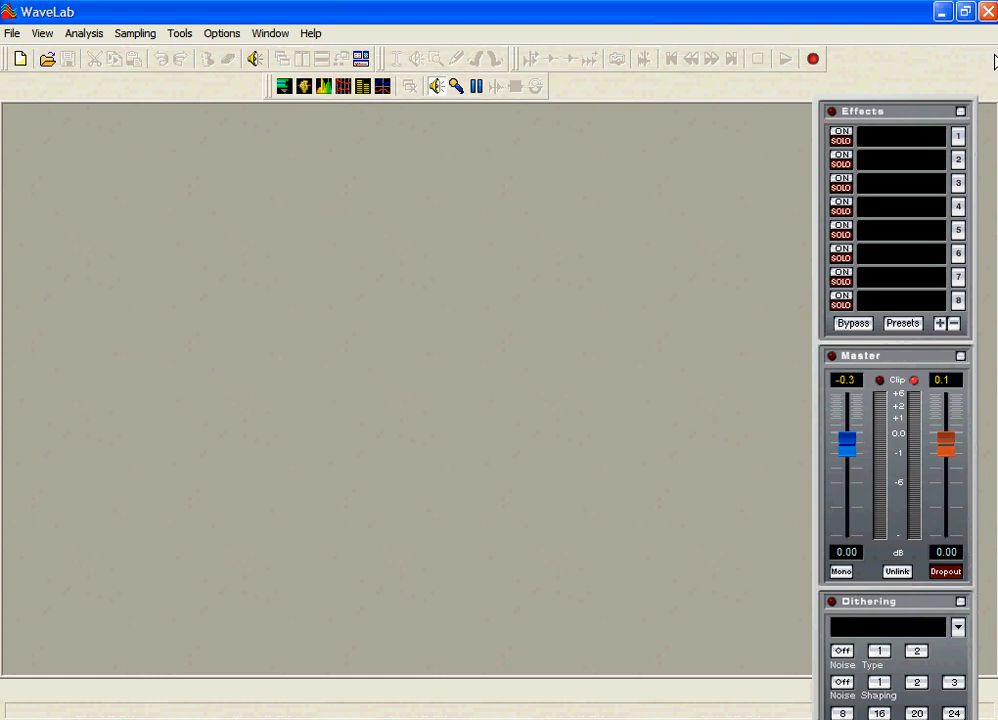
mouse_move(980, 62)
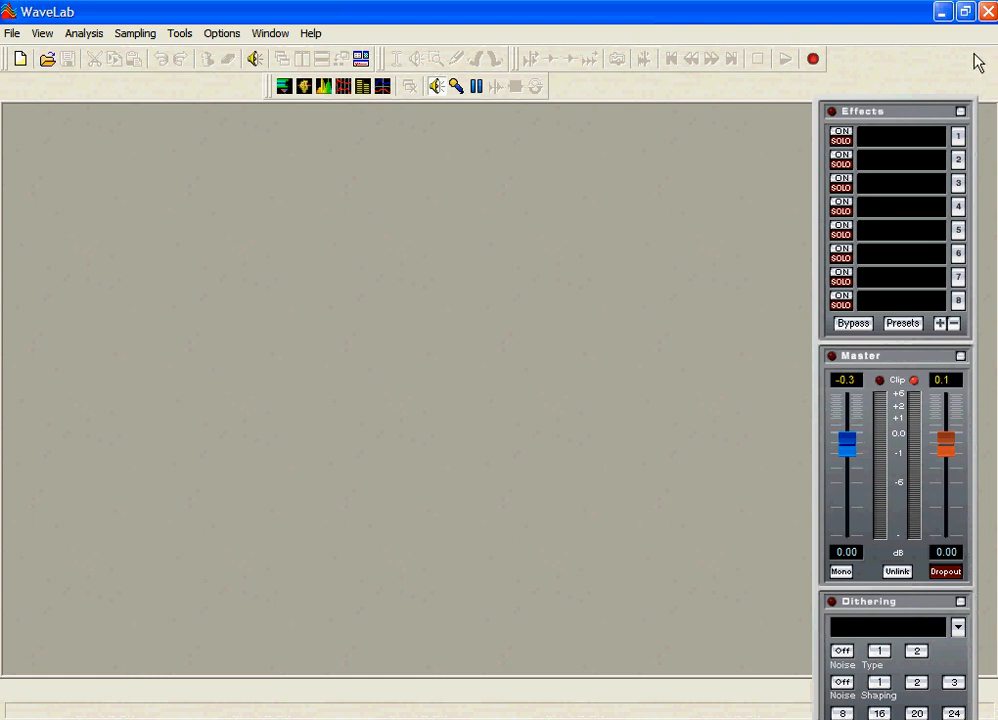
mouse_move(446, 322)
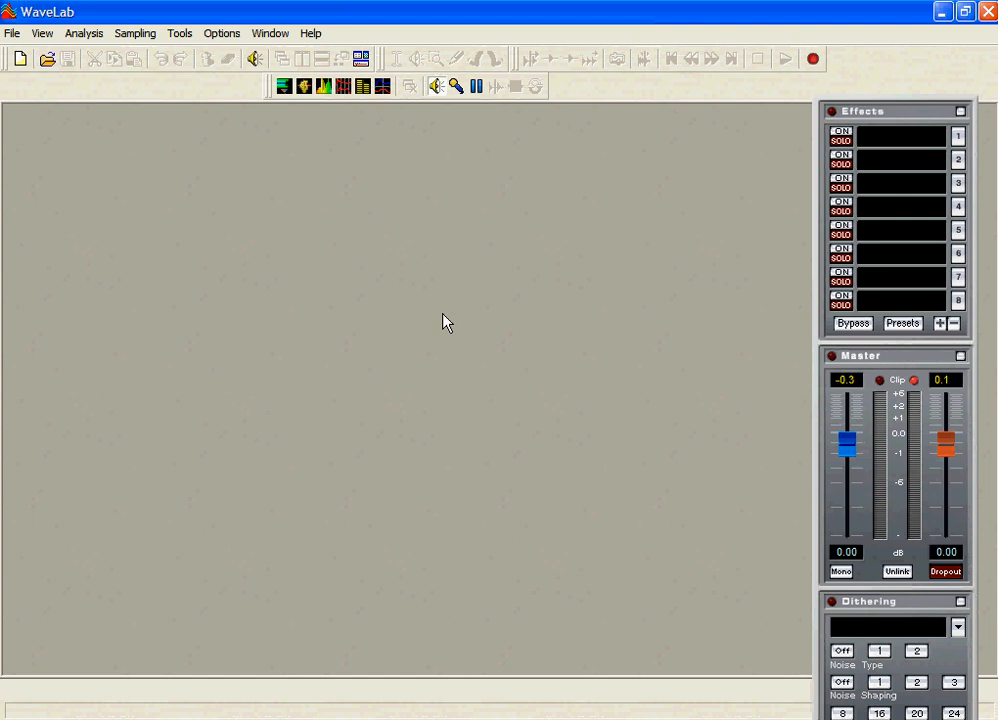
mouse_move(324, 334)
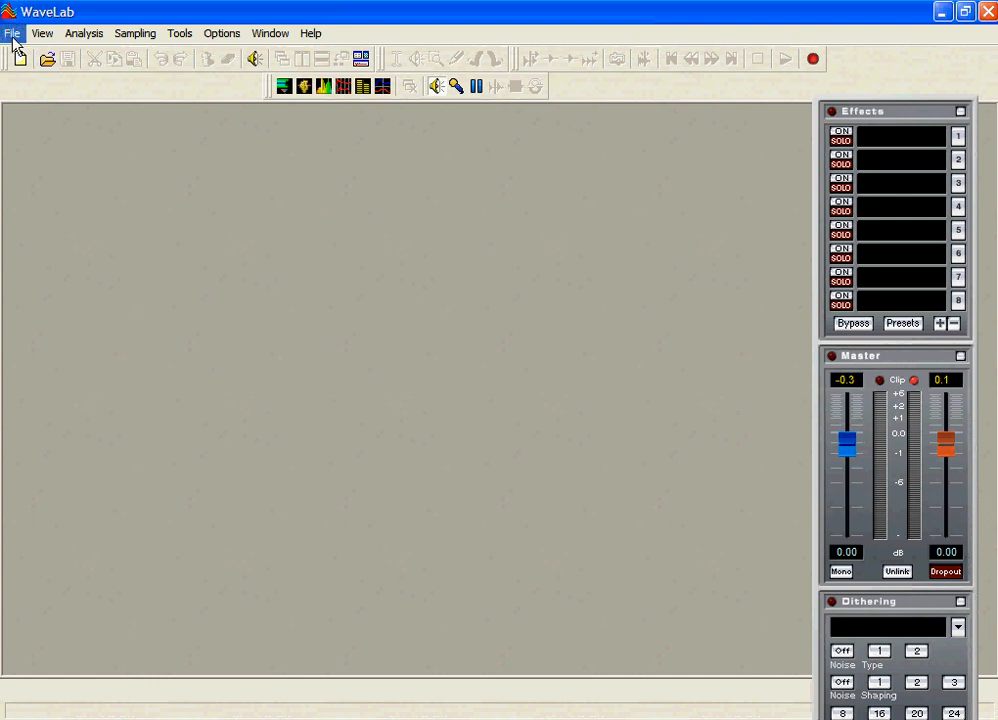
Step: Create a new empty audio montage Untitled 1 at a 44100 Hz sample rate
click(12, 32)
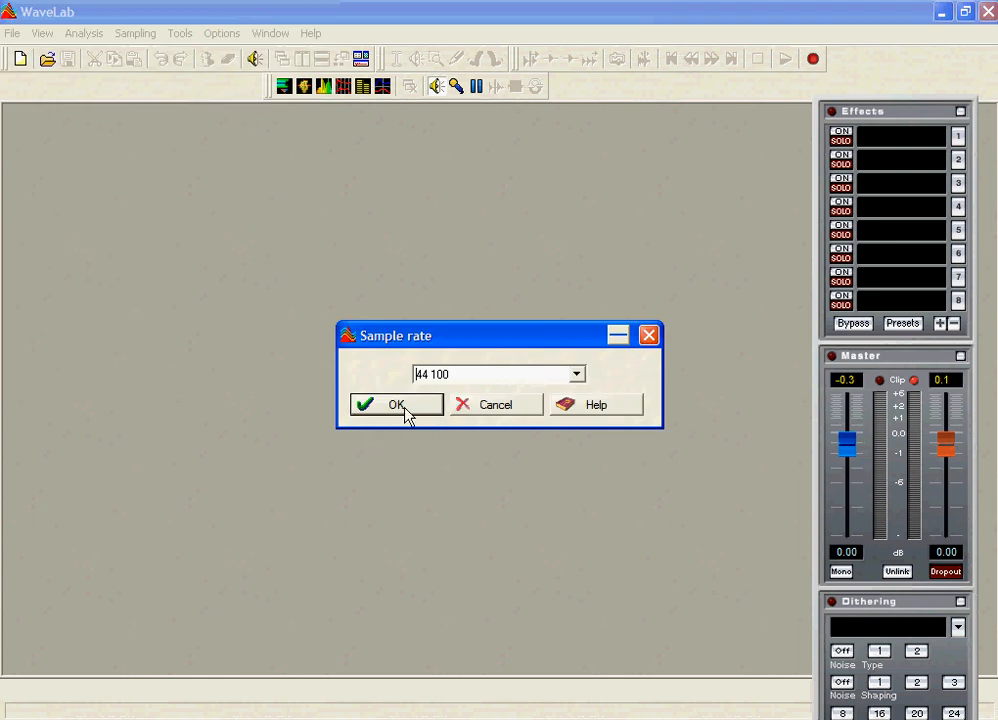
click(396, 404)
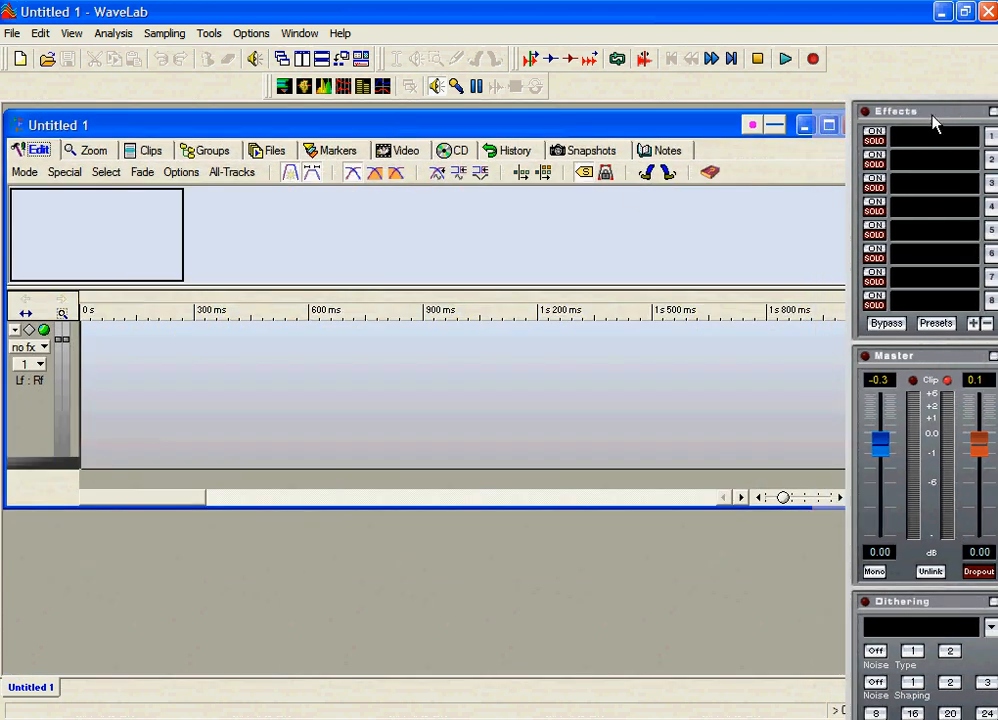
mouse_move(948, 104)
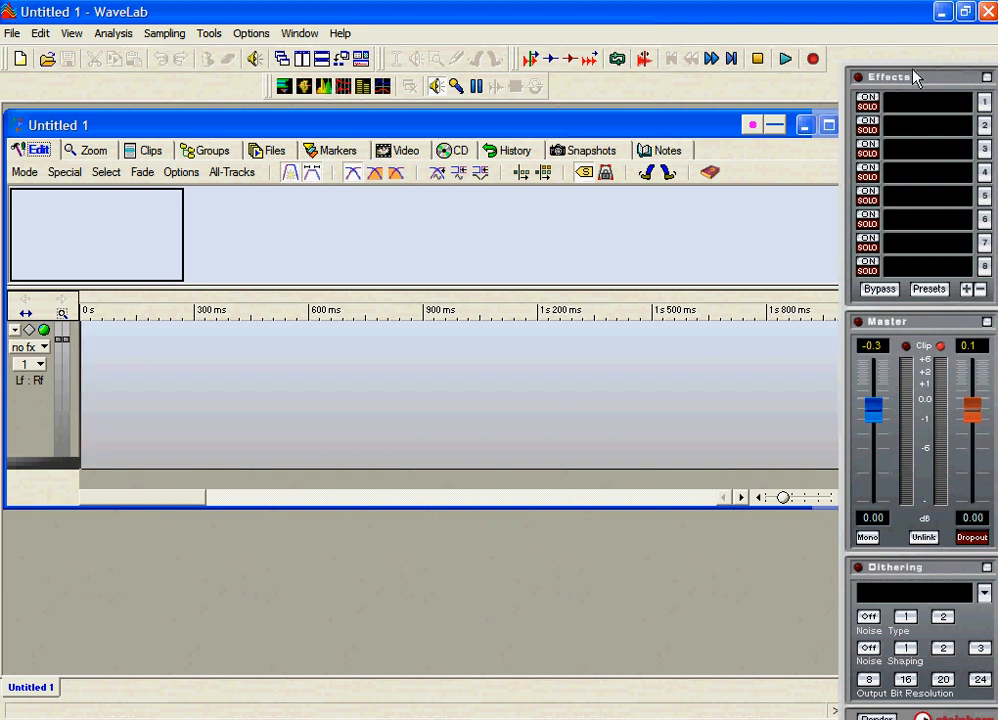
Step: Detach the effects rack into a floating panel and move it clear of the empty montage
drag(888, 76, 518, 496)
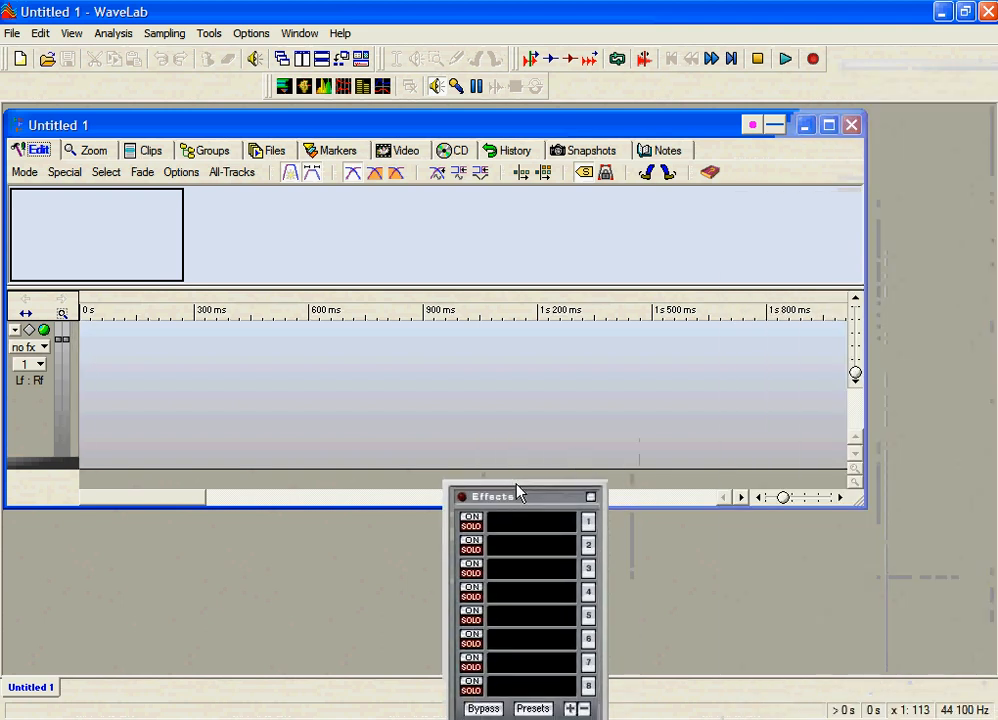
drag(518, 496, 530, 680)
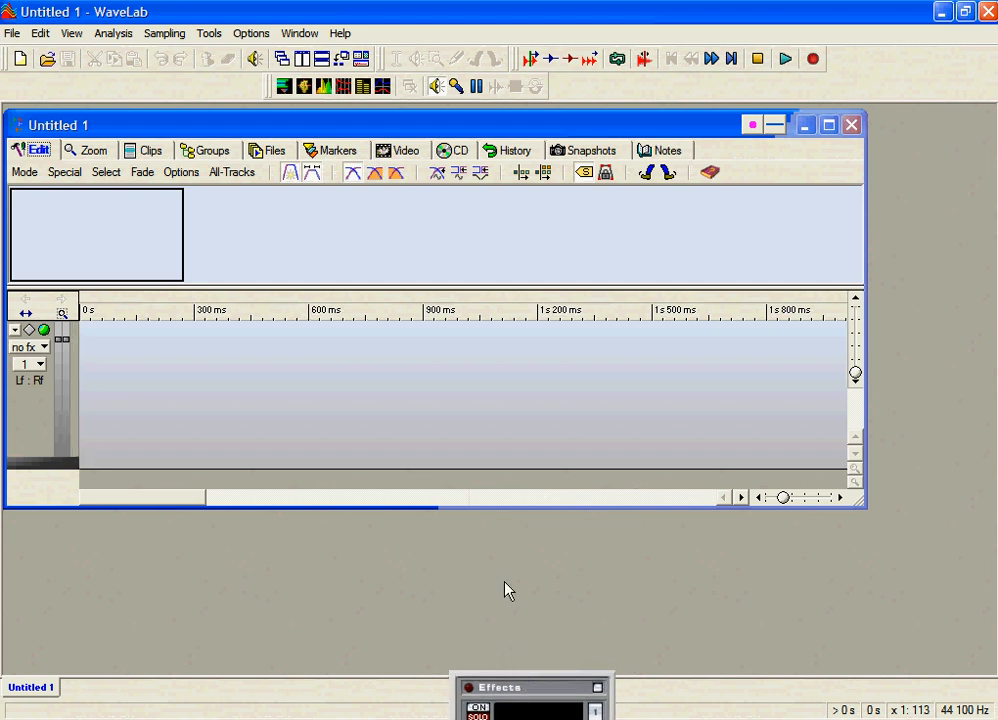
mouse_move(806, 172)
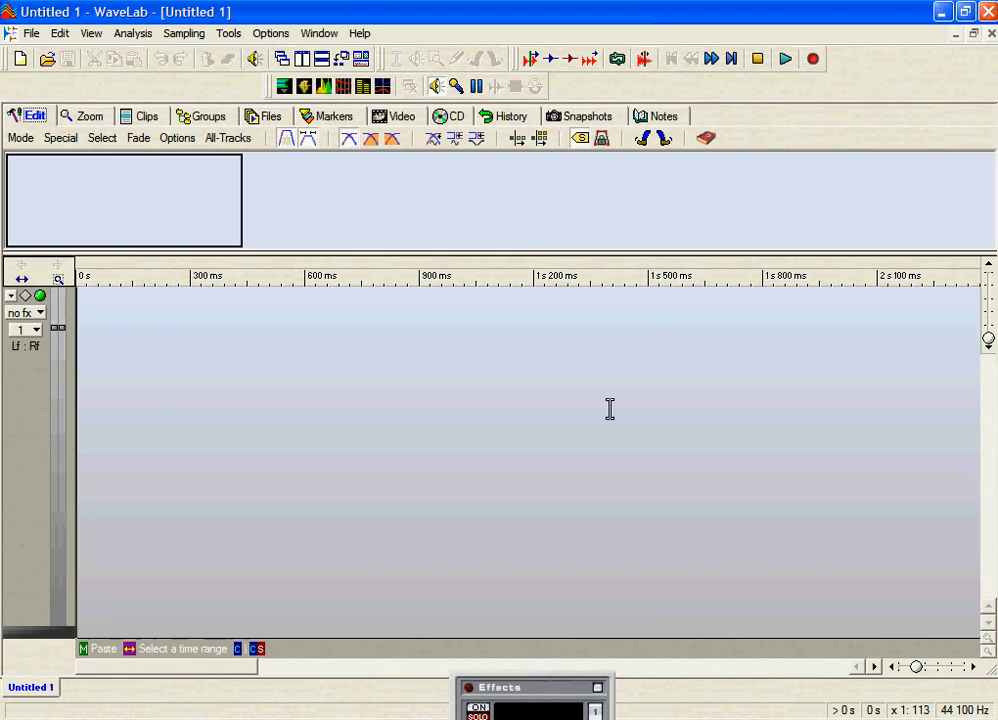
mouse_move(172, 336)
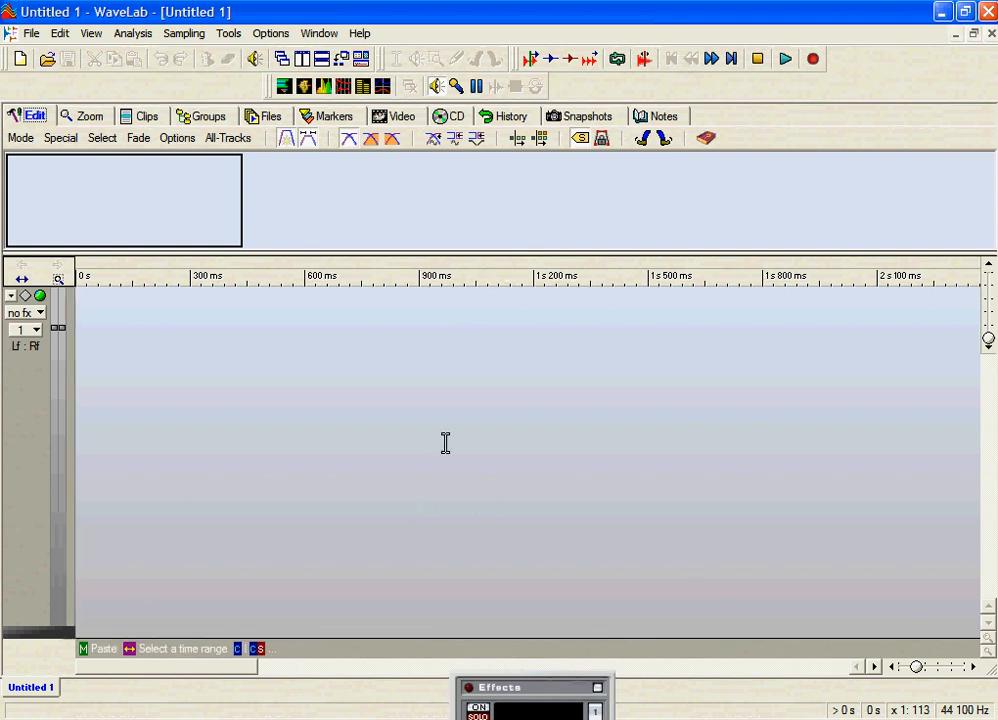
mouse_move(310, 388)
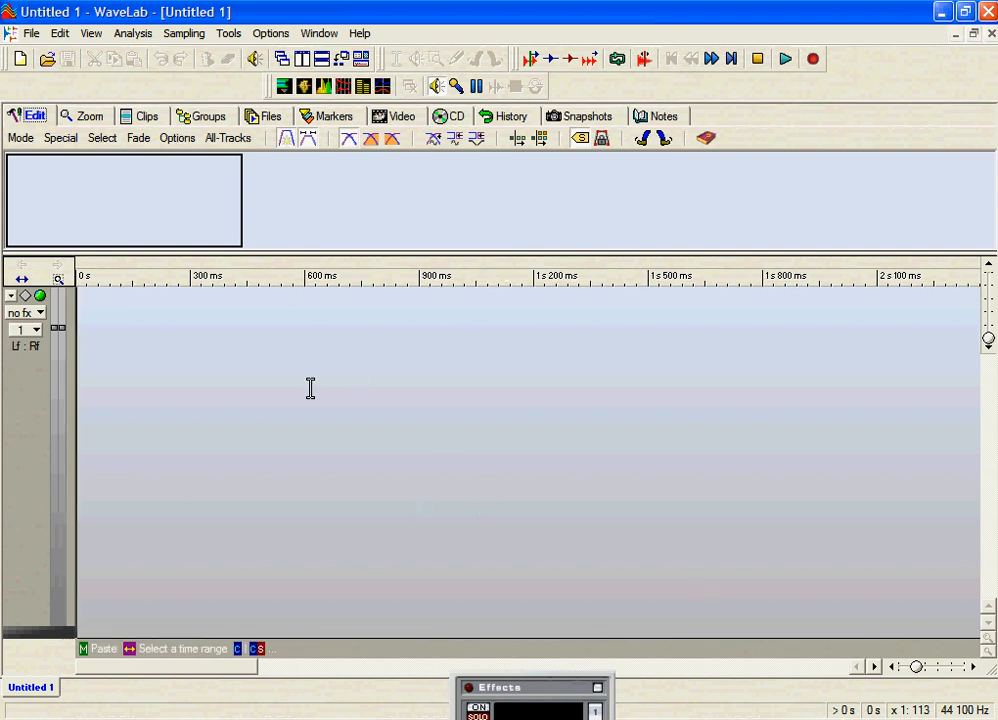
mouse_move(288, 388)
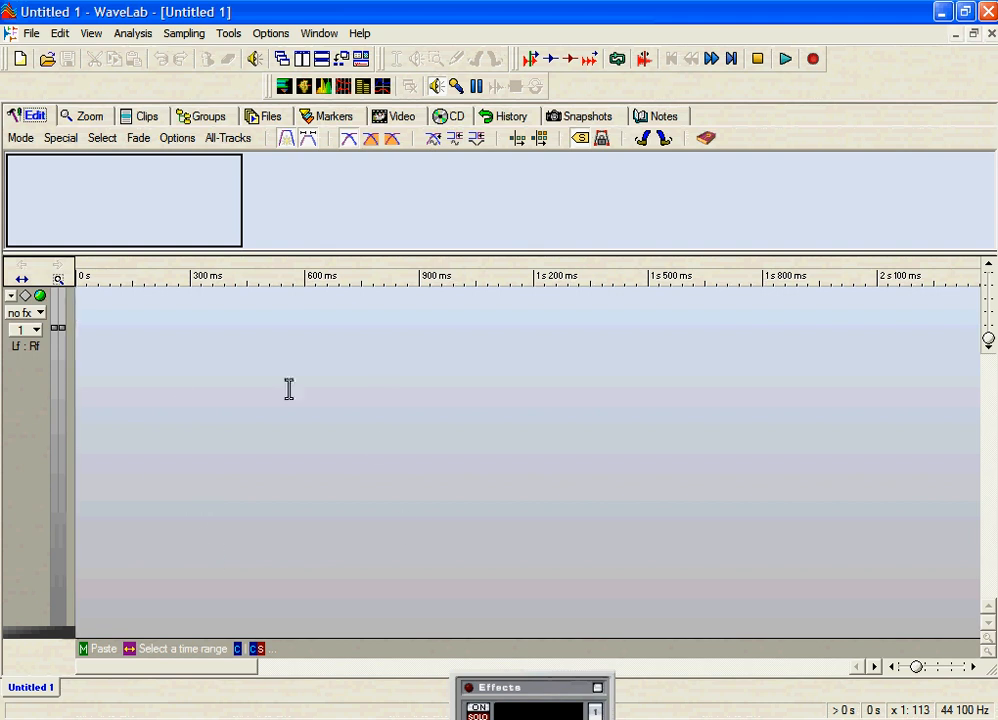
mouse_move(262, 396)
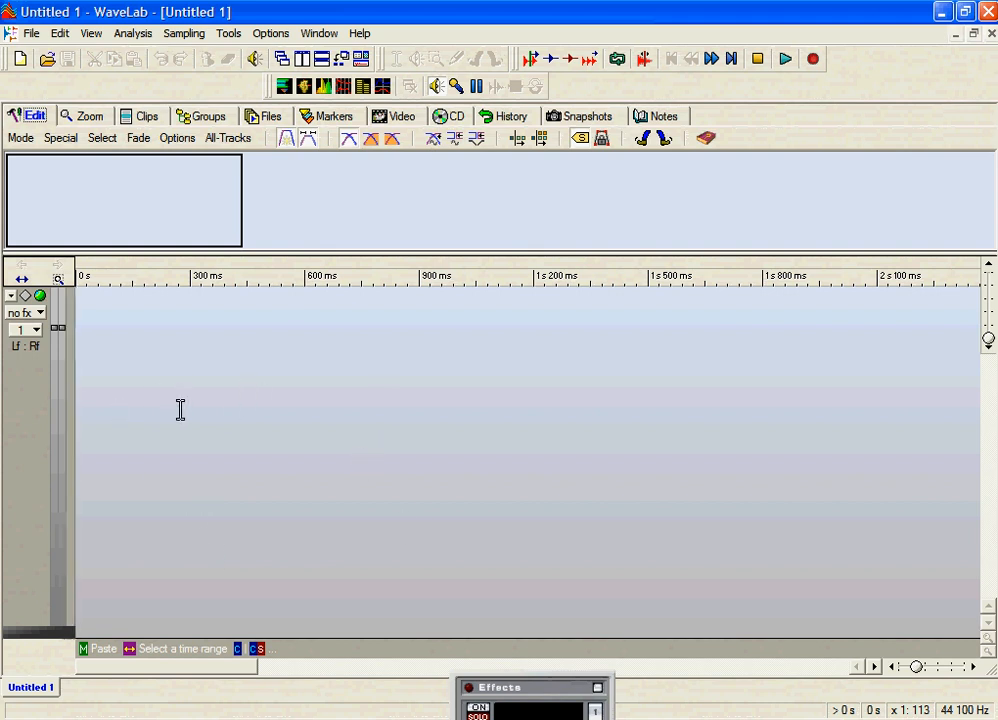
mouse_move(344, 402)
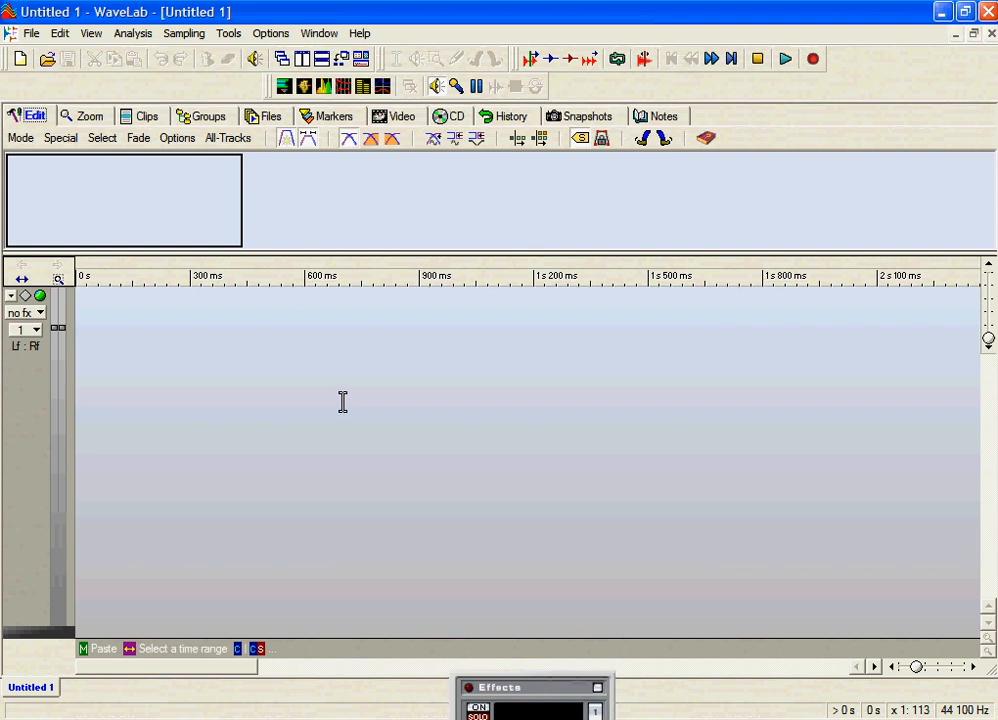
mouse_move(458, 436)
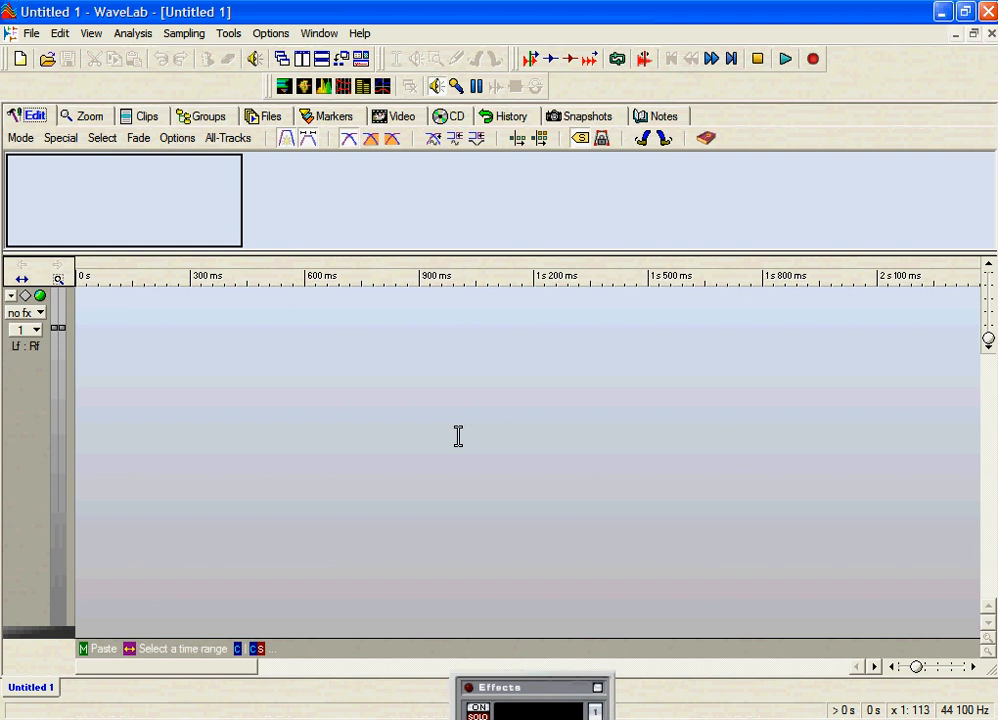
mouse_move(124, 452)
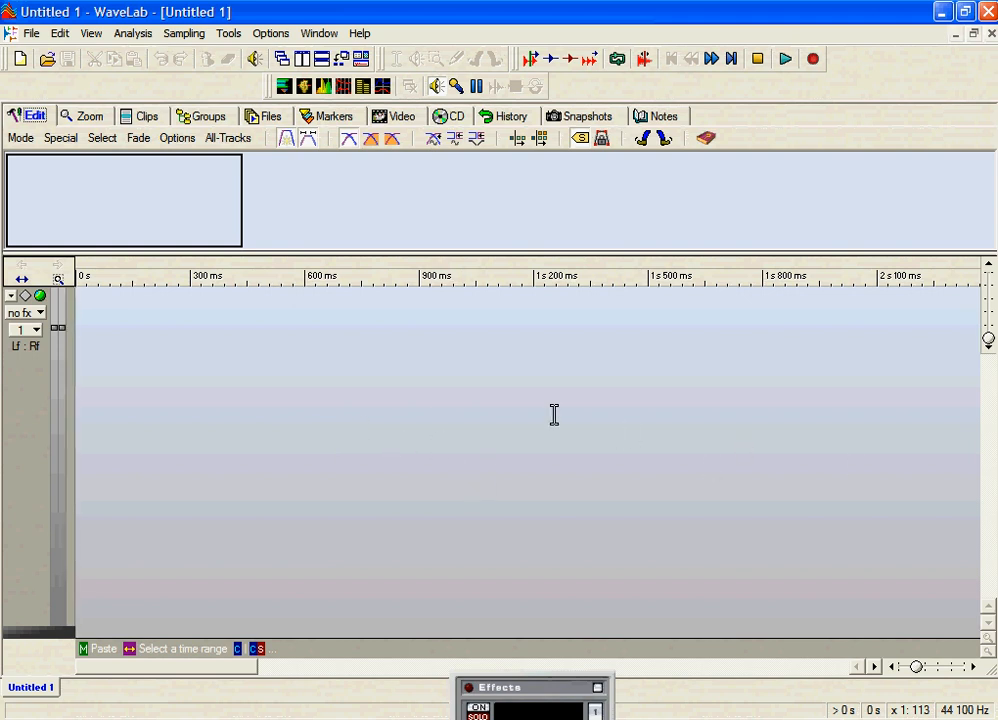
mouse_move(540, 478)
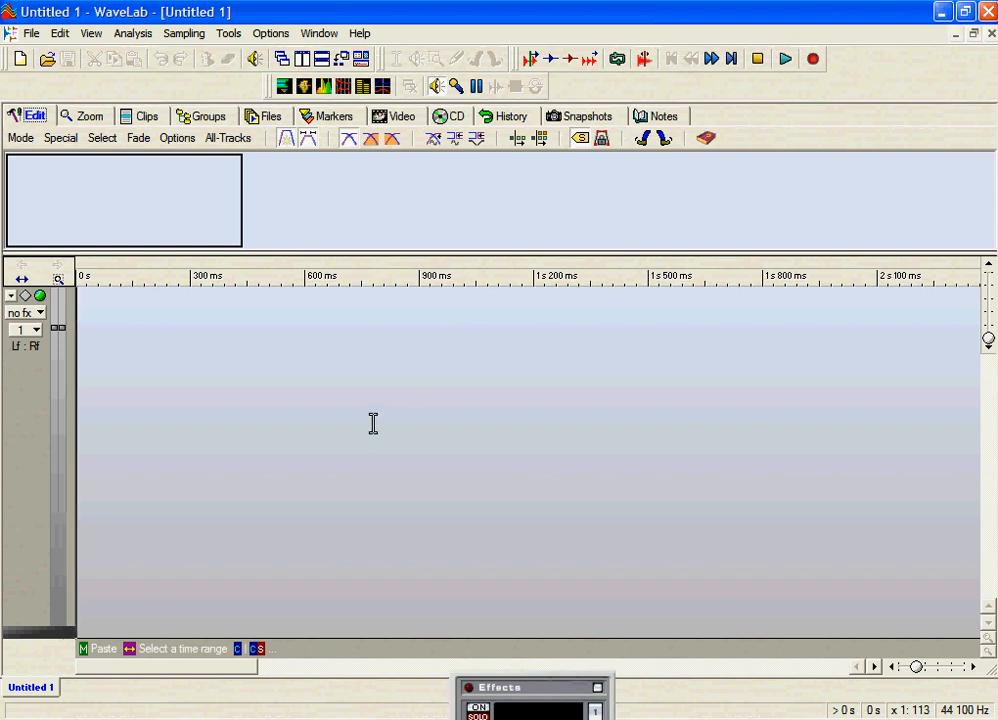
mouse_move(384, 414)
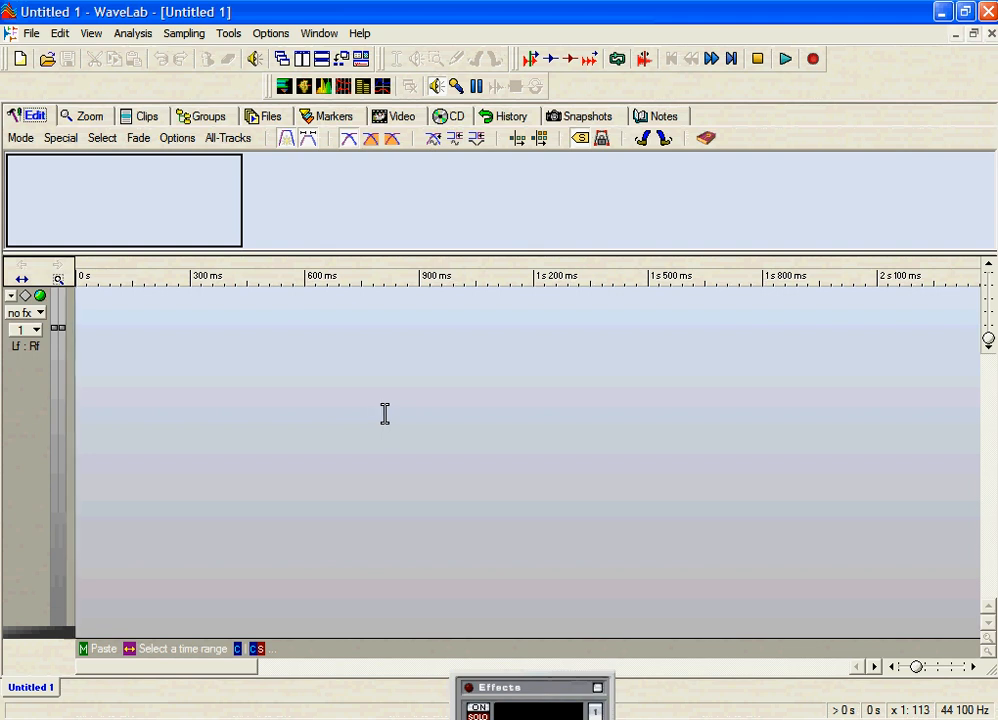
mouse_move(248, 408)
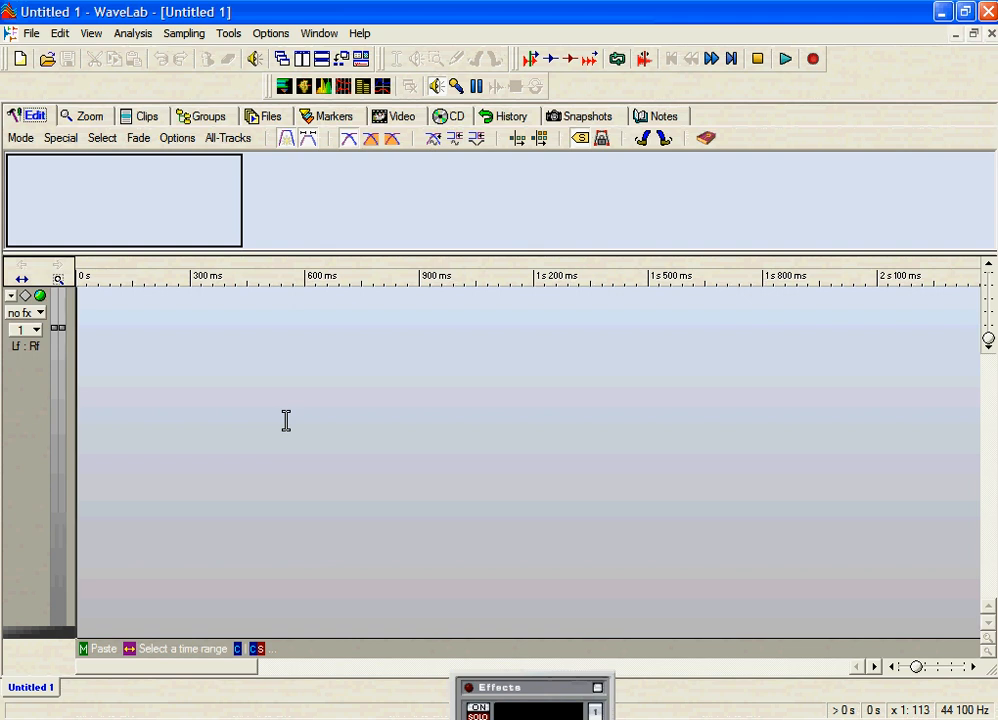
Step: Insert the Saturday04 audio file as the first clip on the empty montage track
right_click(286, 420)
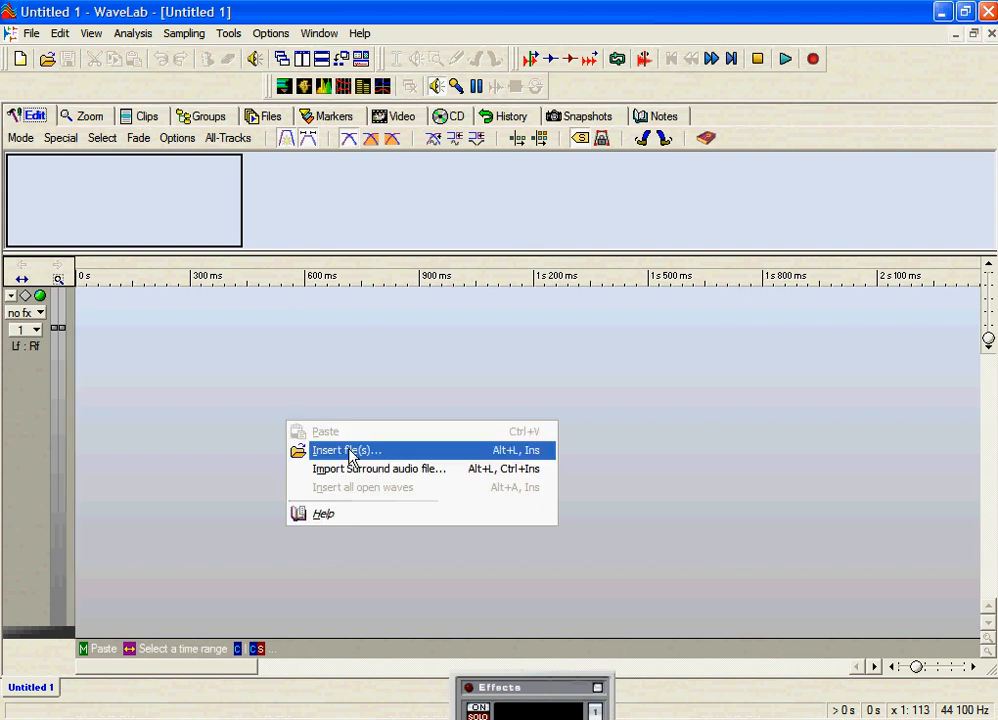
click(344, 450)
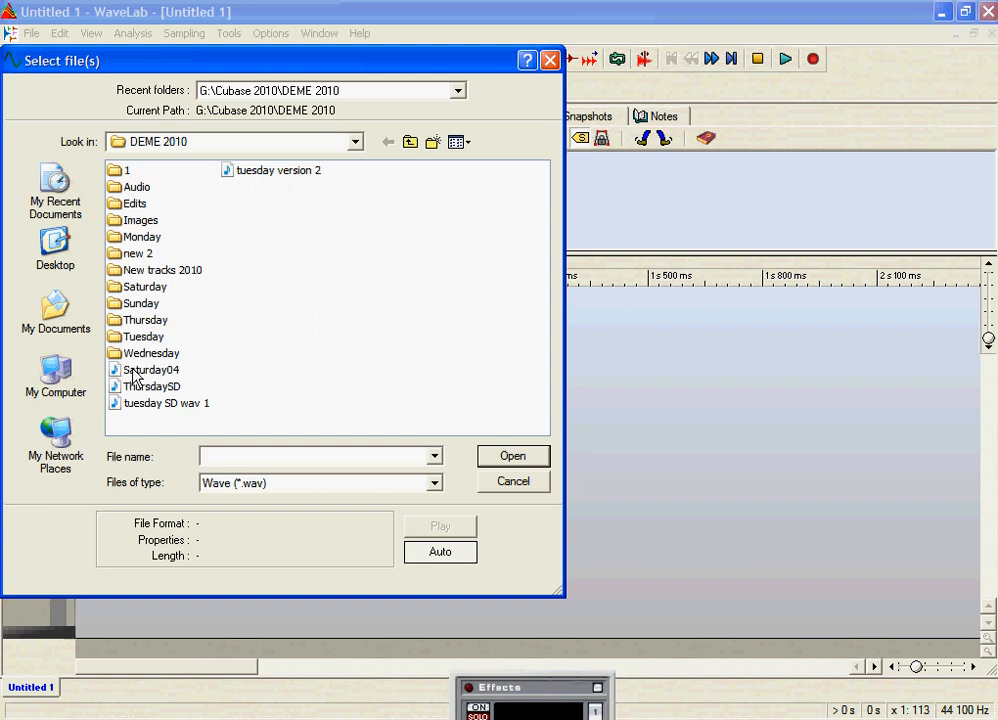
double_click(148, 368)
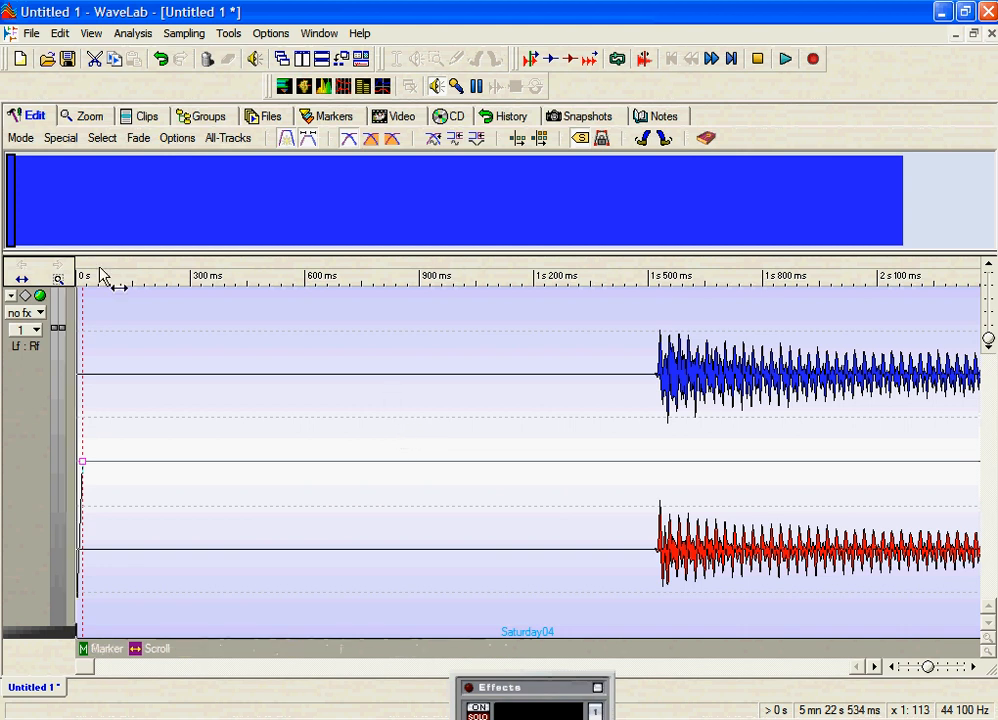
mouse_move(44, 150)
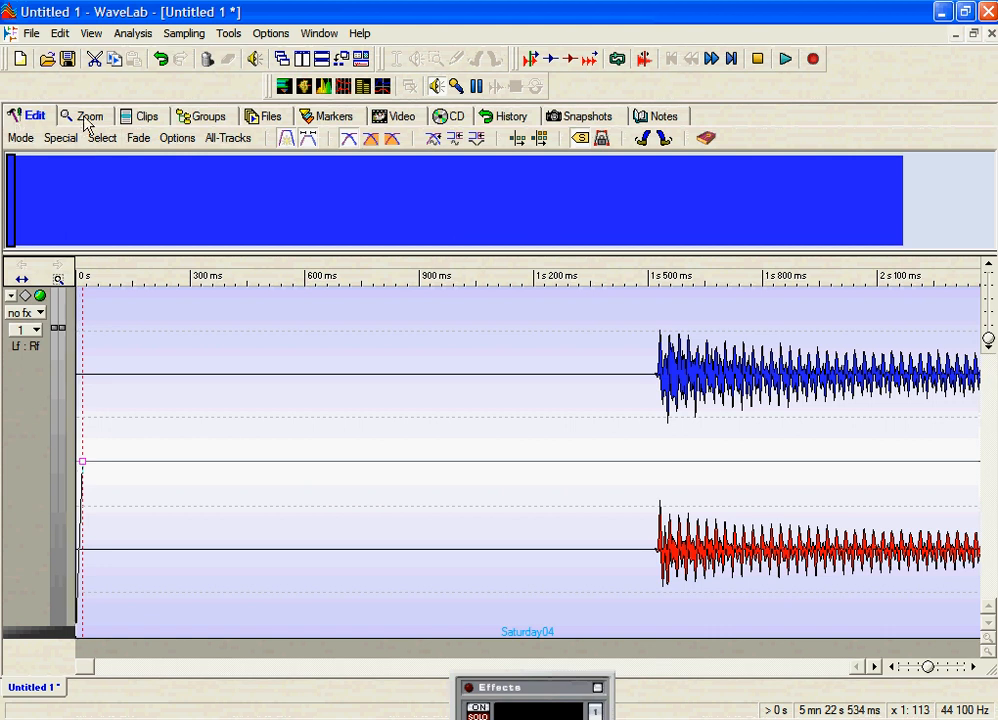
Step: Browse the Video and CD track list panels, then return to the montage view of Saturday04
click(264, 116)
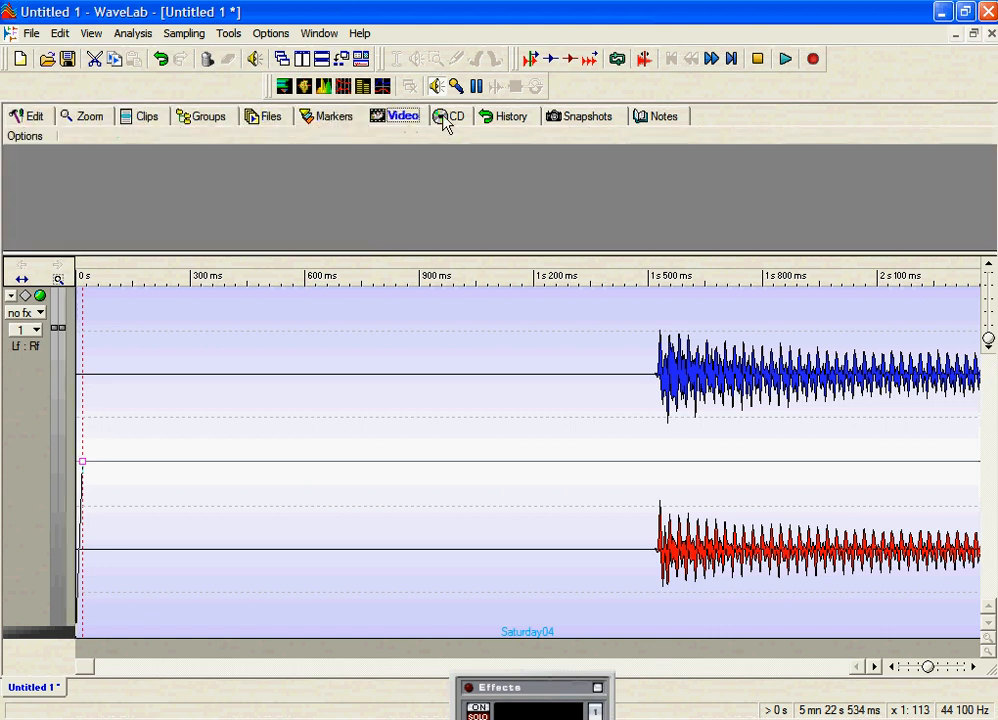
click(448, 116)
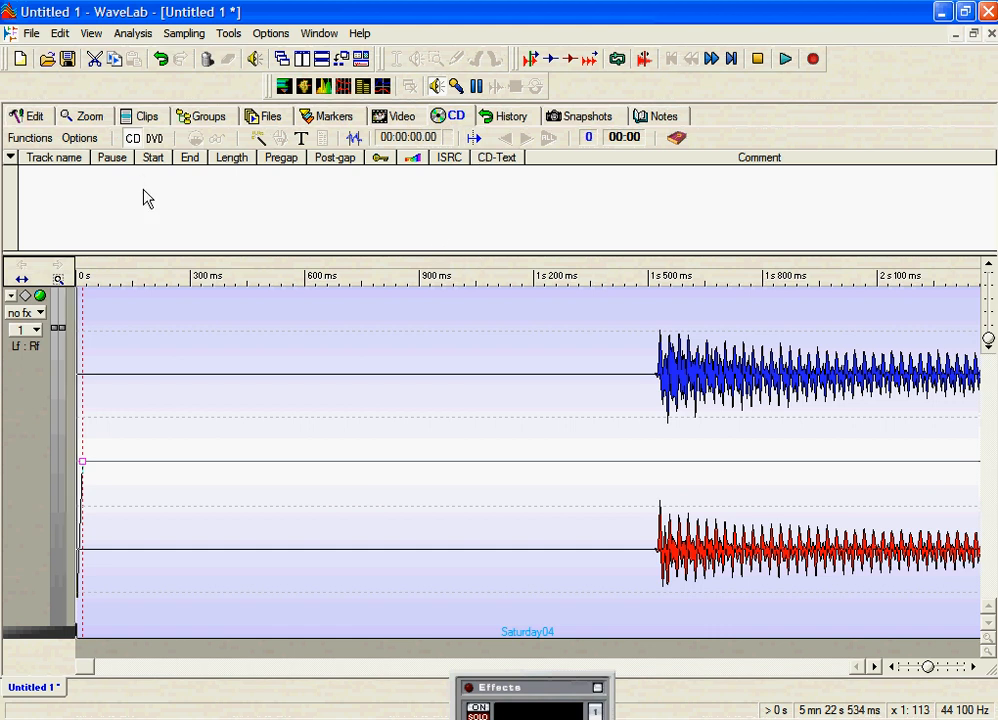
click(30, 116)
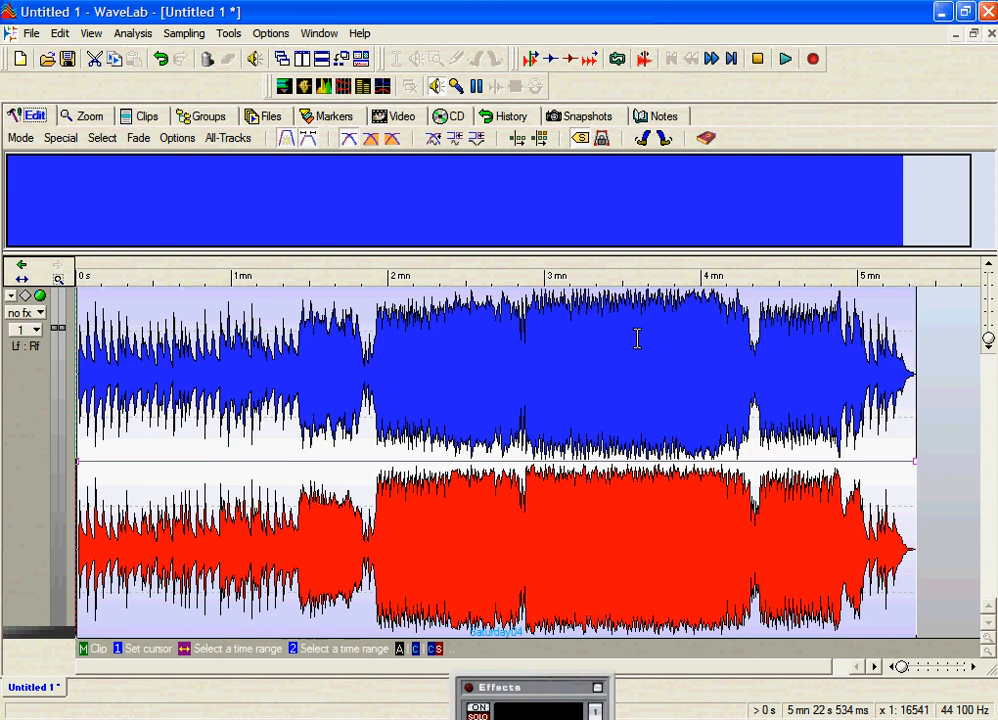
mouse_move(692, 404)
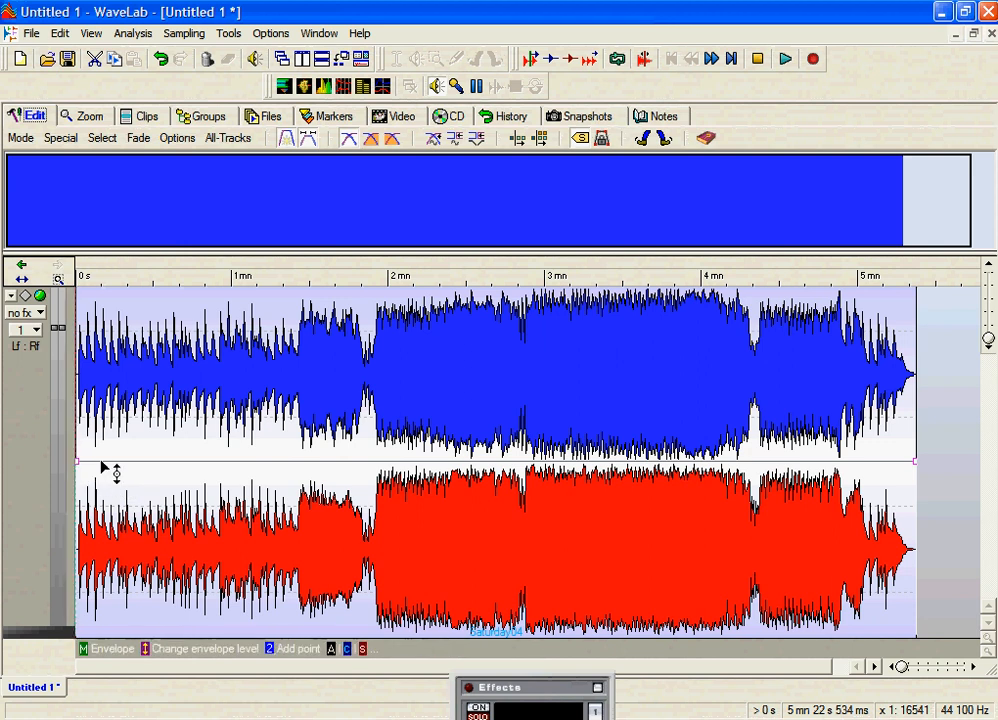
mouse_move(78, 280)
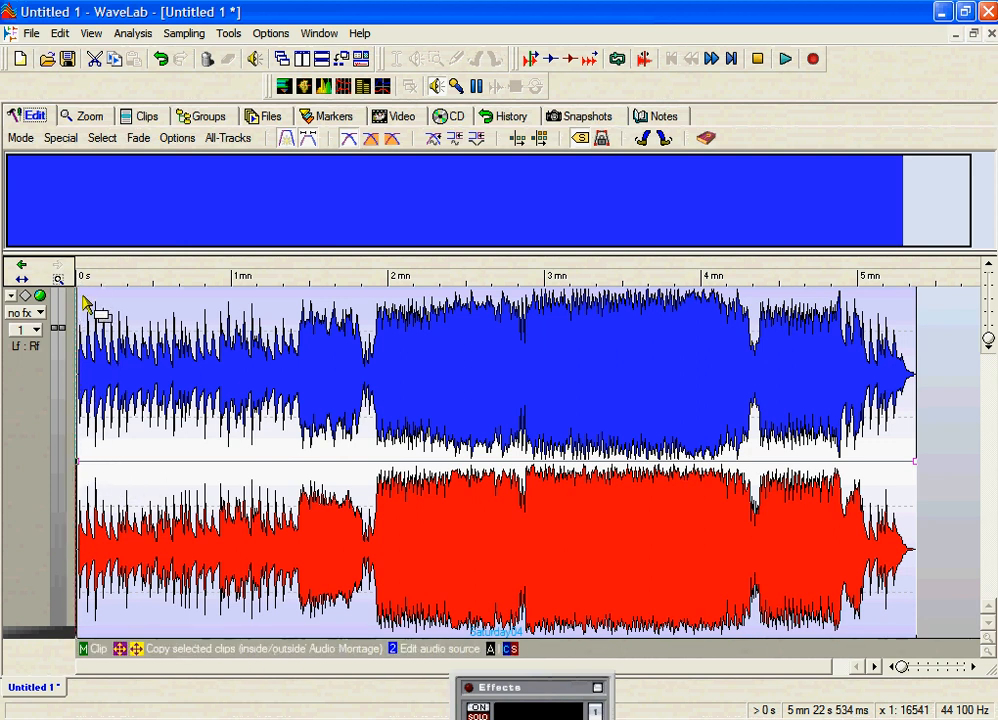
mouse_move(132, 276)
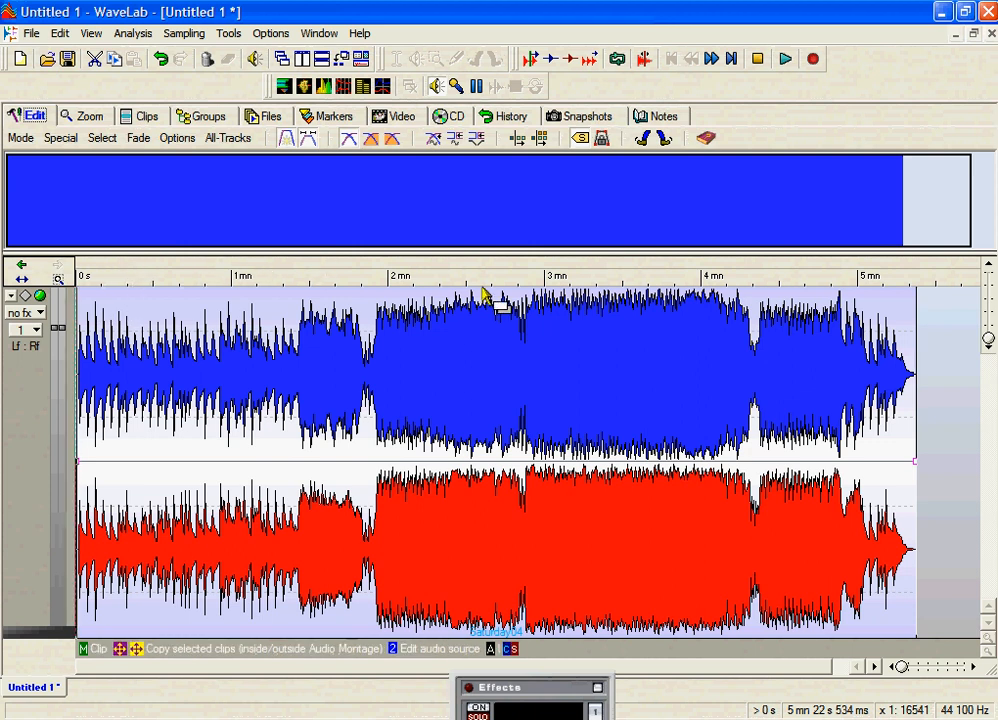
mouse_move(868, 278)
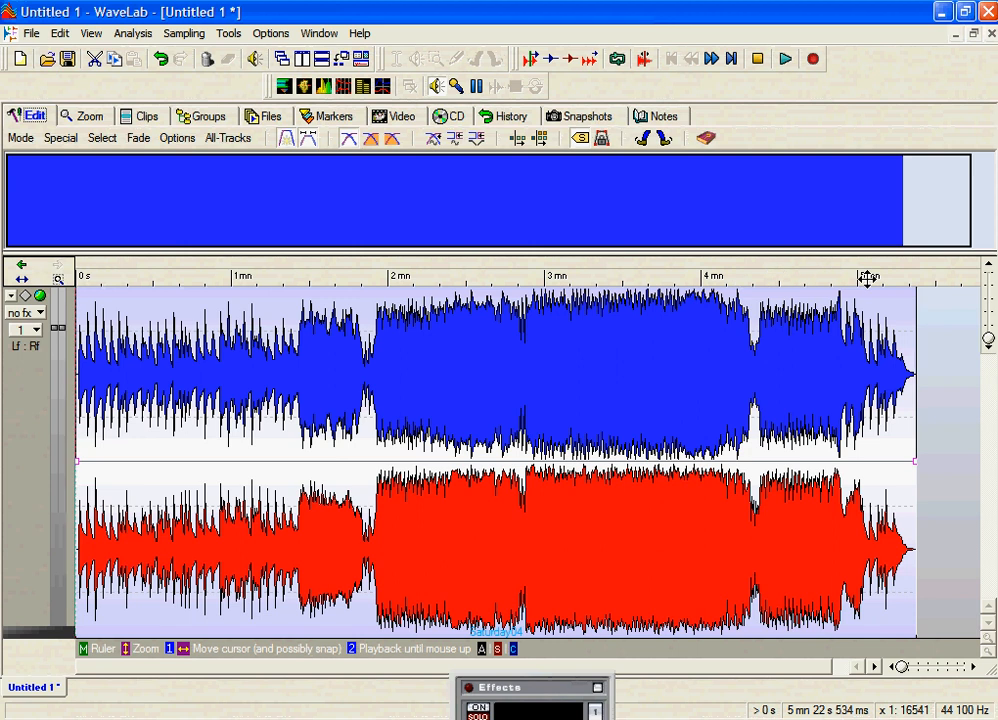
mouse_move(928, 276)
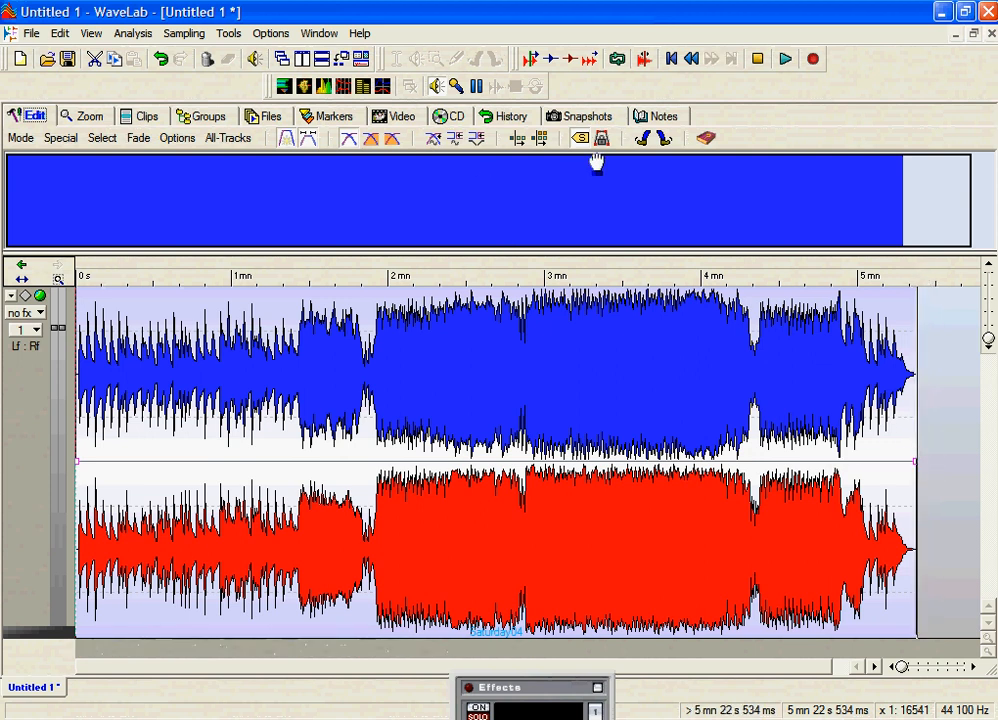
mouse_move(582, 144)
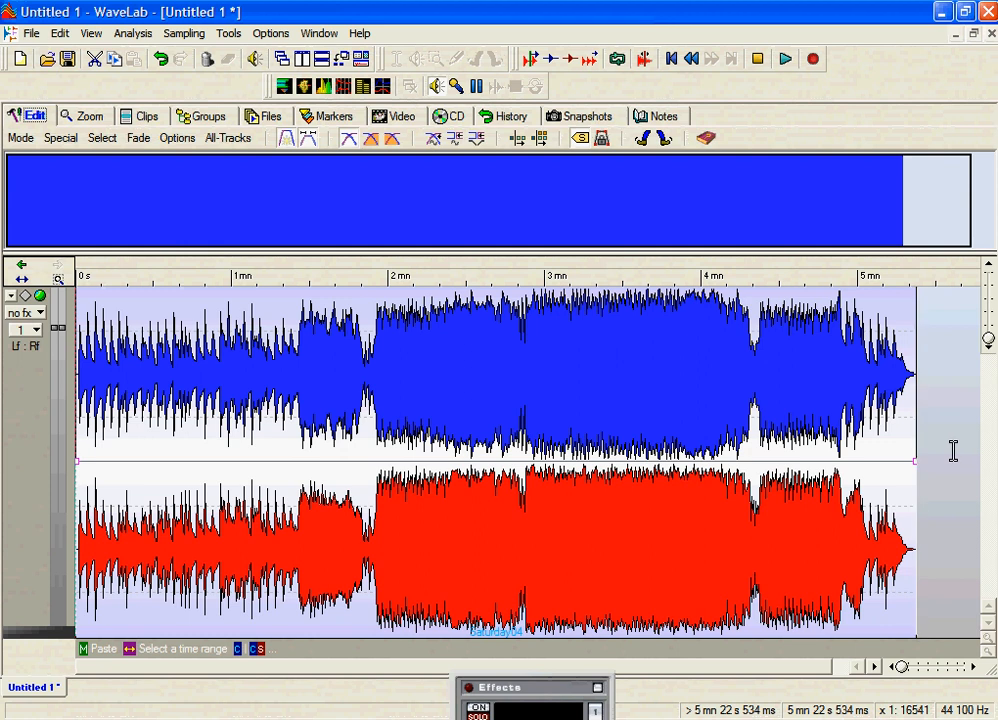
Step: Insert the ThursdaySD audio file on the track right after Saturday04's end
right_click(950, 456)
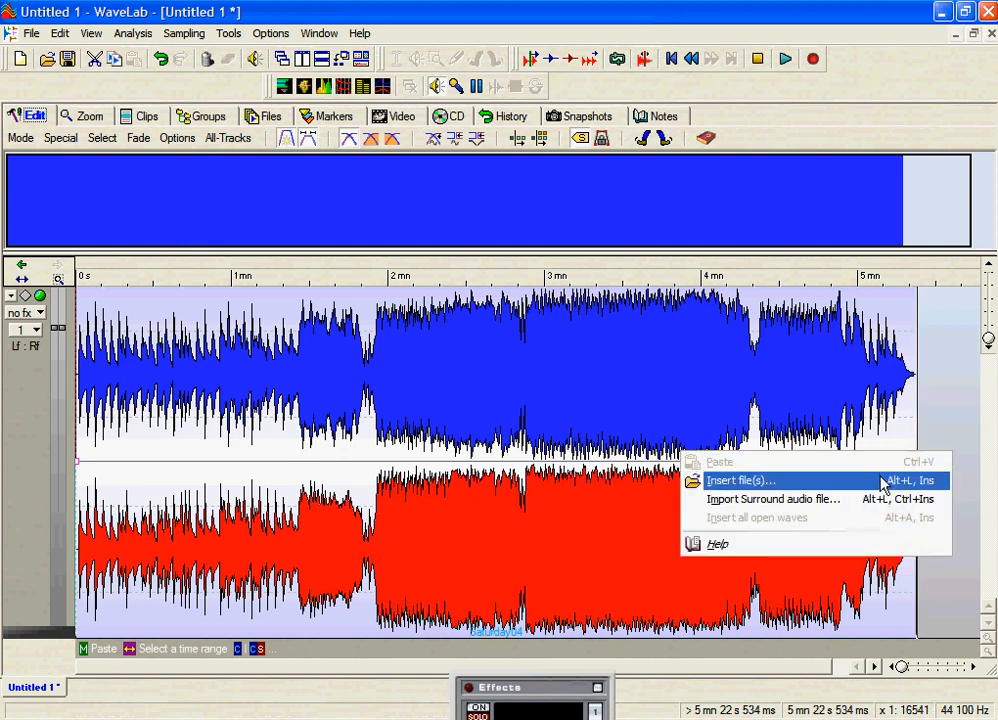
click(752, 482)
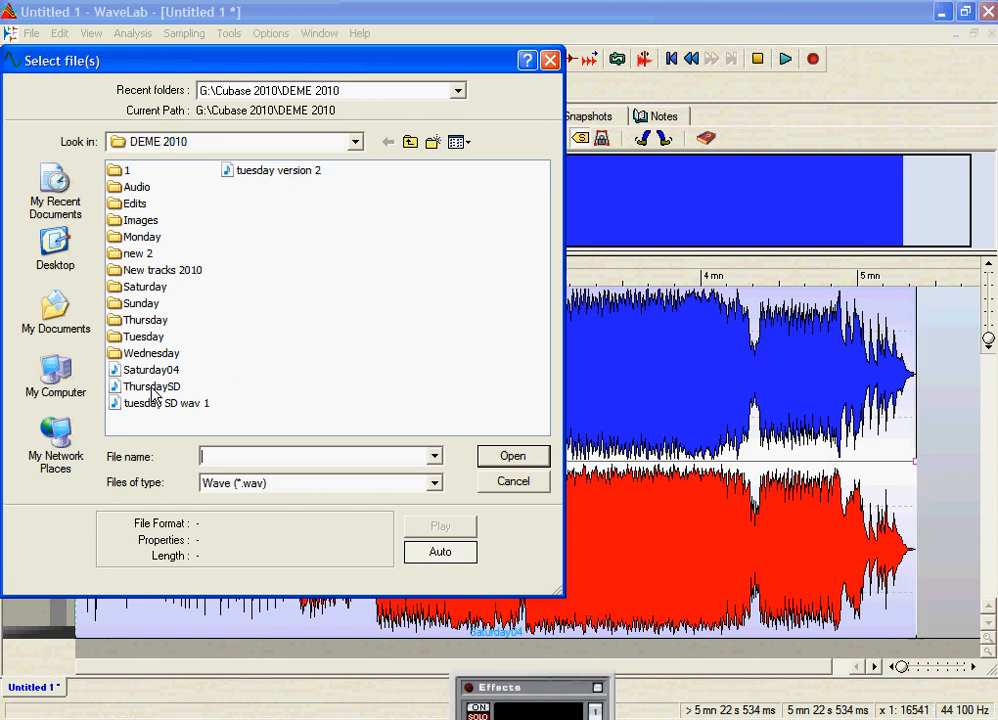
click(512, 456)
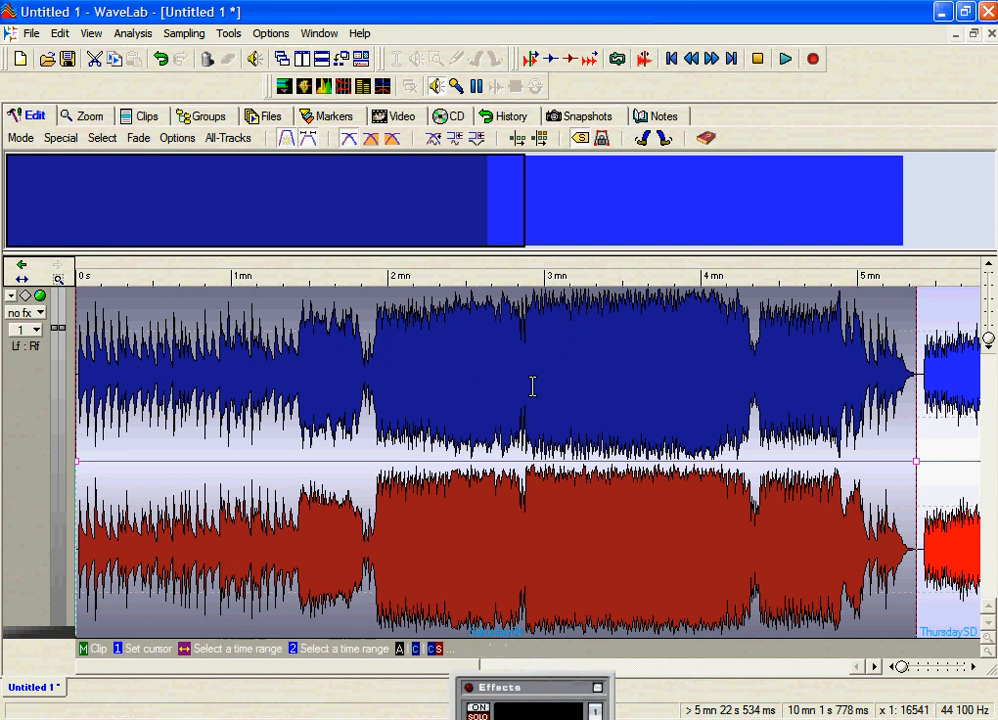
mouse_move(204, 200)
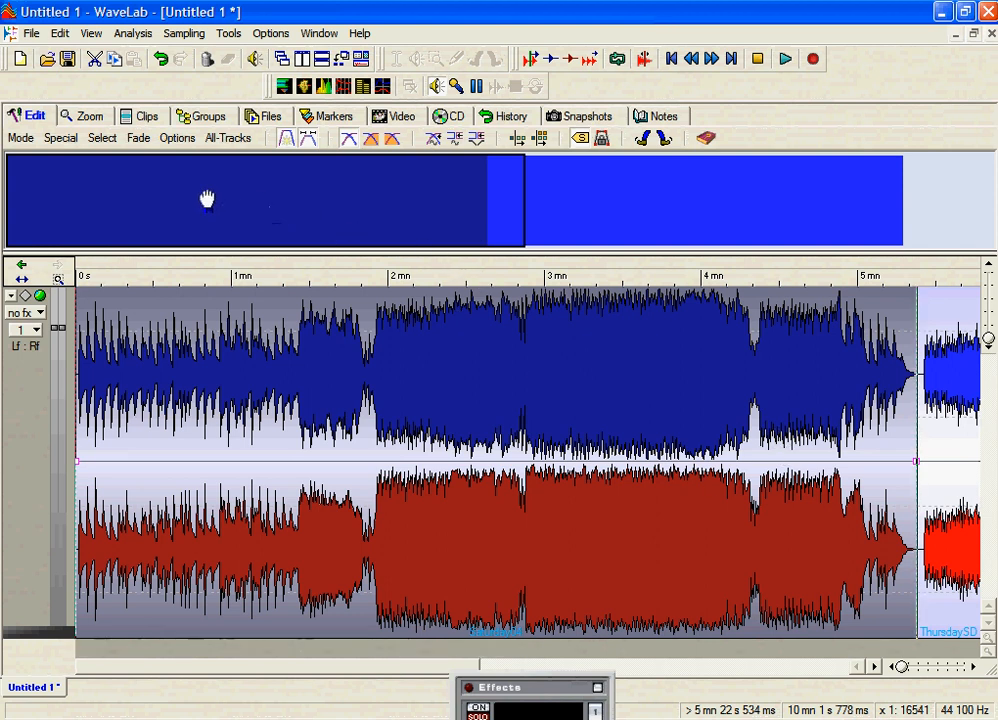
mouse_move(376, 204)
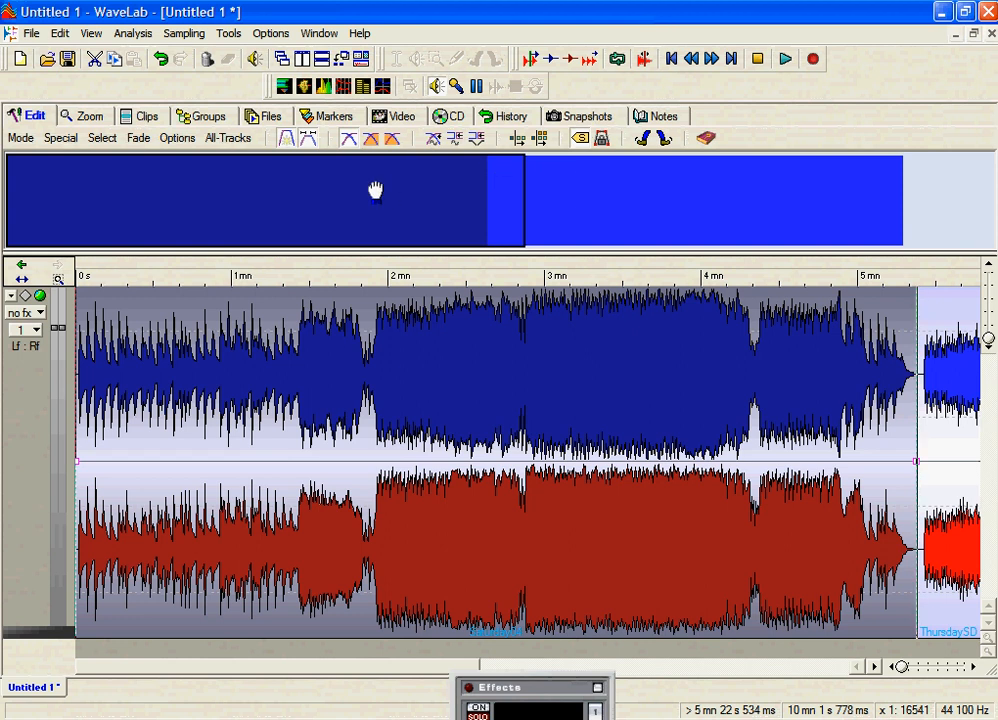
mouse_move(524, 194)
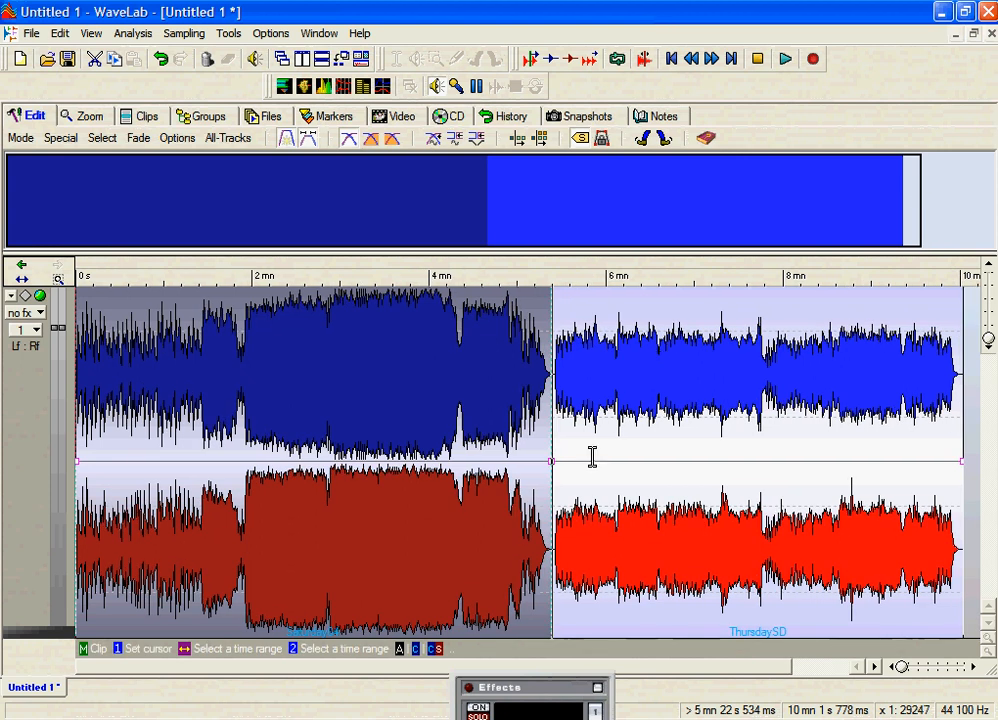
mouse_move(592, 404)
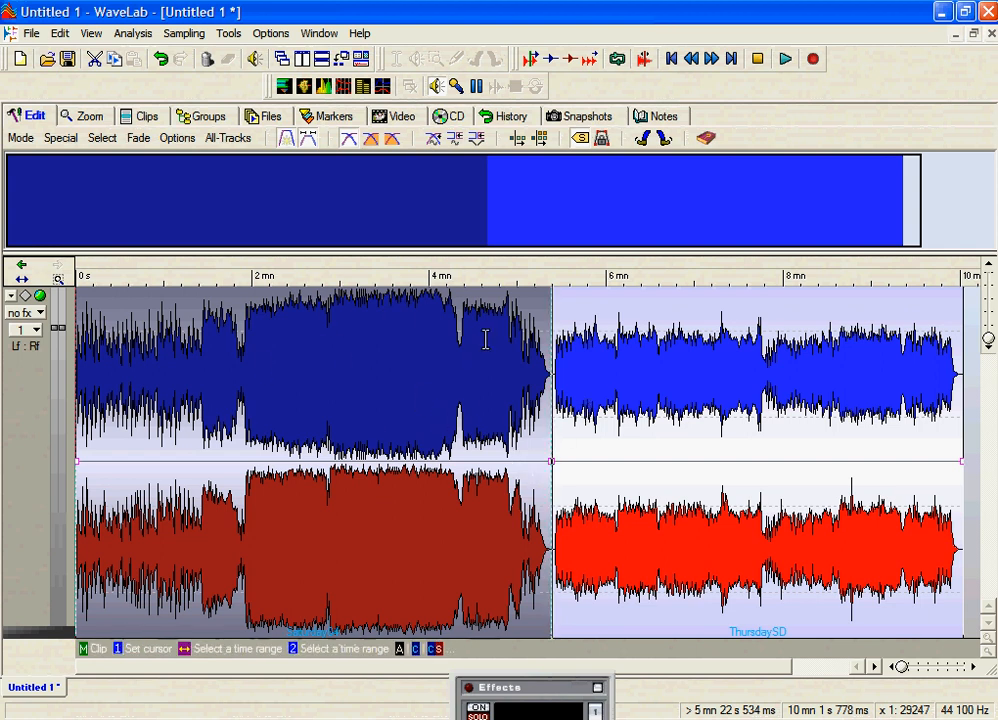
mouse_move(460, 352)
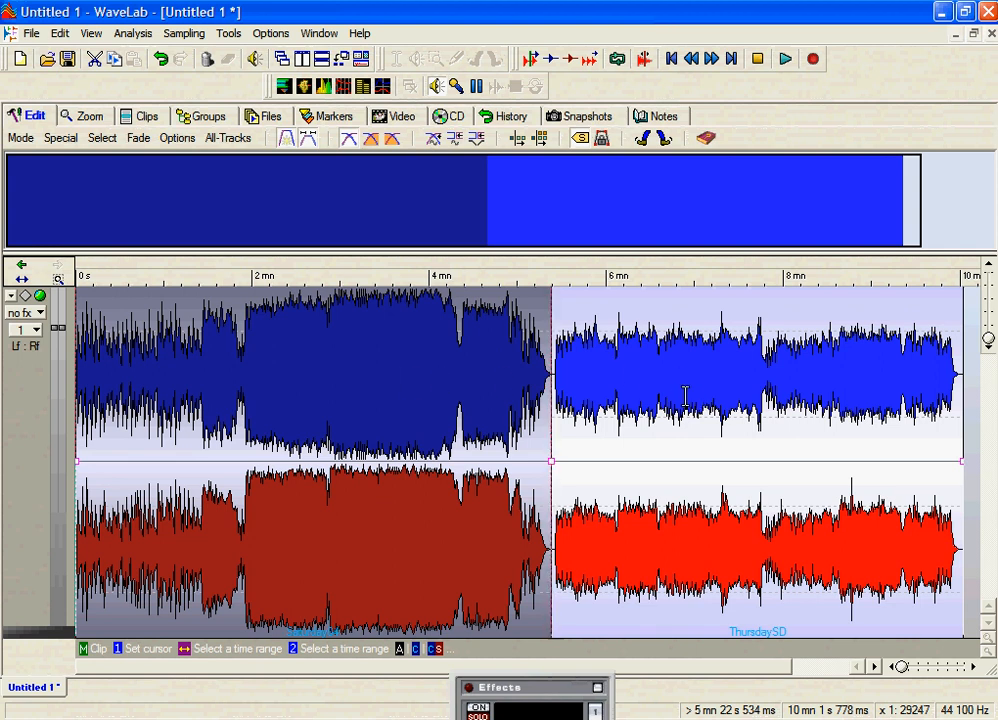
mouse_move(678, 392)
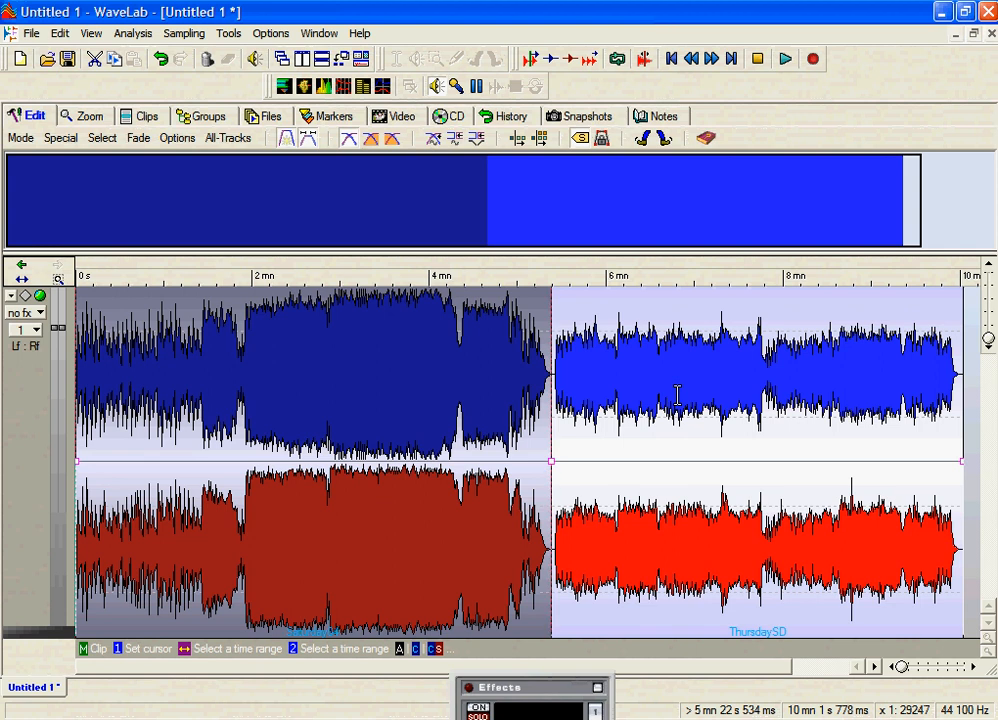
mouse_move(472, 402)
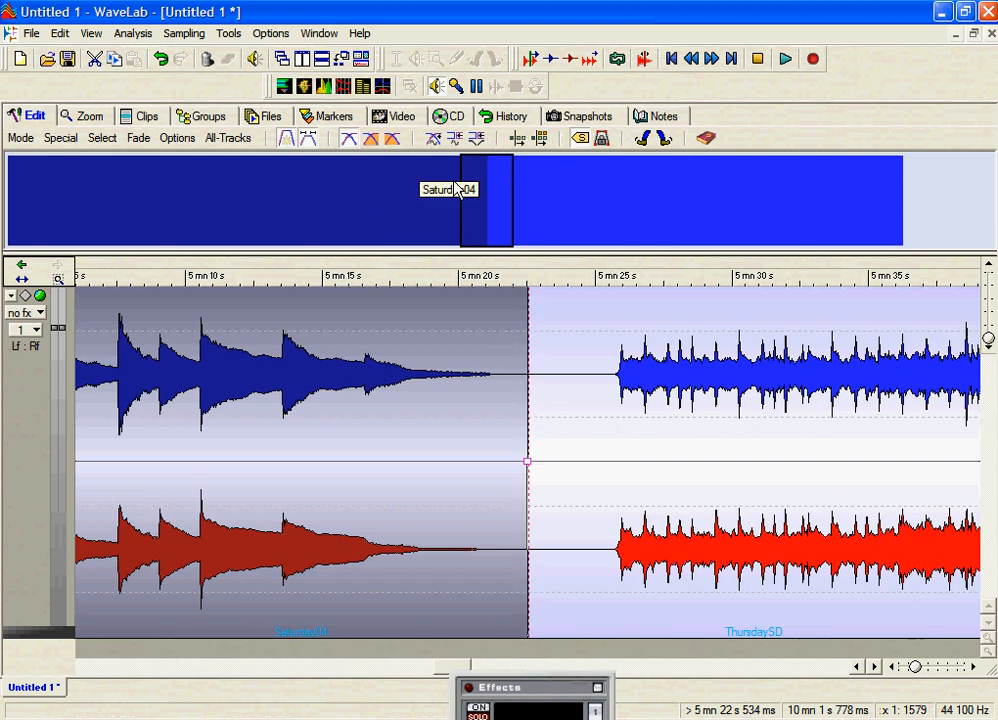
mouse_move(532, 414)
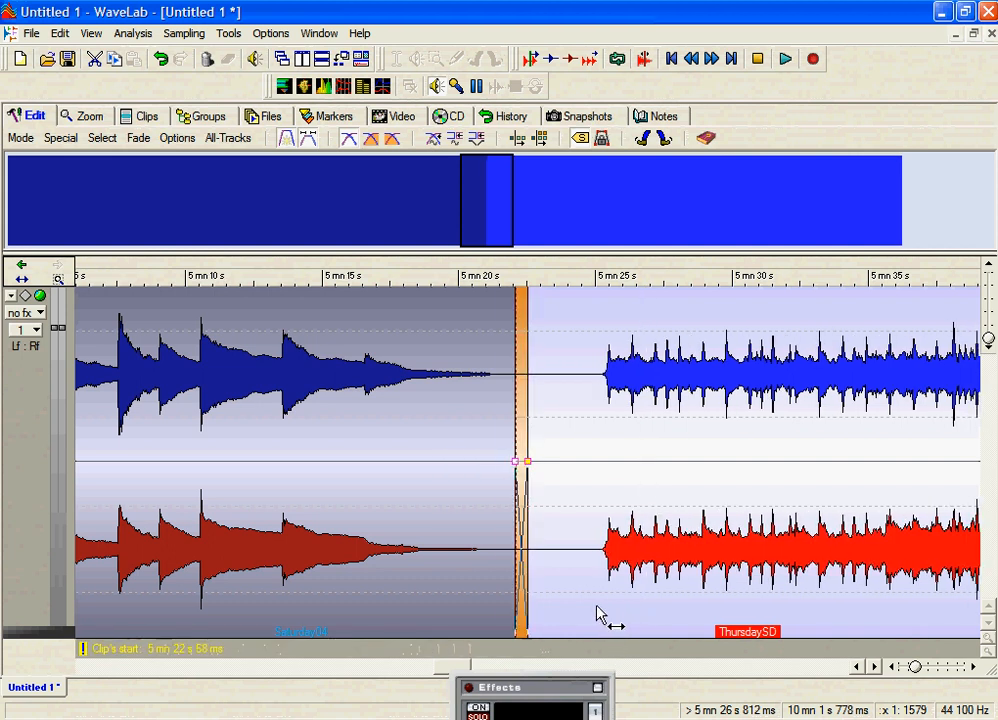
Step: Drag ThursdaySD earlier so it overlaps Saturday04's tail, creating an automatic crossfade
drag(516, 460, 396, 460)
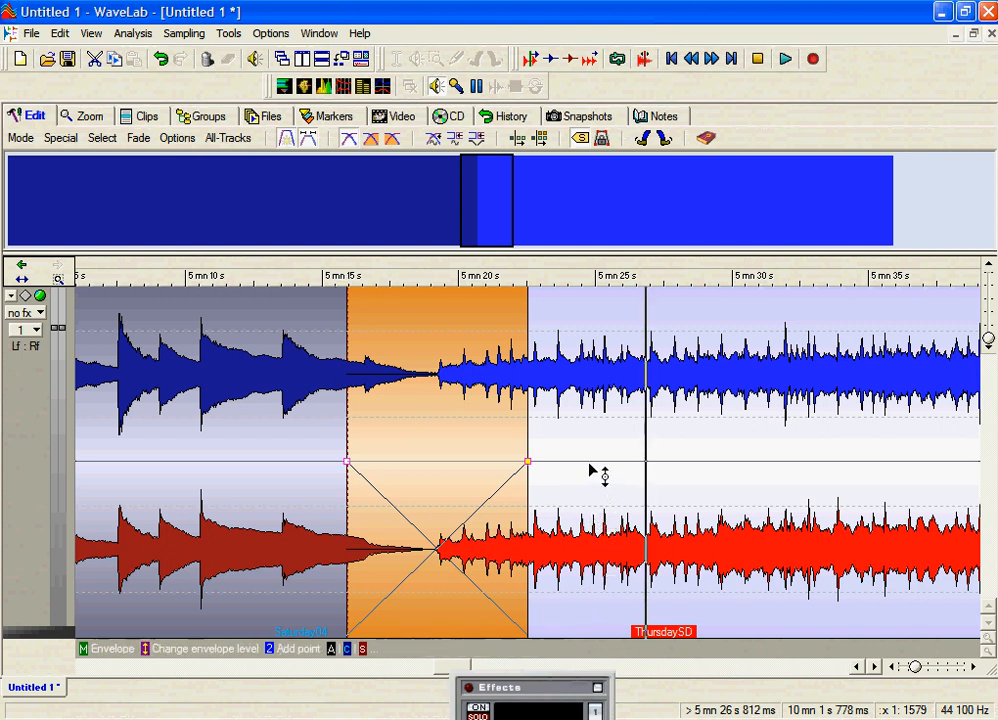
mouse_move(596, 472)
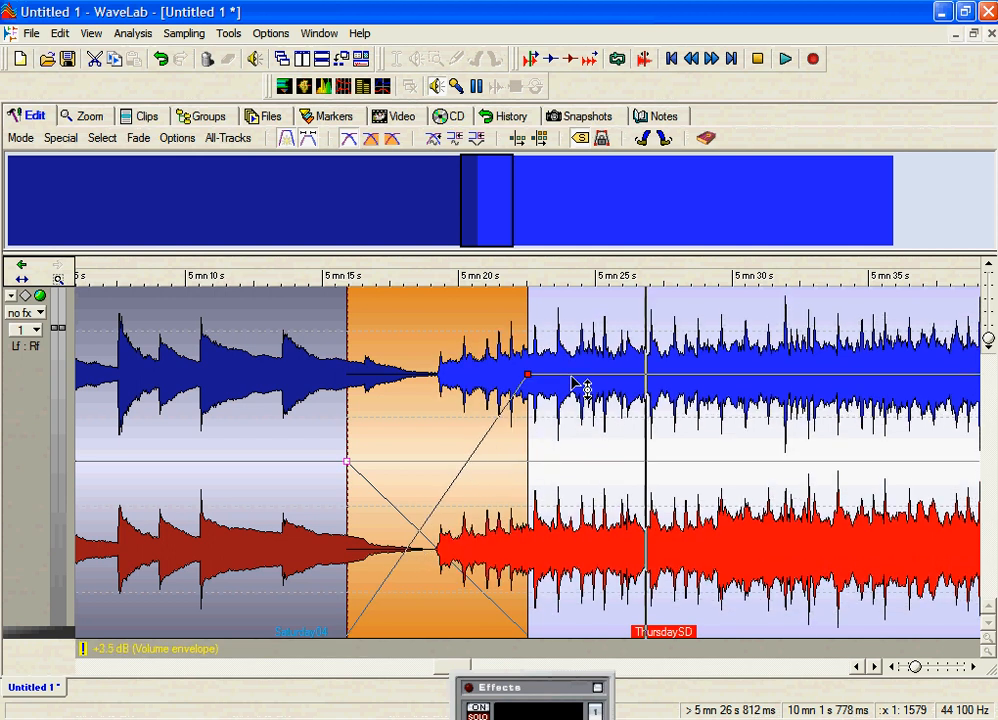
Step: Raise ThursdaySD's volume envelope about 2 dB to match Saturday04's level
drag(528, 376, 528, 438)
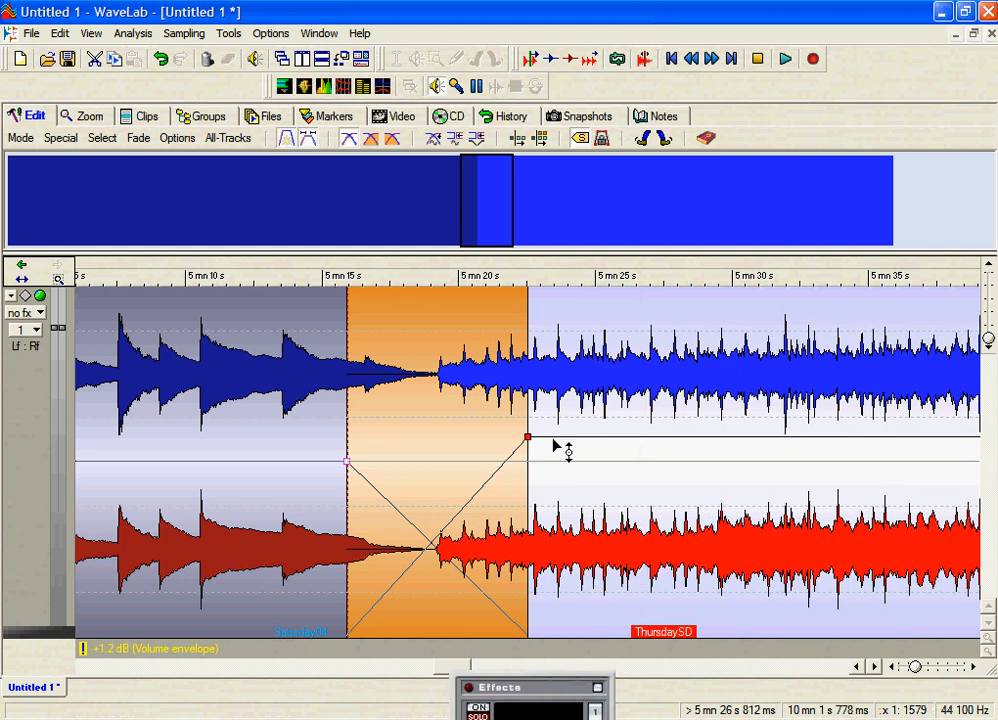
drag(528, 436, 528, 316)
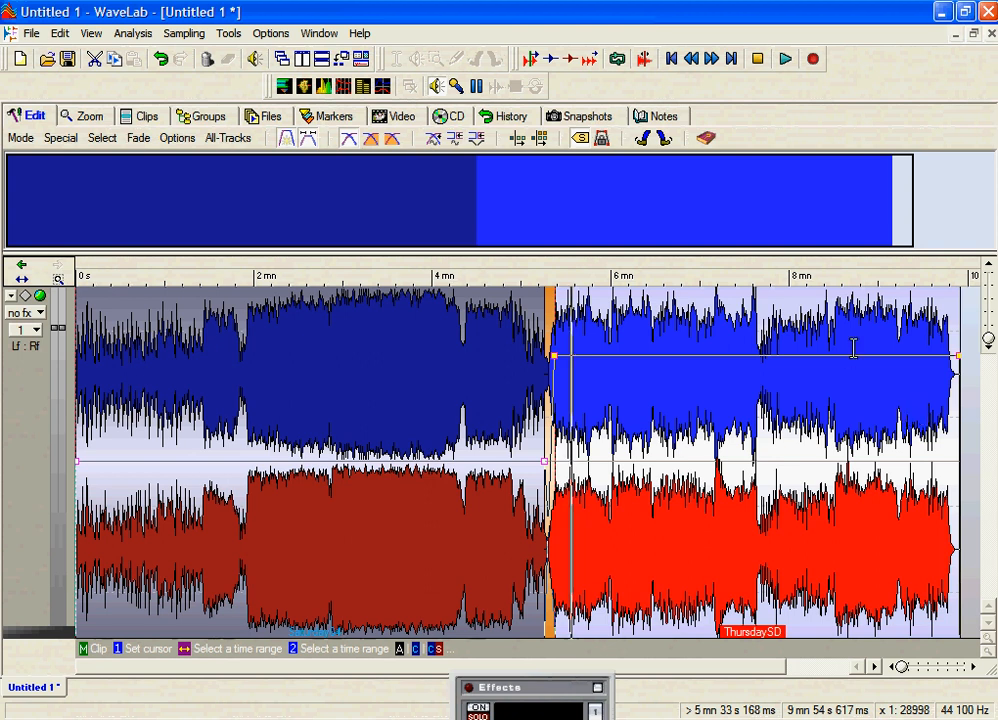
mouse_move(600, 304)
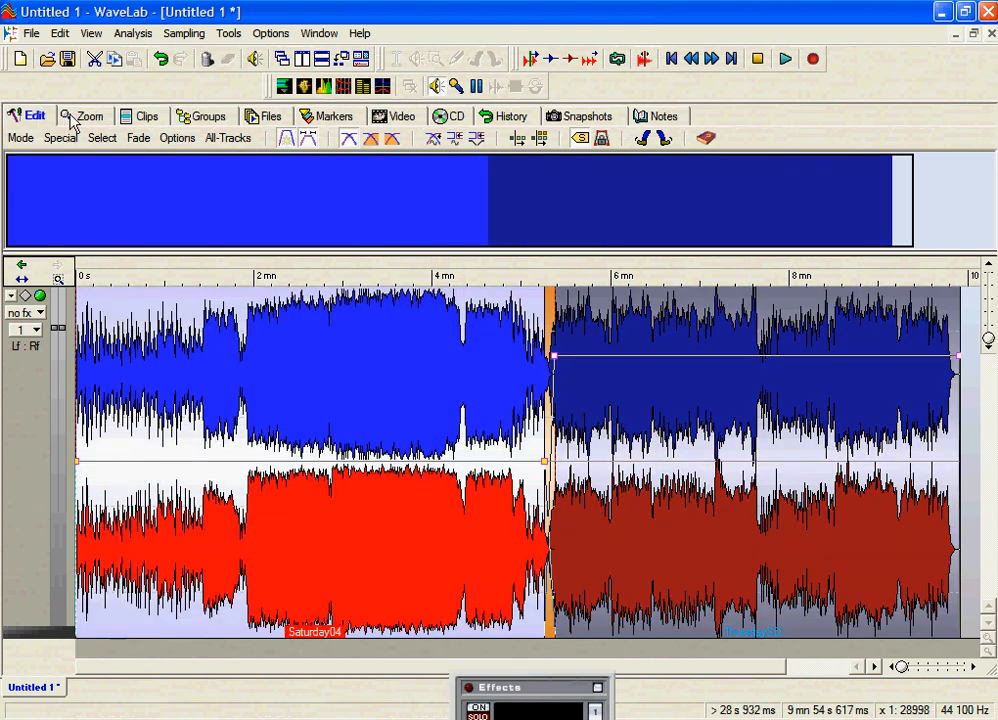
Step: Review the Clips and Files lists, then show the still-empty Markers list
click(144, 116)
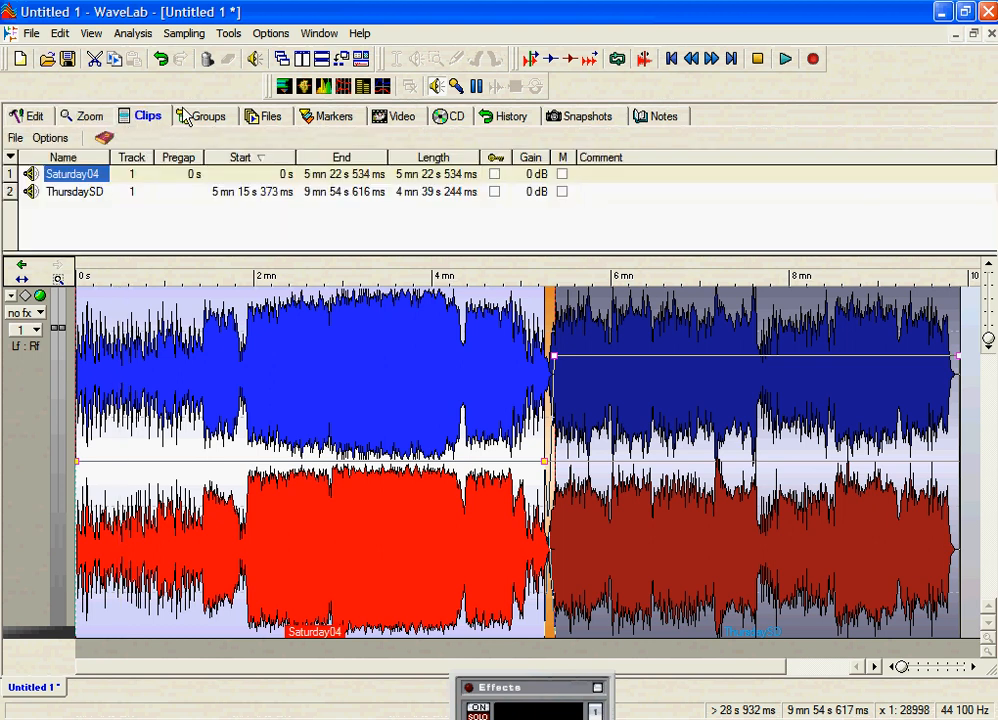
click(264, 116)
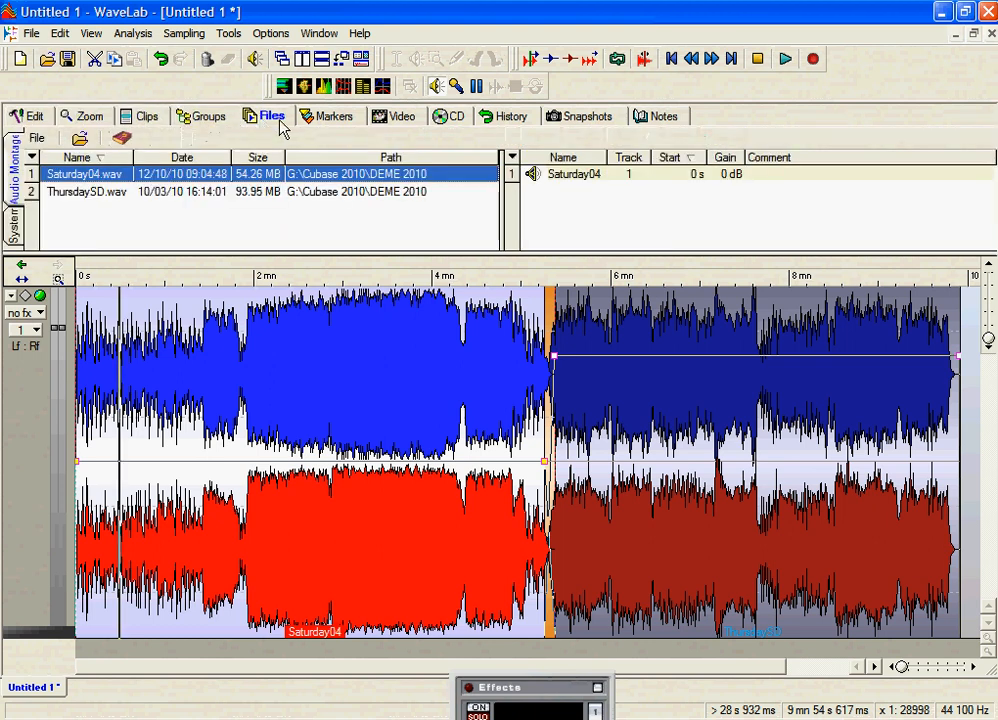
click(334, 116)
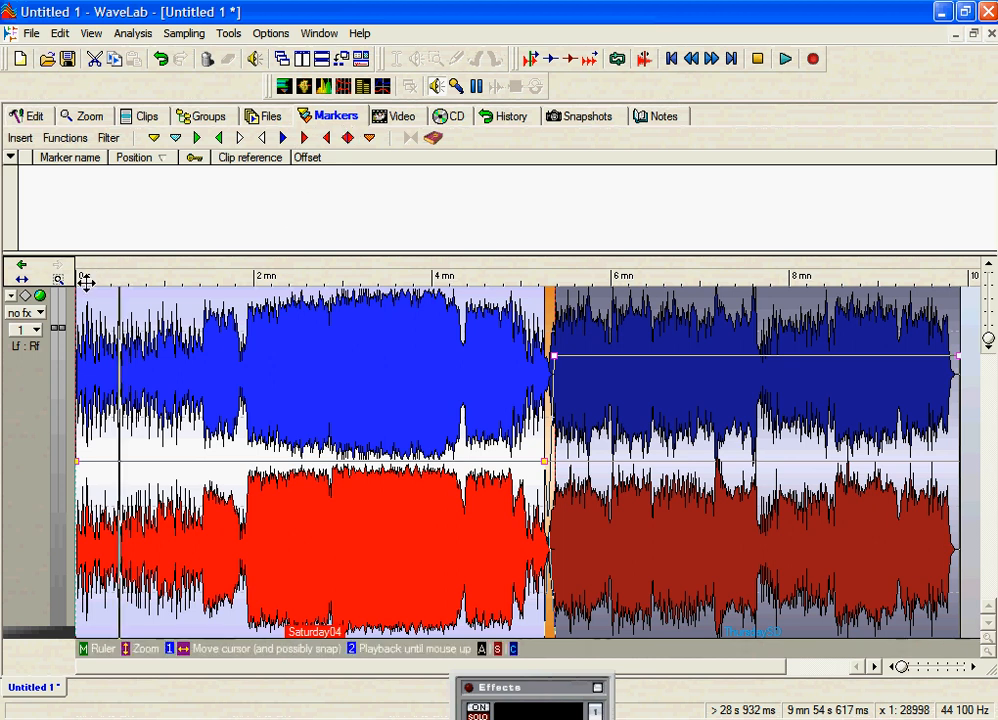
mouse_move(112, 310)
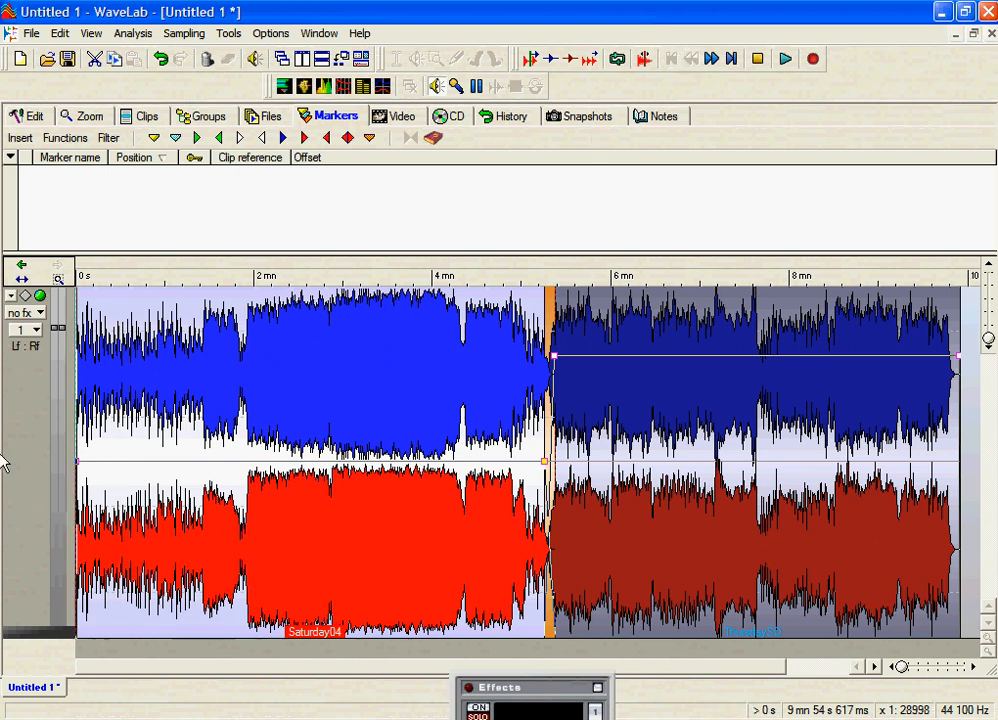
mouse_move(44, 232)
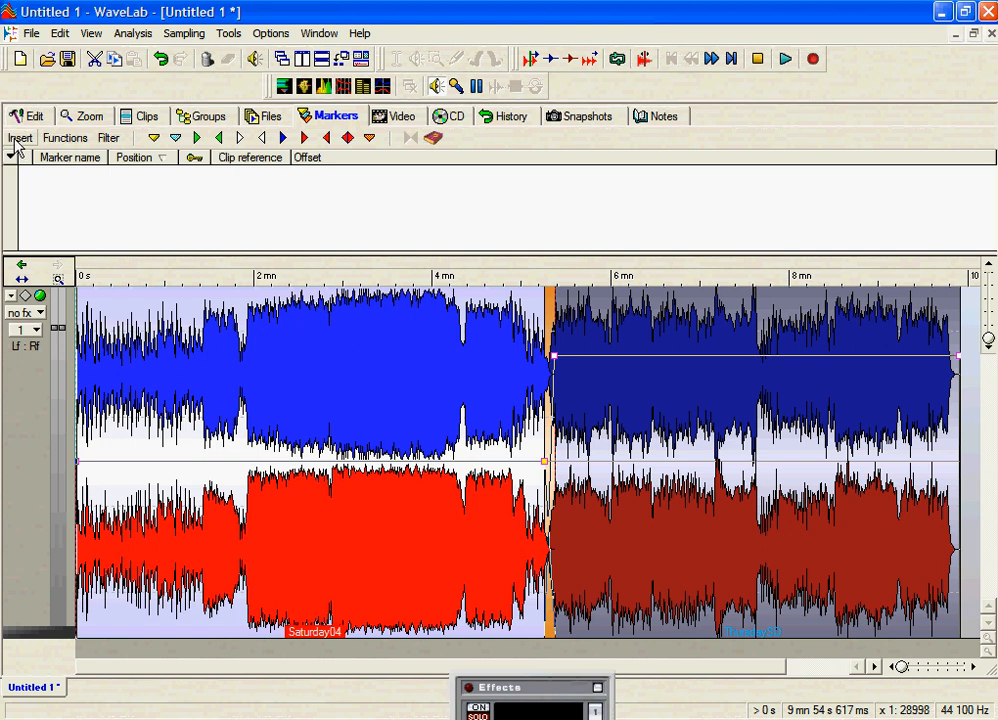
Step: Insert a CD track start marker at 0 s, the beginning of Saturday04
click(20, 138)
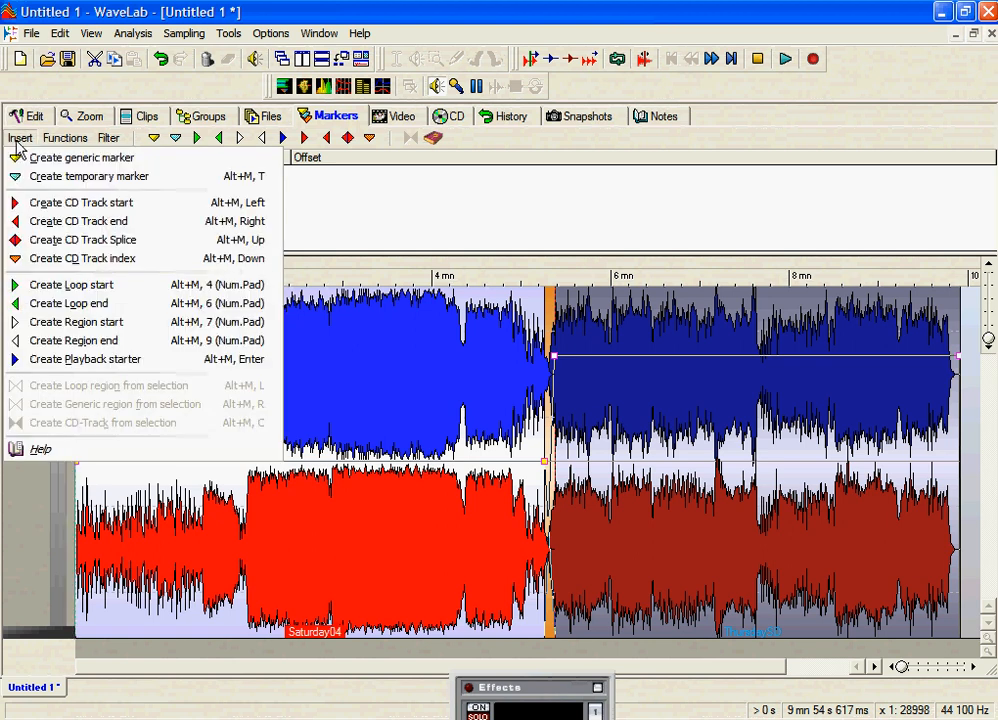
mouse_move(82, 240)
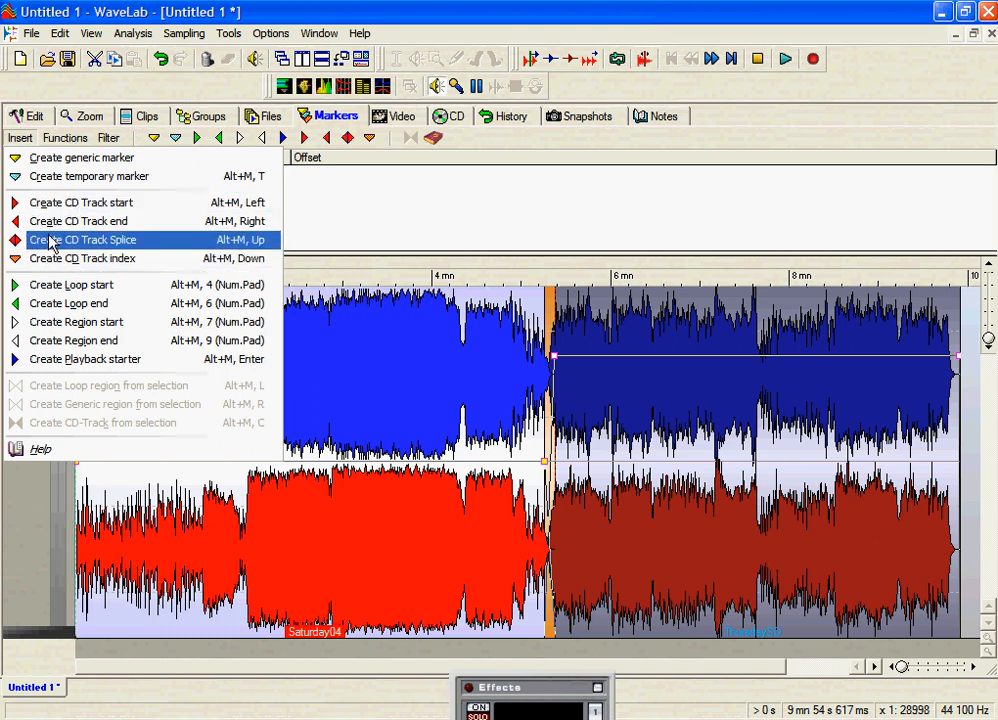
mouse_move(80, 202)
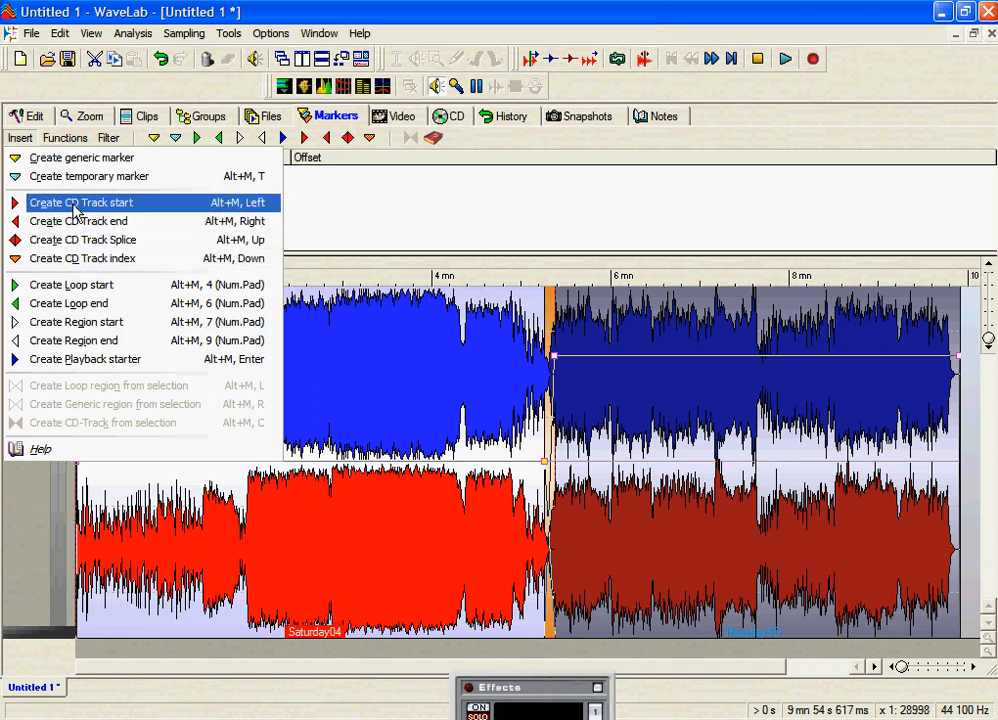
click(80, 202)
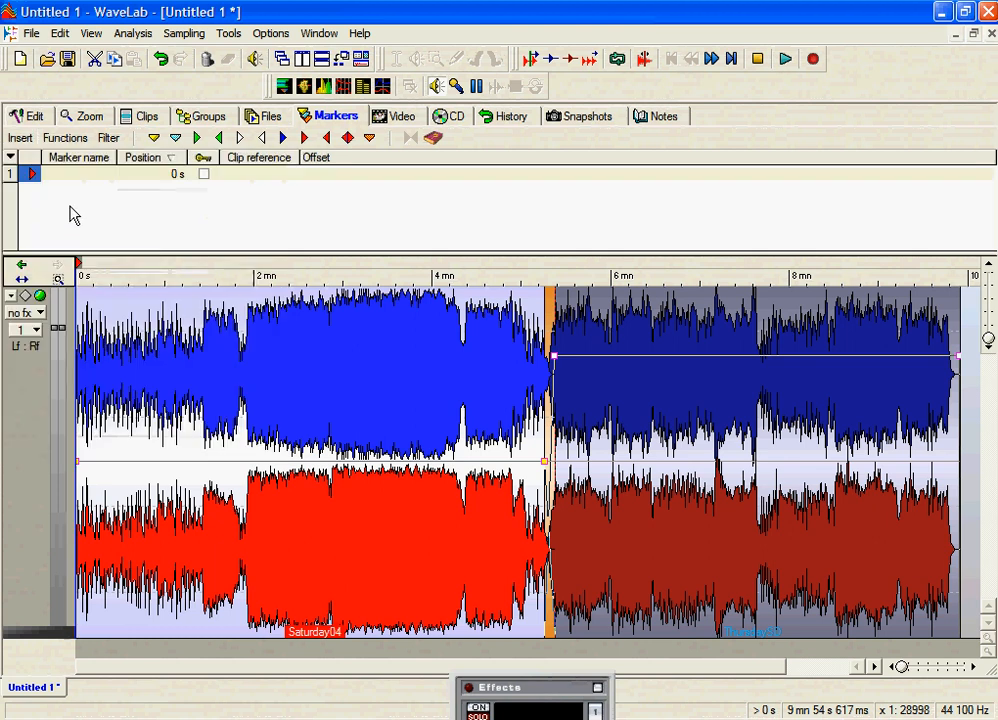
mouse_move(84, 274)
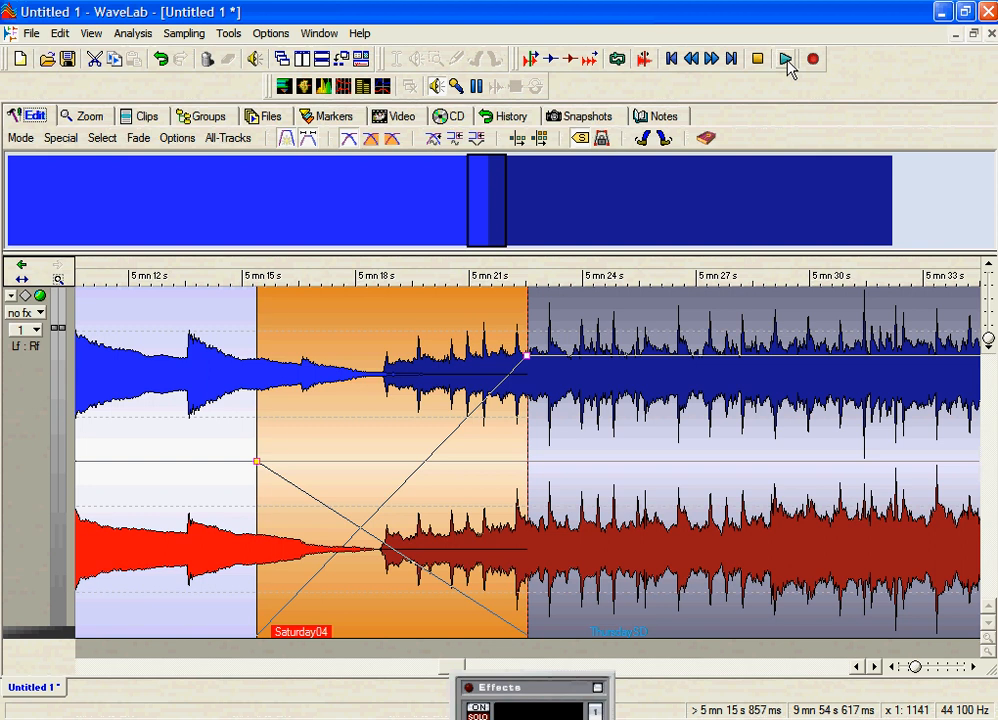
Step: Play the Saturday04-to-ThursdaySD crossfade and stop at the splice point near 5 mn 18 s 678 ms
click(784, 58)
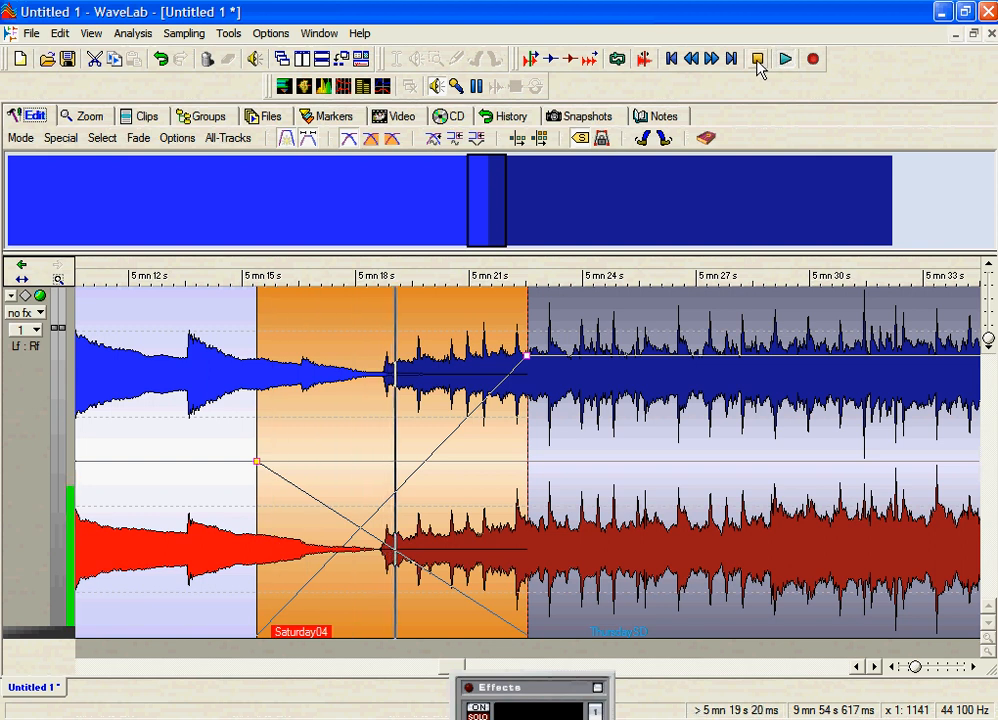
click(756, 56)
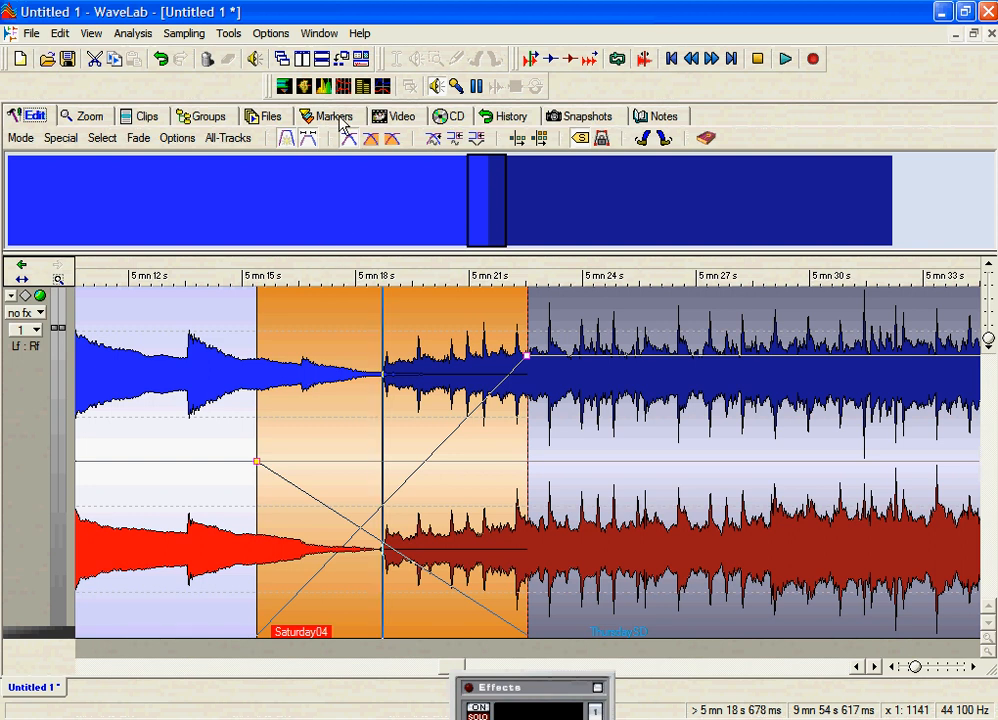
Step: Insert a CD track splice marker at 5 mn 18 s 678 ms from the Markers list
click(336, 114)
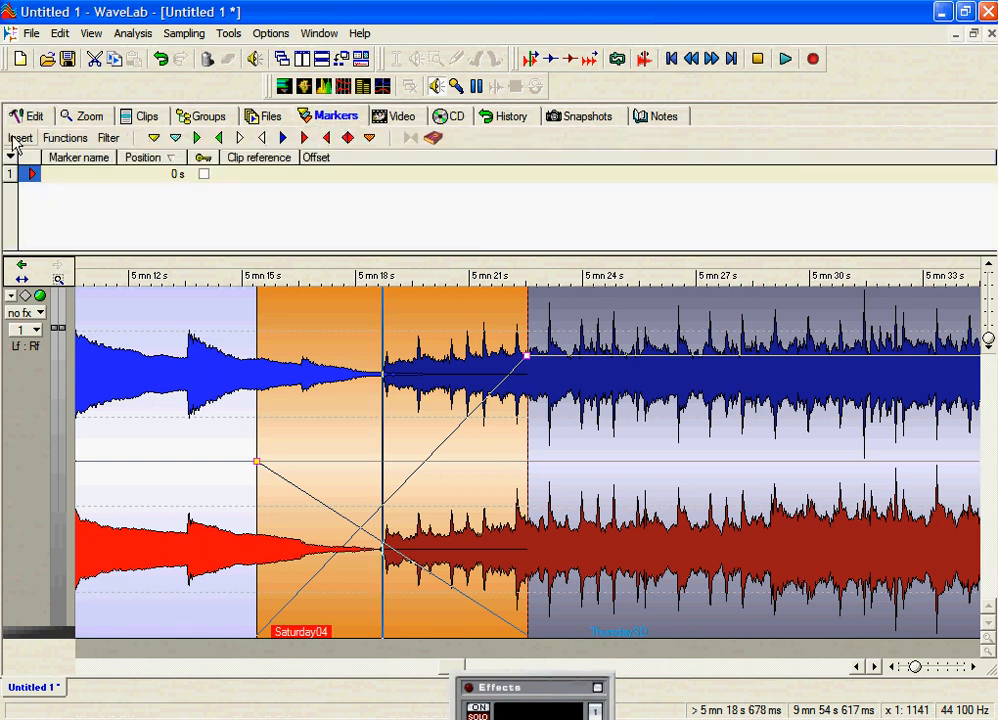
click(20, 138)
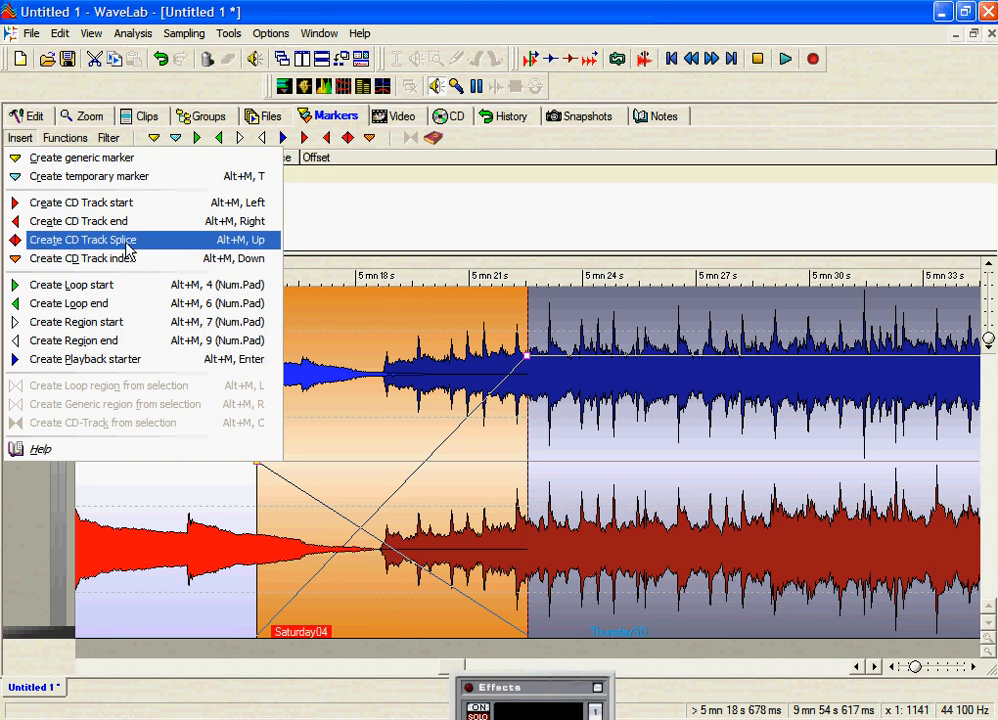
mouse_move(72, 258)
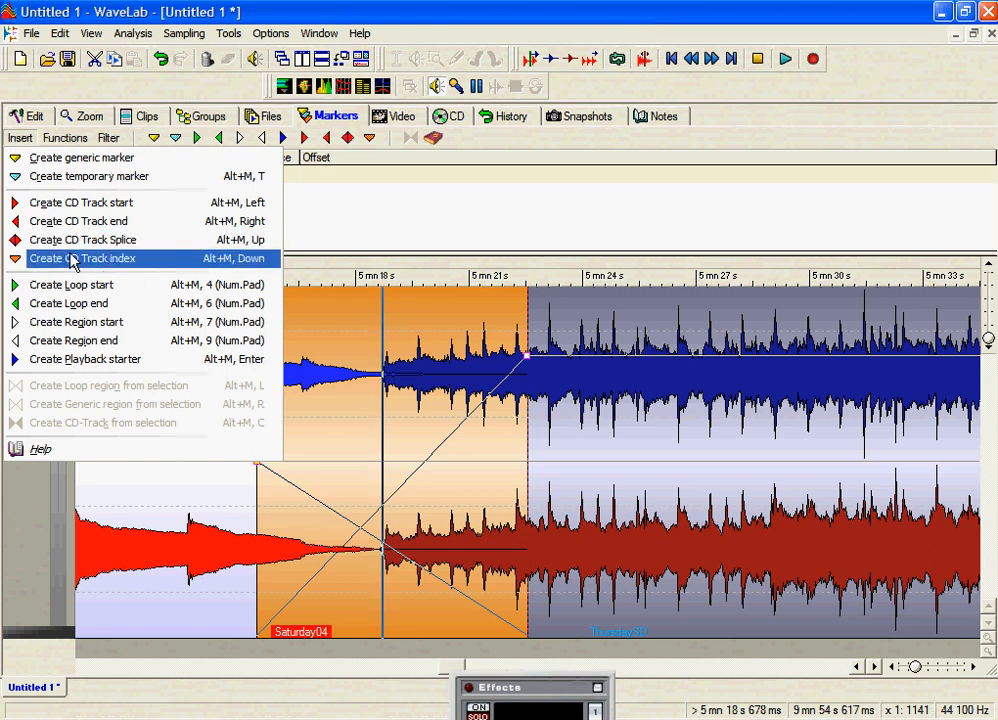
mouse_move(82, 240)
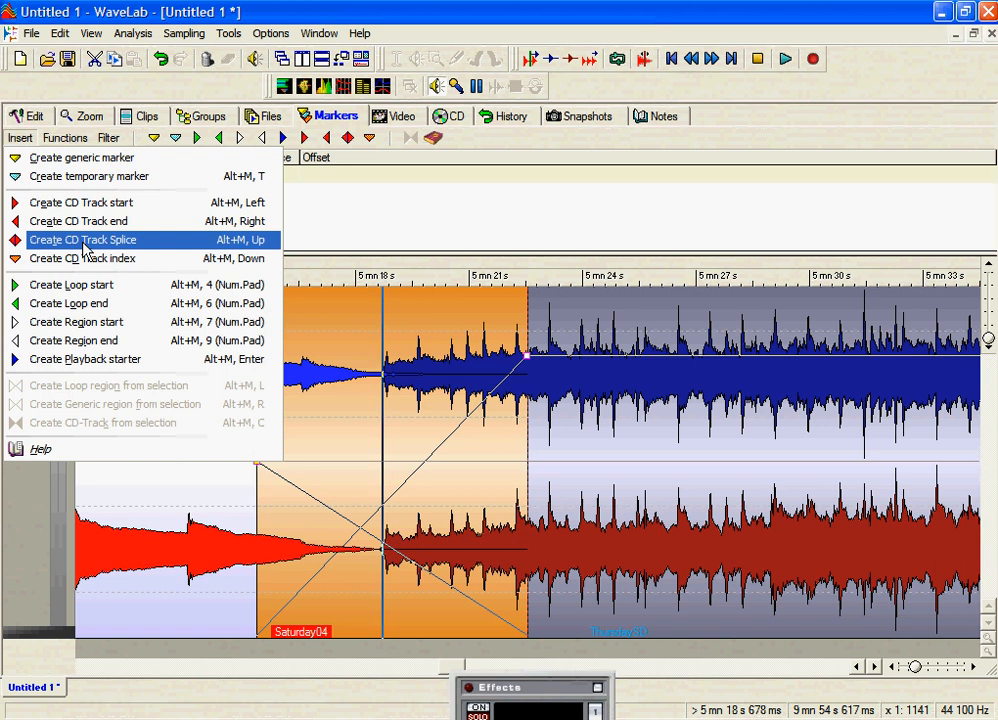
click(84, 240)
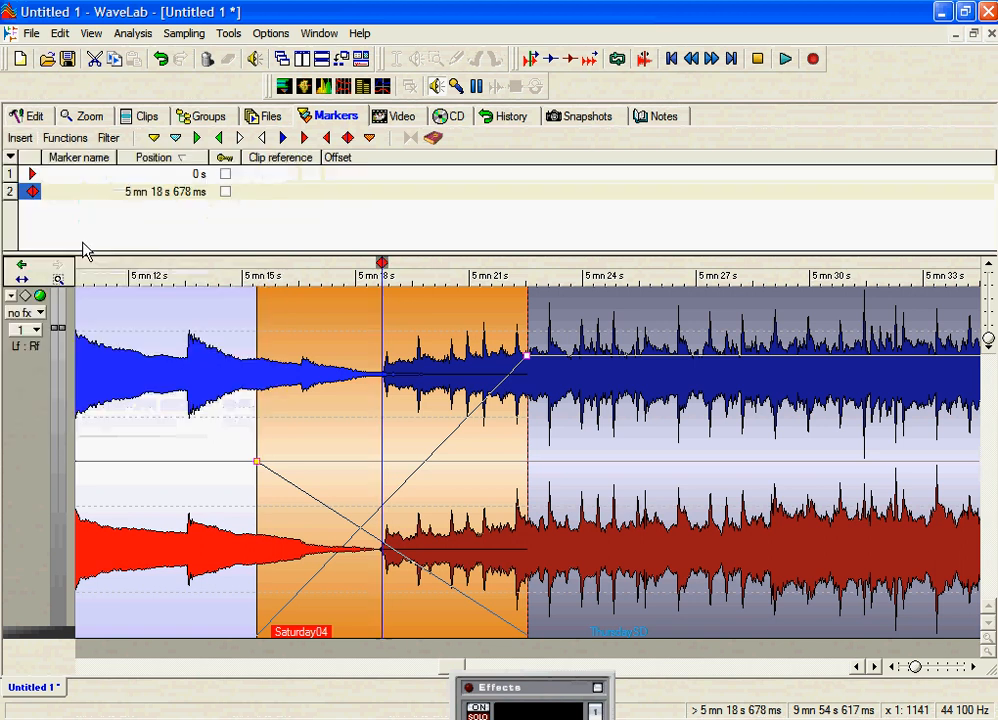
mouse_move(362, 268)
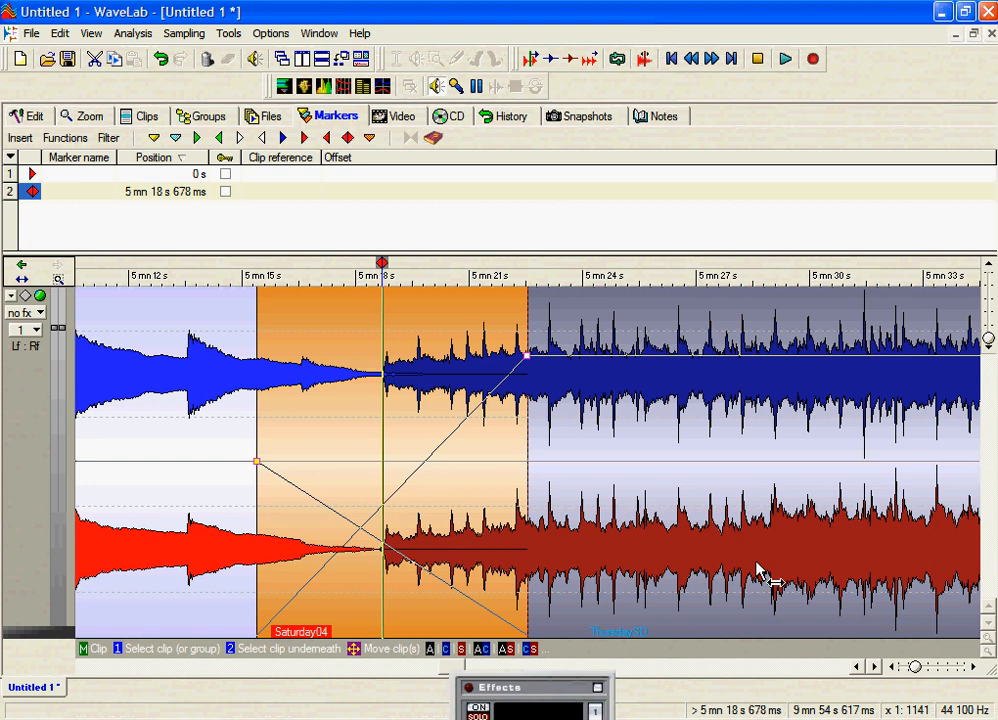
mouse_move(768, 560)
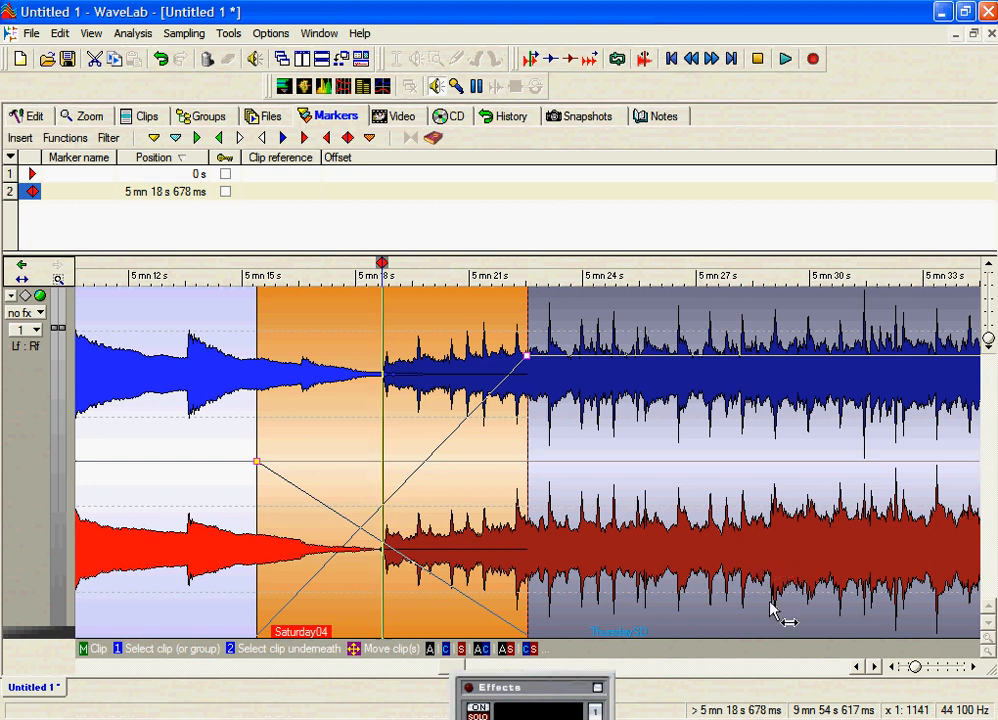
mouse_move(878, 668)
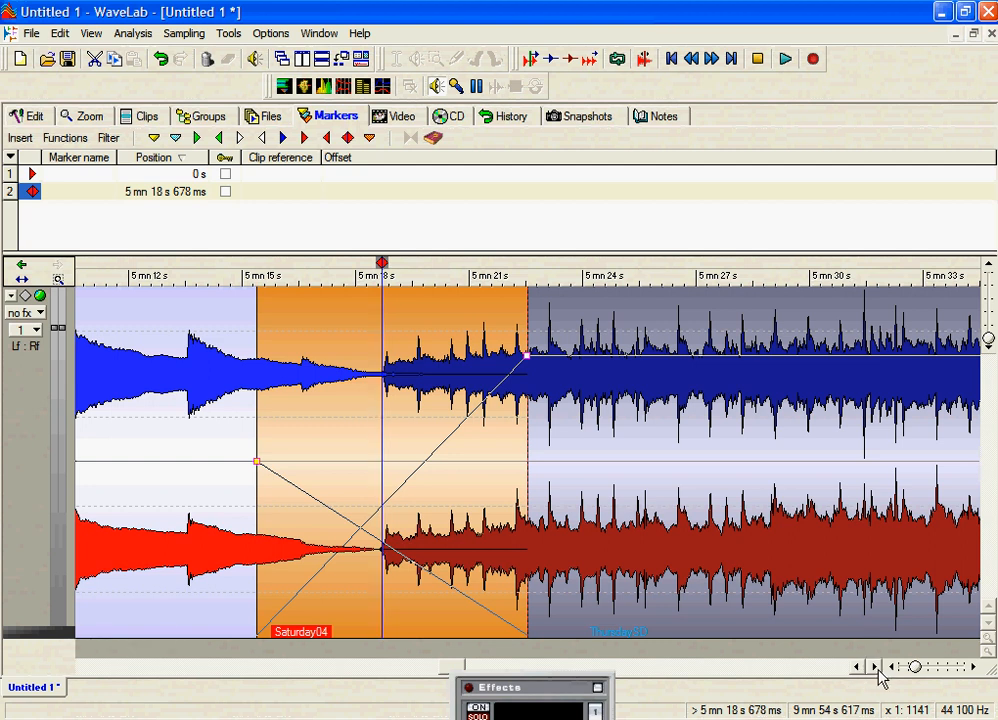
Step: Scroll the montage to the end of ThursdaySD at 9 mn 54 s 617 ms for the CD track end marker
click(30, 114)
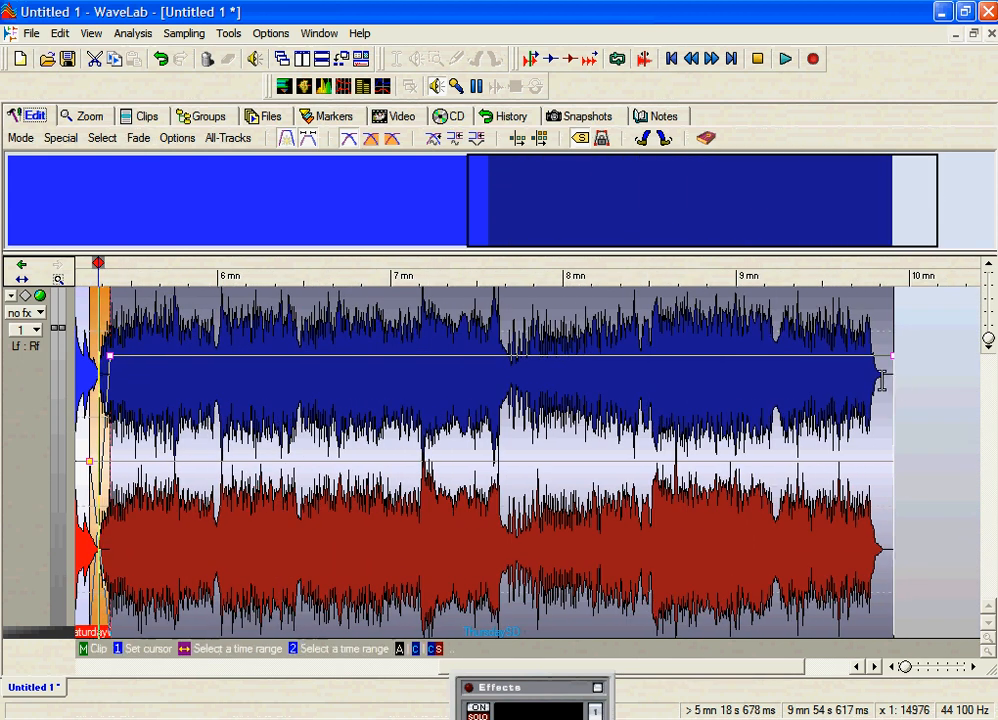
mouse_move(904, 276)
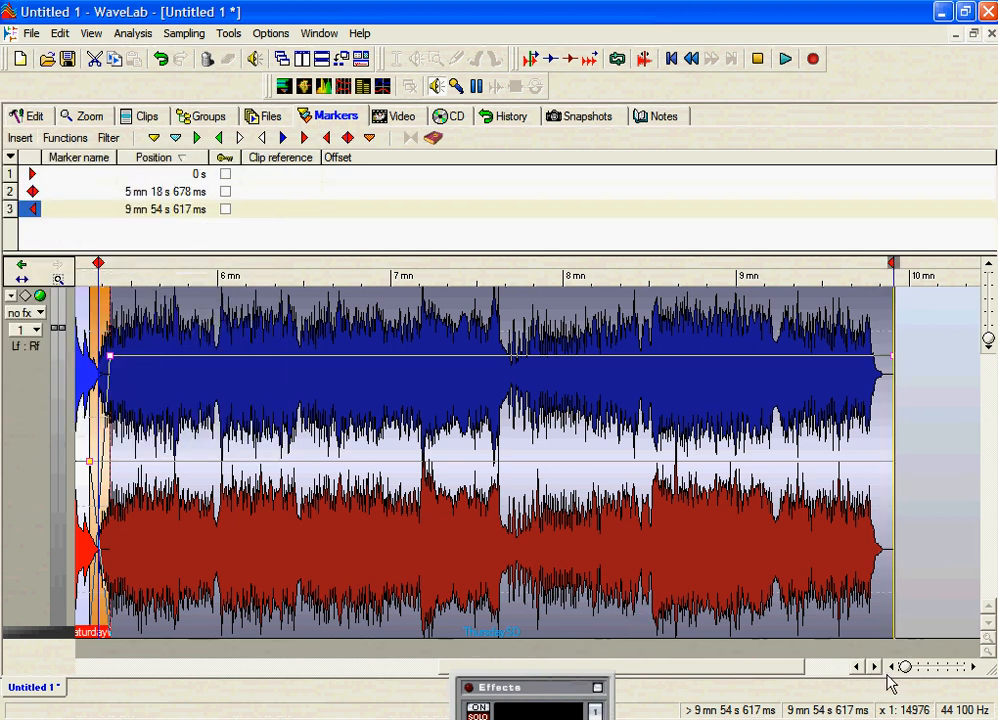
Step: Name the 0 s CD track start marker 'sayurday' in the marker list
click(32, 114)
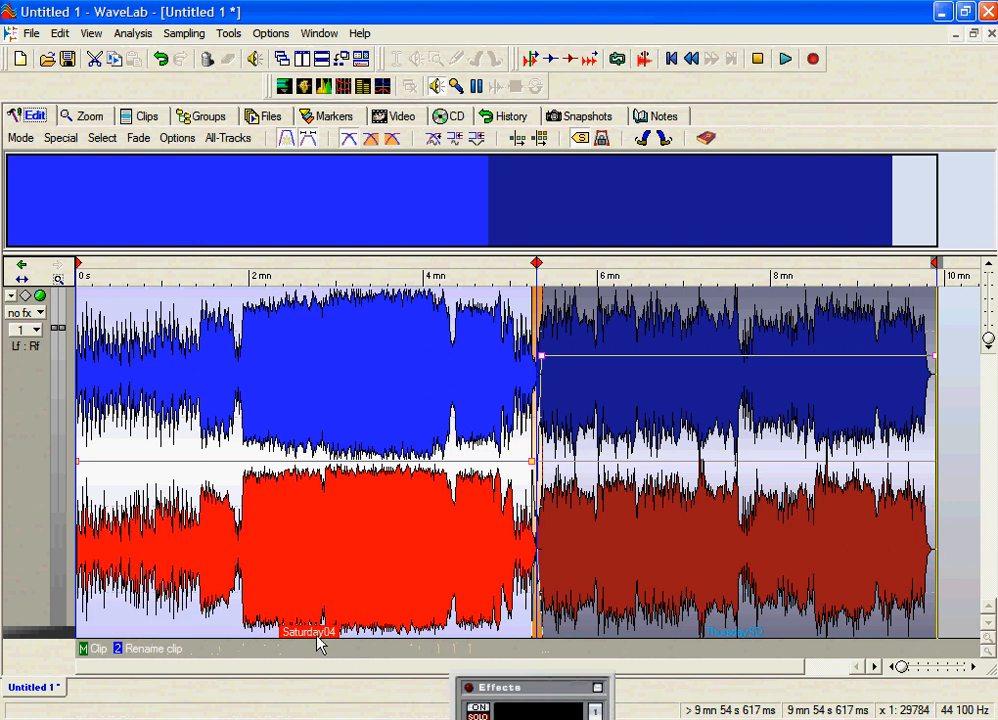
mouse_move(288, 214)
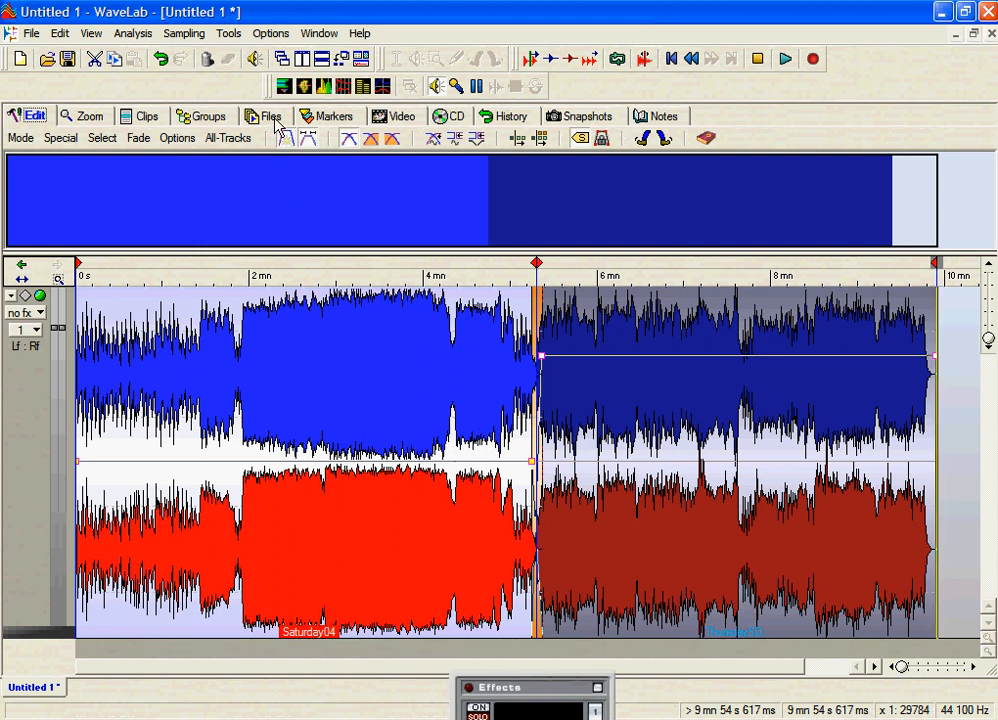
click(336, 114)
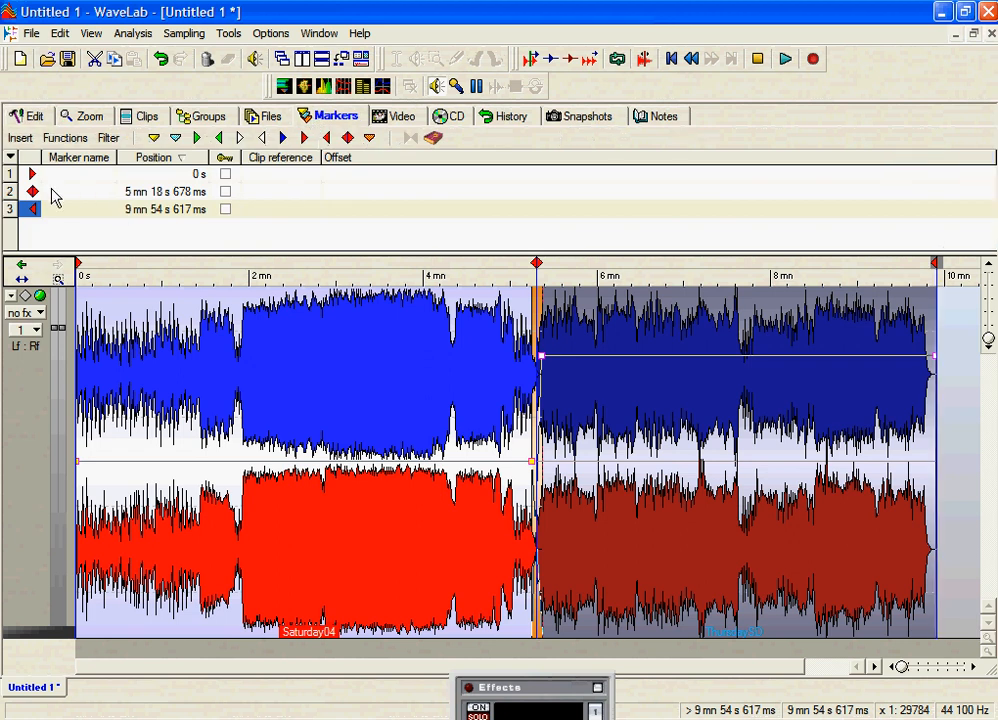
double_click(76, 172)
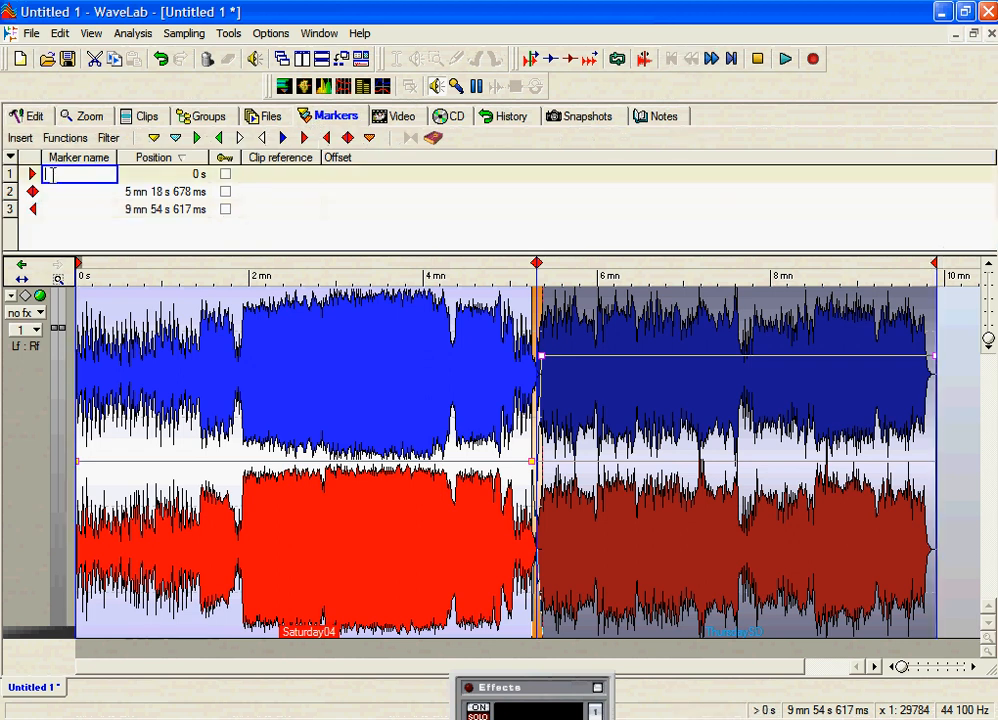
text(sayu)
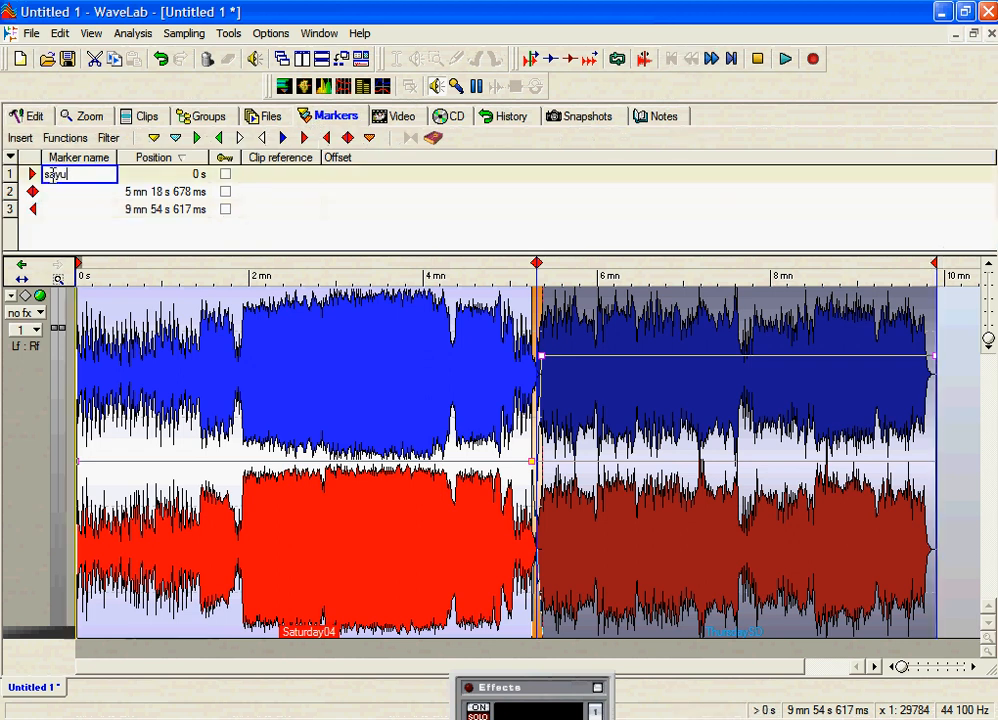
text(urday)
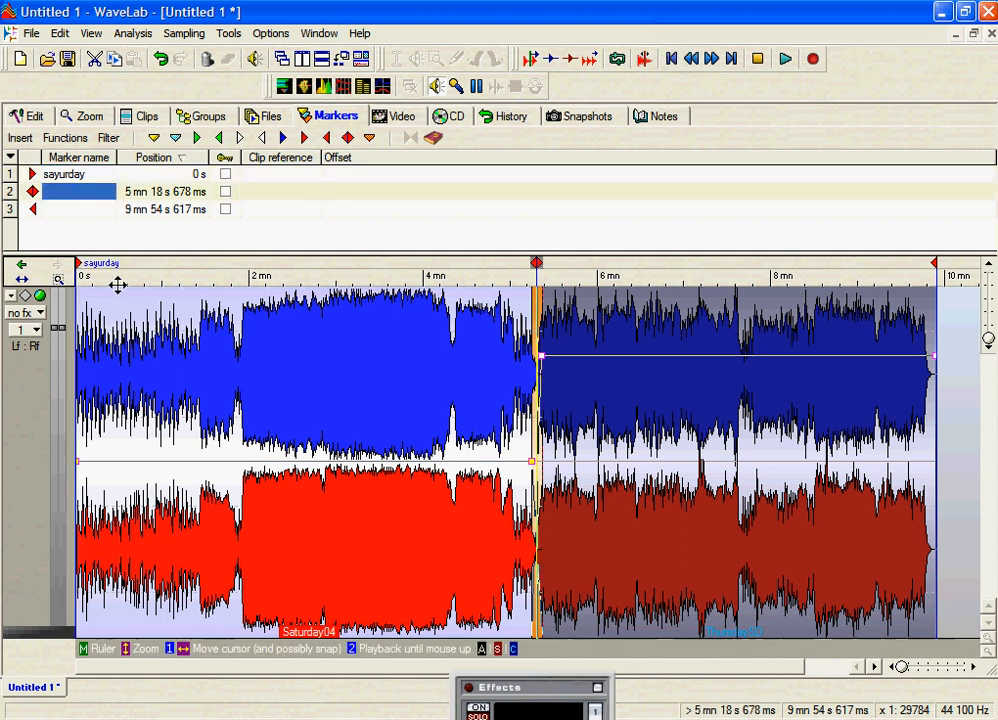
mouse_move(156, 300)
text(thursday)
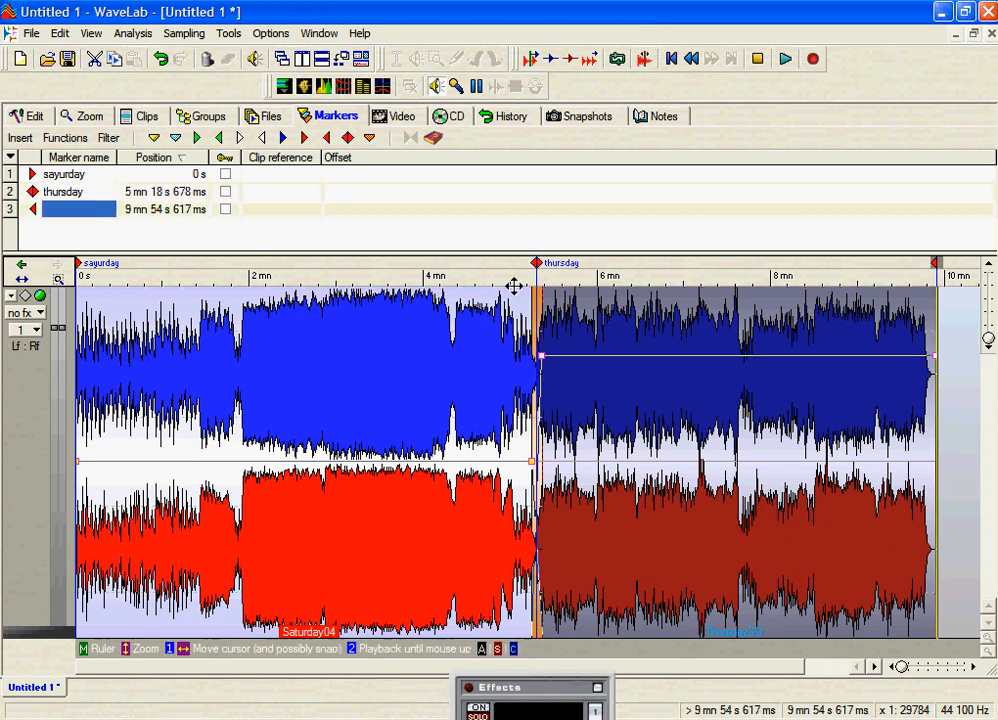
mouse_move(340, 280)
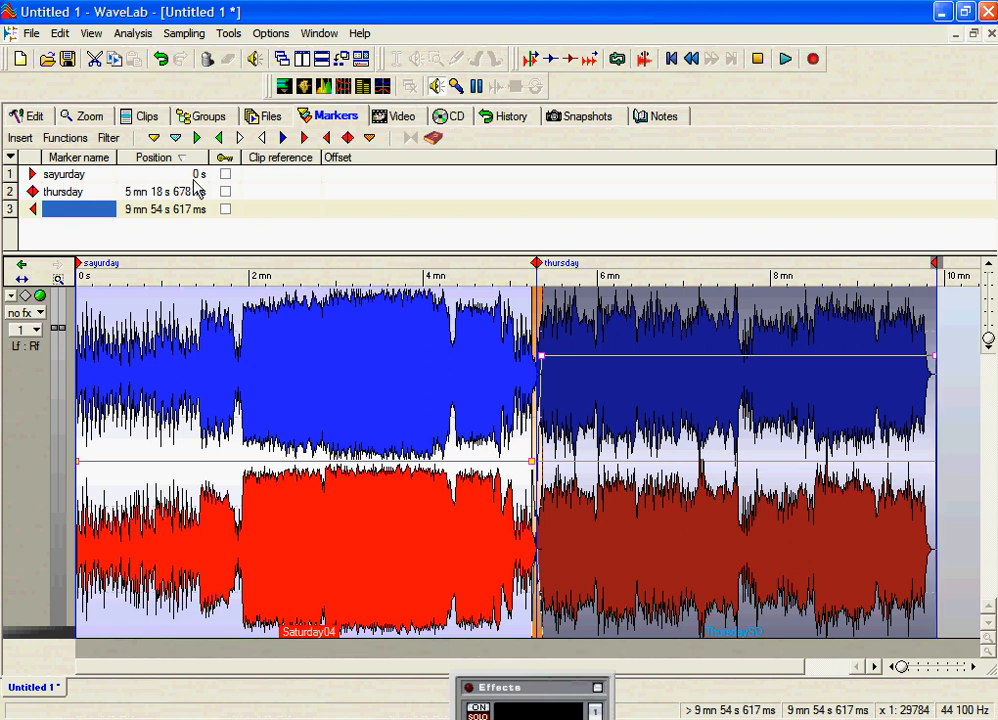
mouse_move(208, 228)
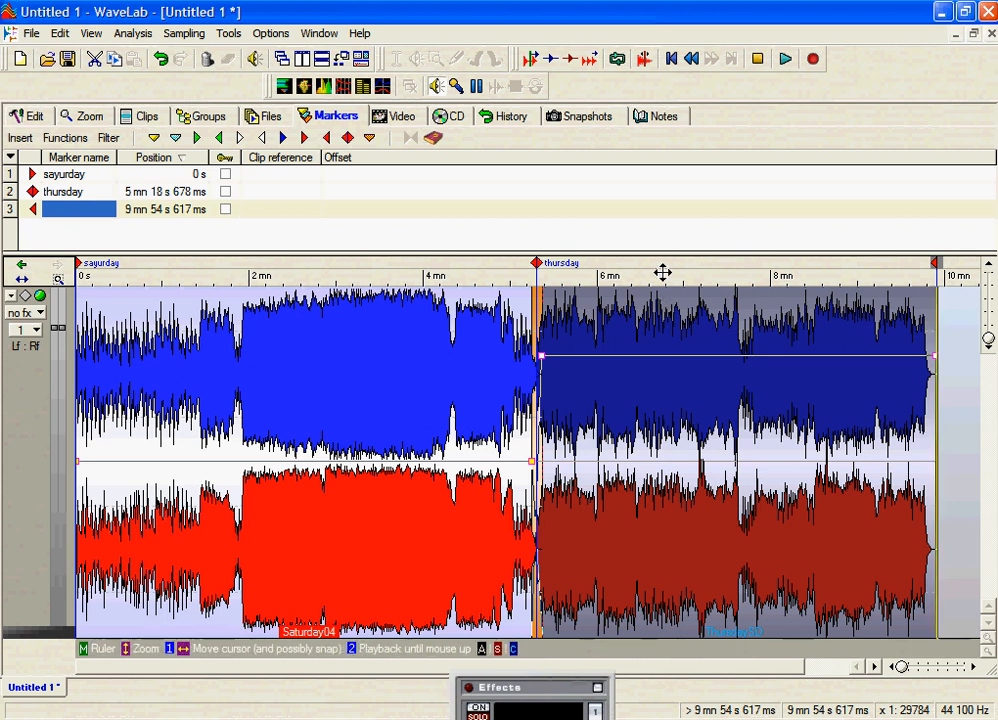
mouse_move(324, 372)
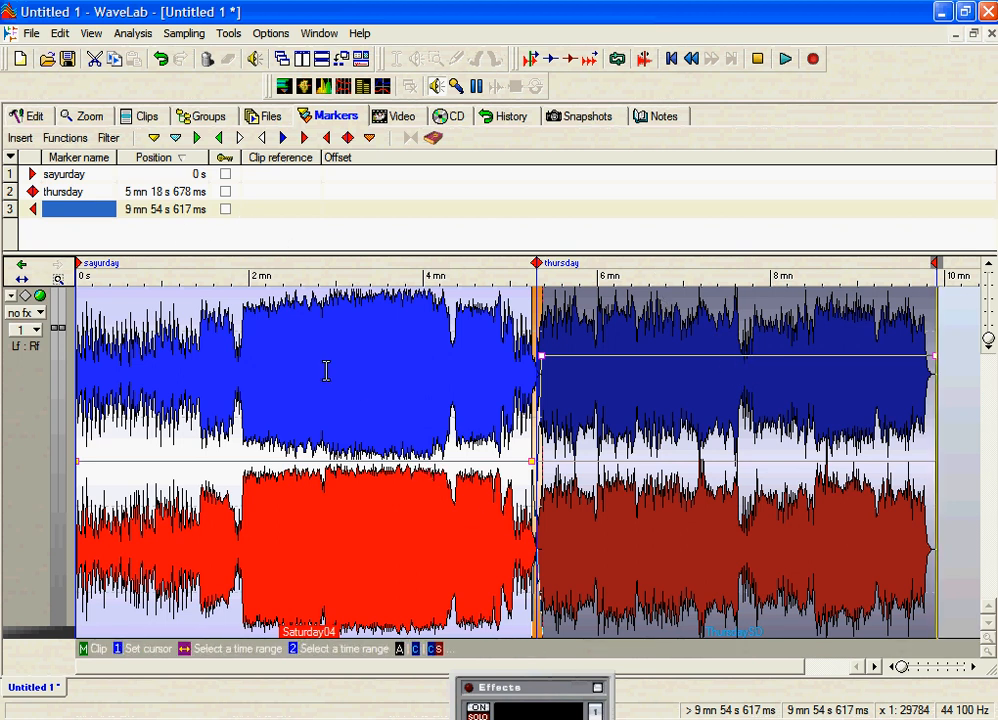
mouse_move(332, 368)
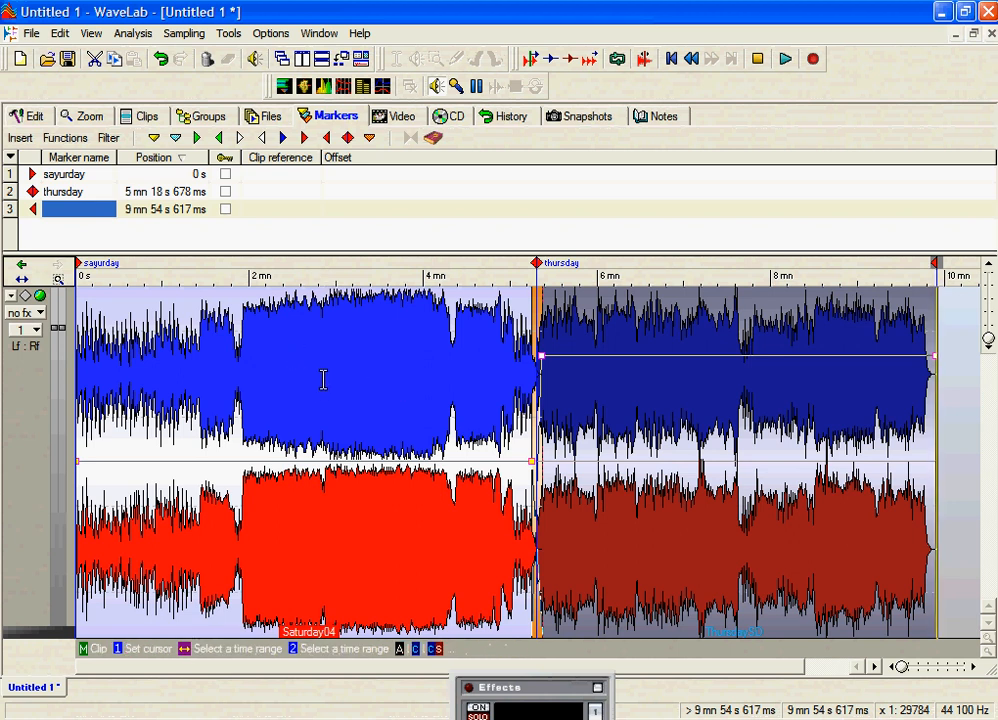
mouse_move(52, 374)
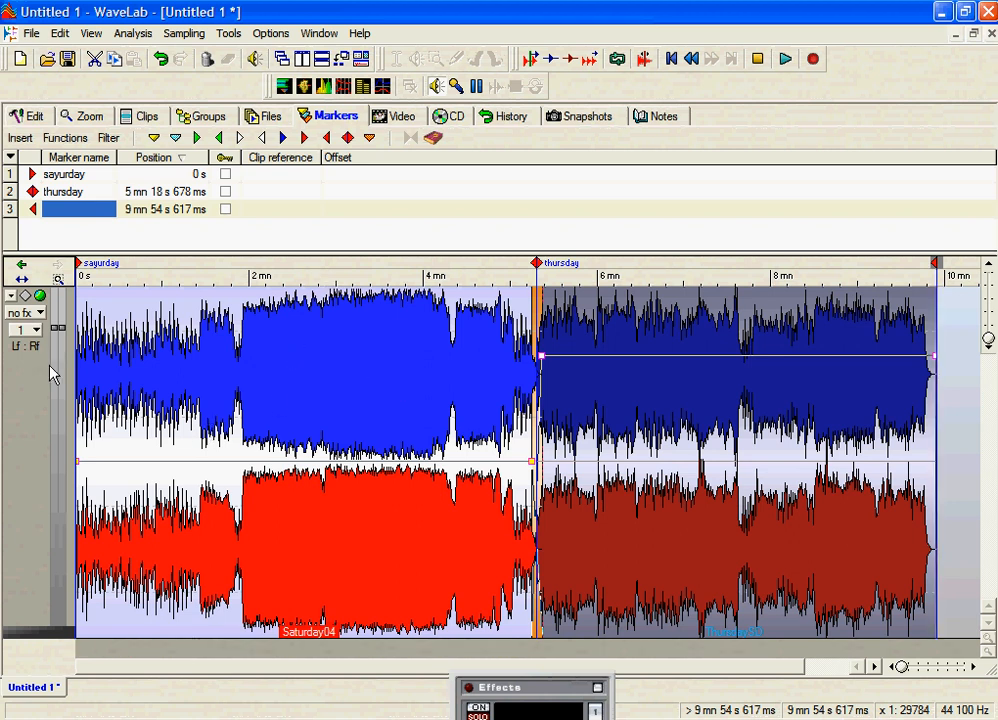
click(38, 312)
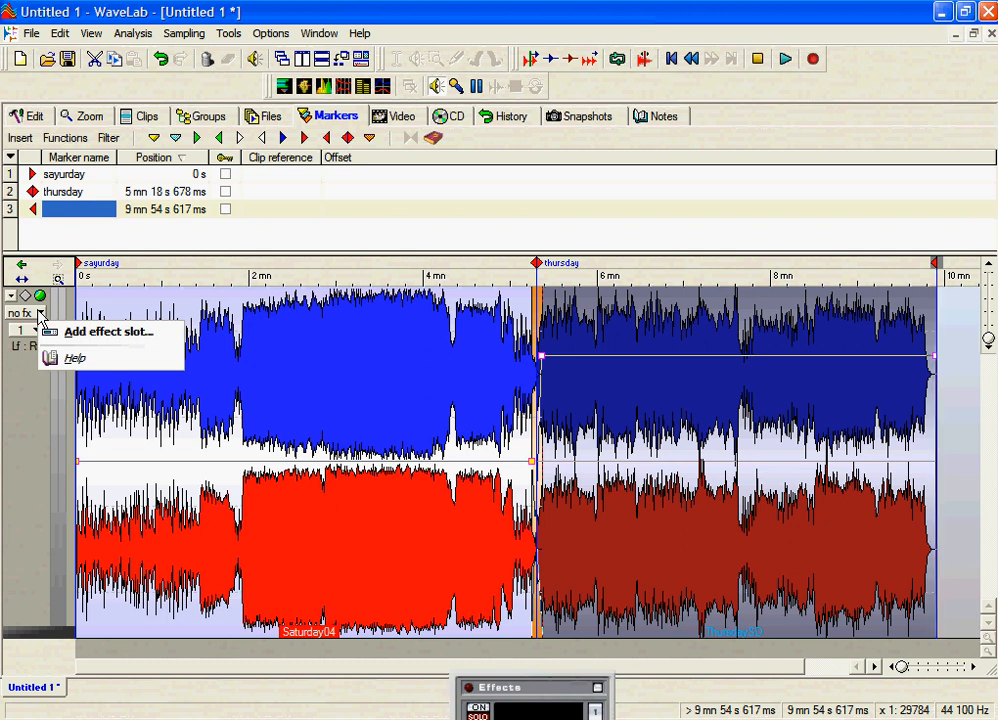
mouse_move(248, 340)
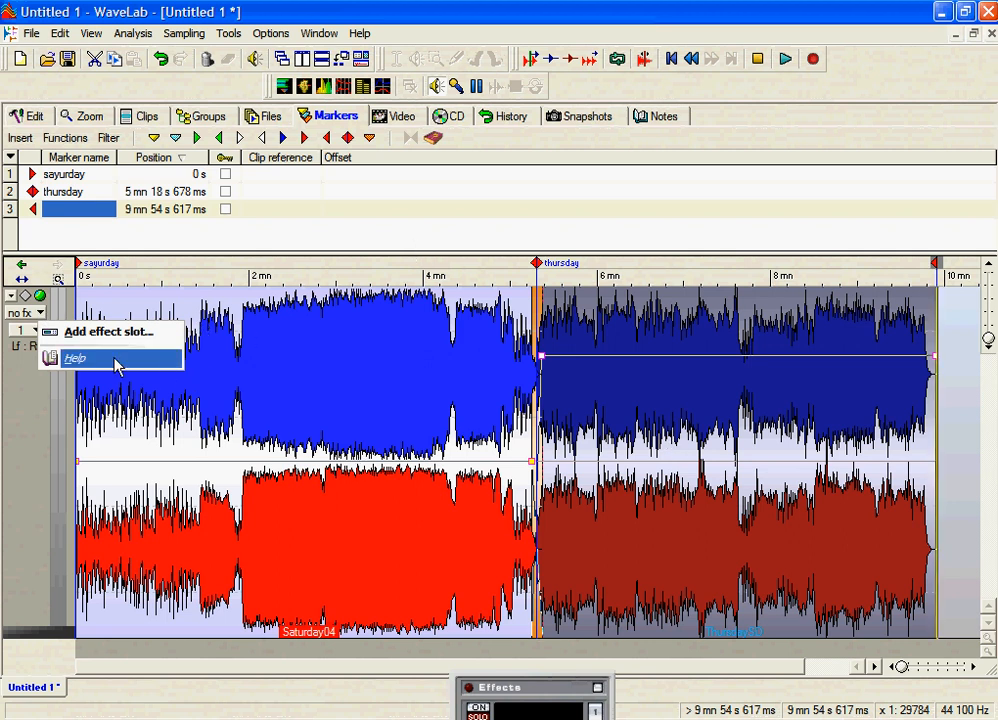
mouse_move(100, 342)
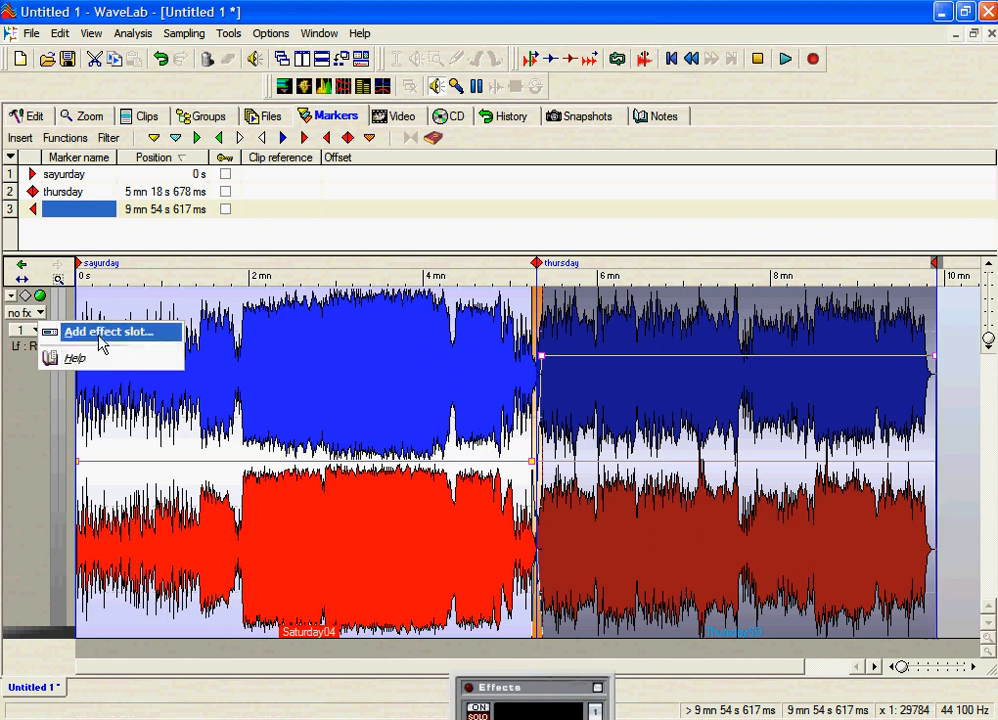
mouse_move(36, 418)
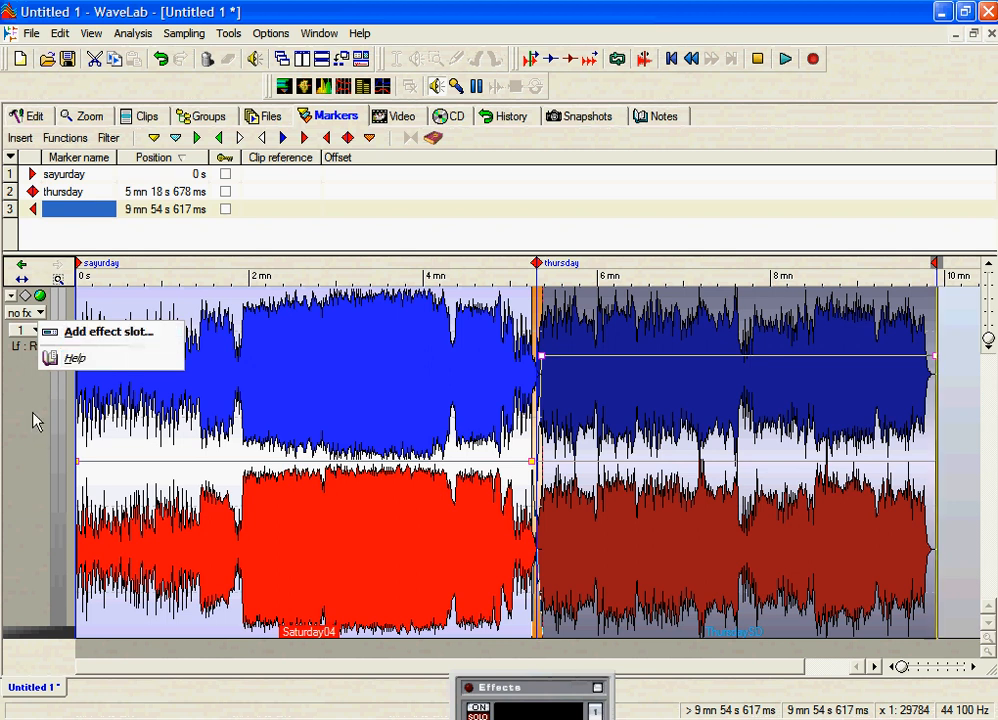
click(36, 420)
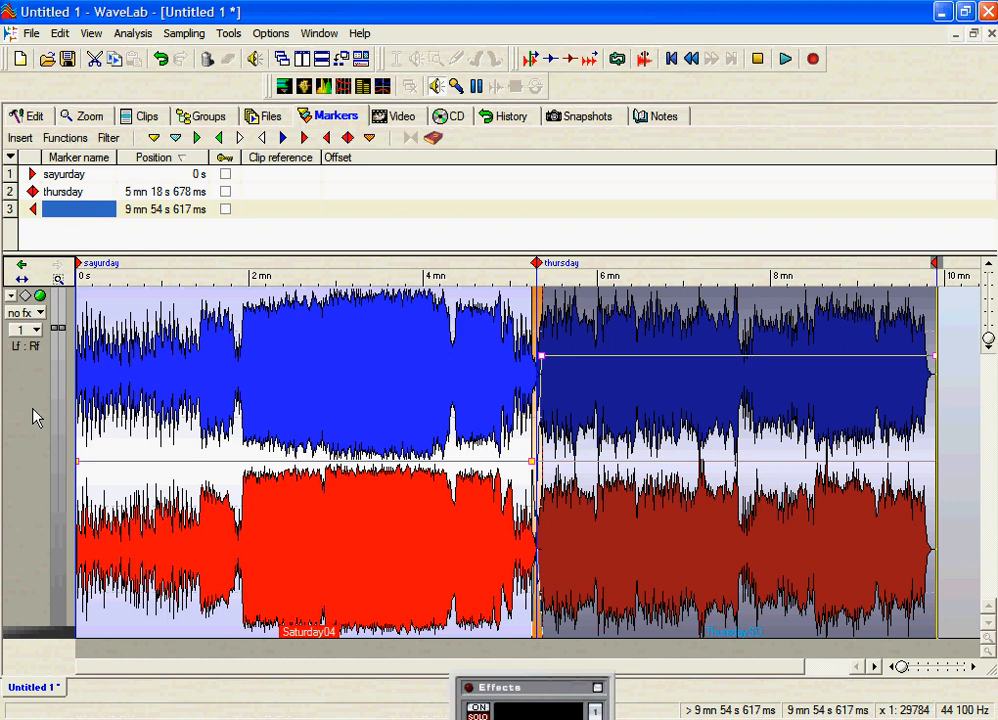
mouse_move(44, 350)
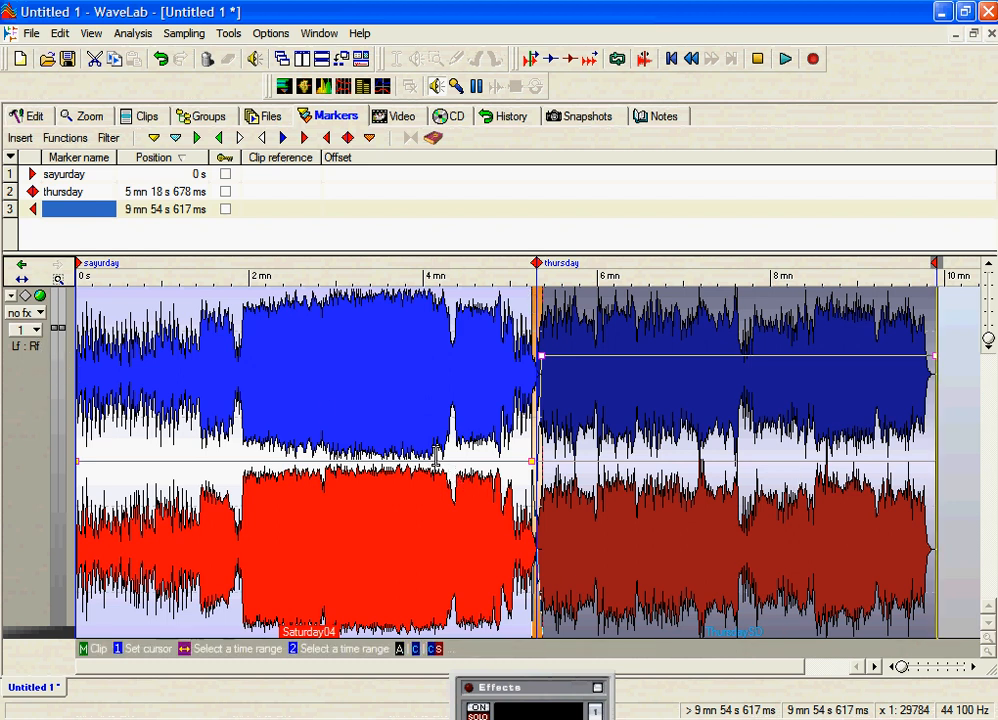
mouse_move(284, 250)
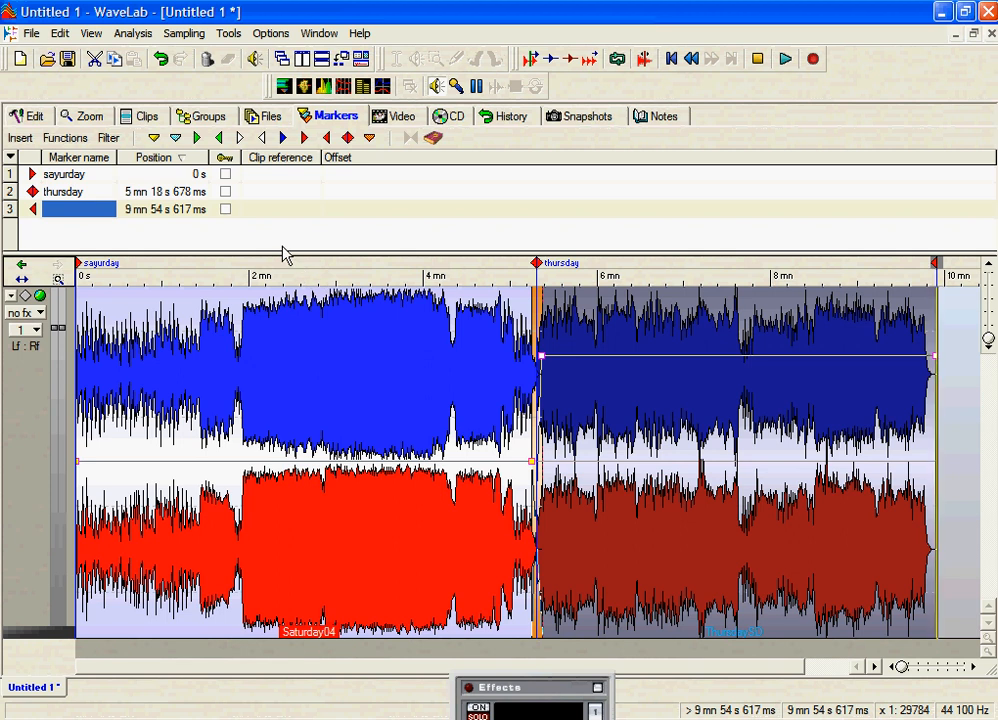
mouse_move(436, 296)
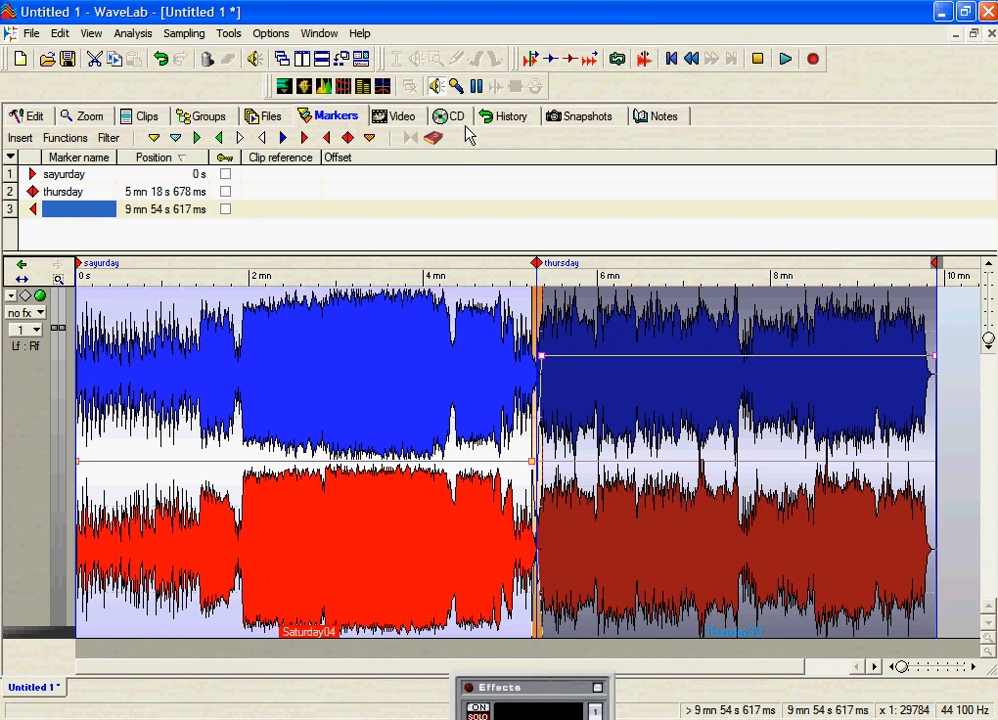
Step: Check the CD track list with sayurday and thursday and acknowledge it is valid at 9 mn 55 s
click(446, 114)
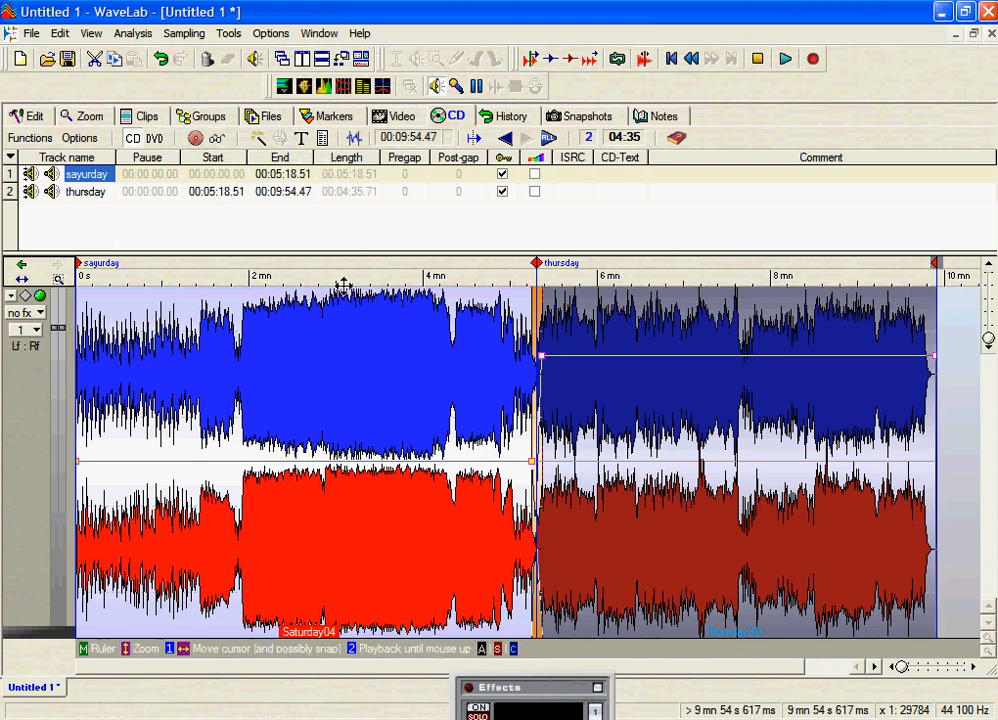
mouse_move(300, 414)
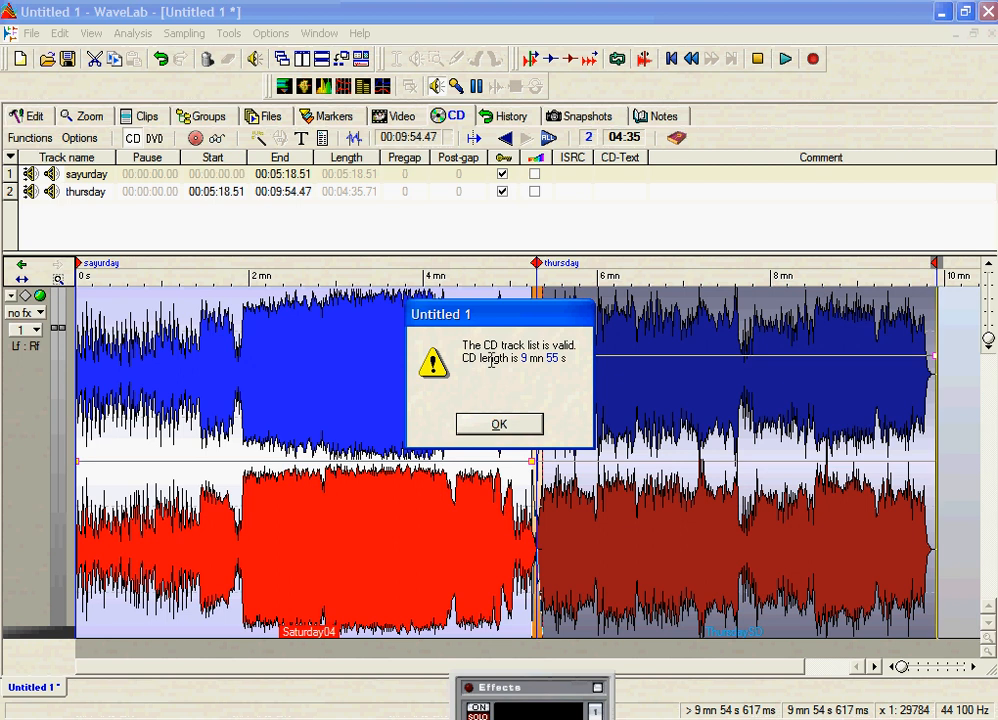
mouse_move(500, 372)
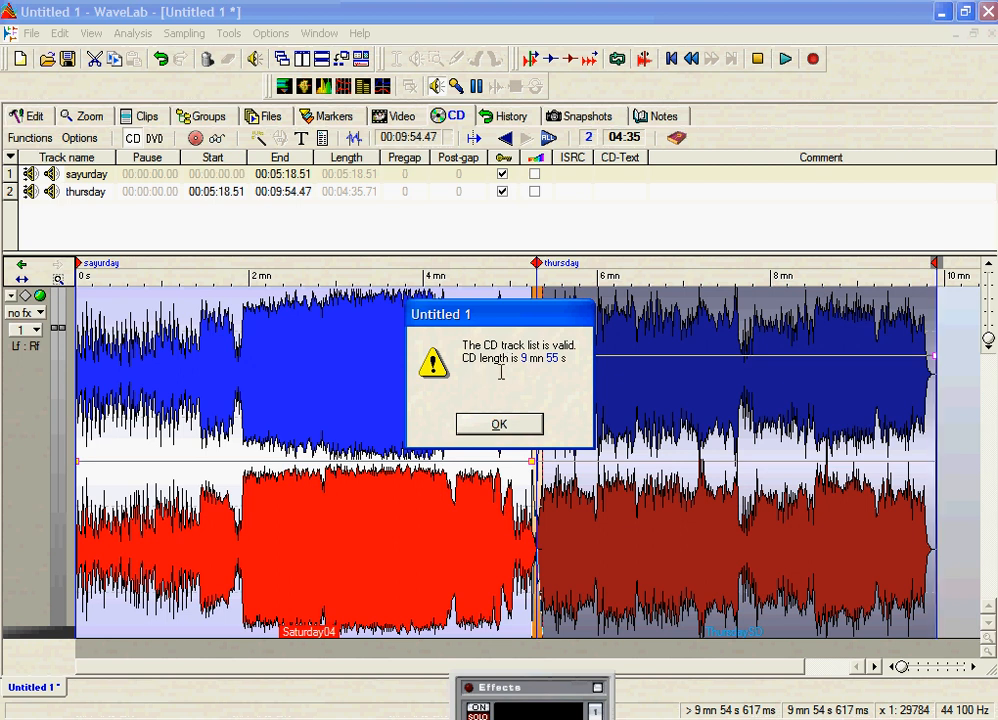
mouse_move(576, 400)
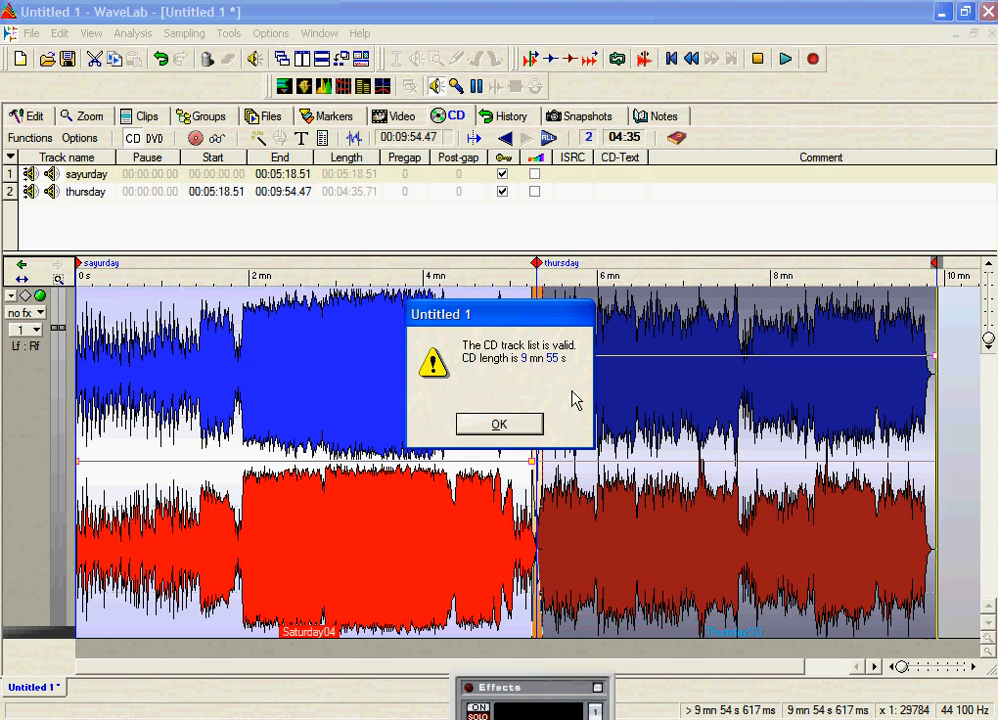
click(500, 424)
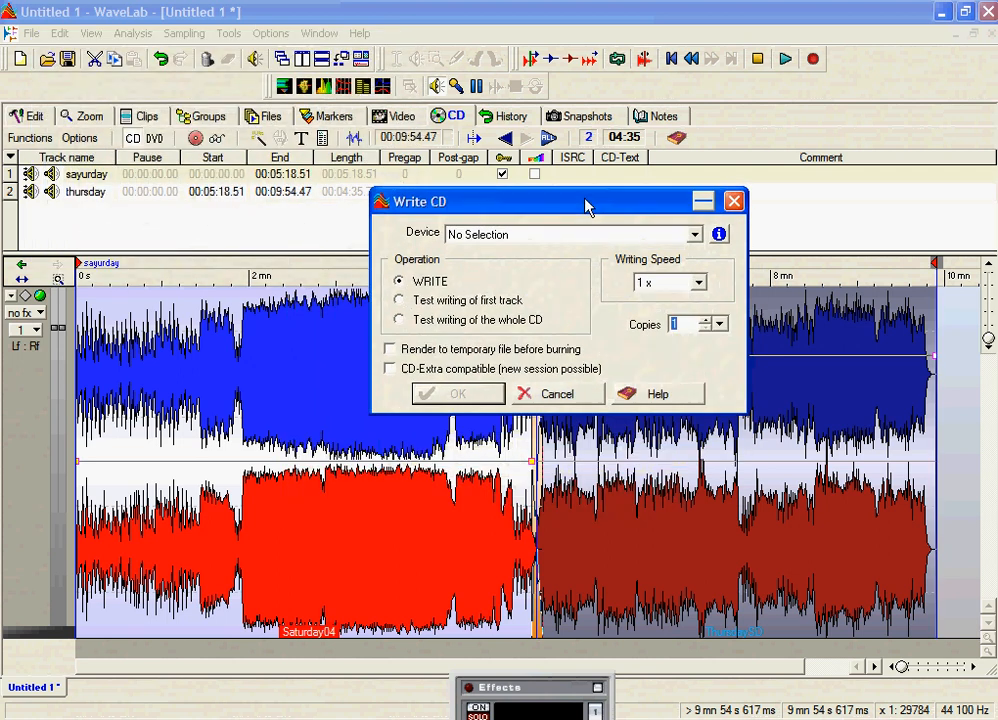
mouse_move(524, 316)
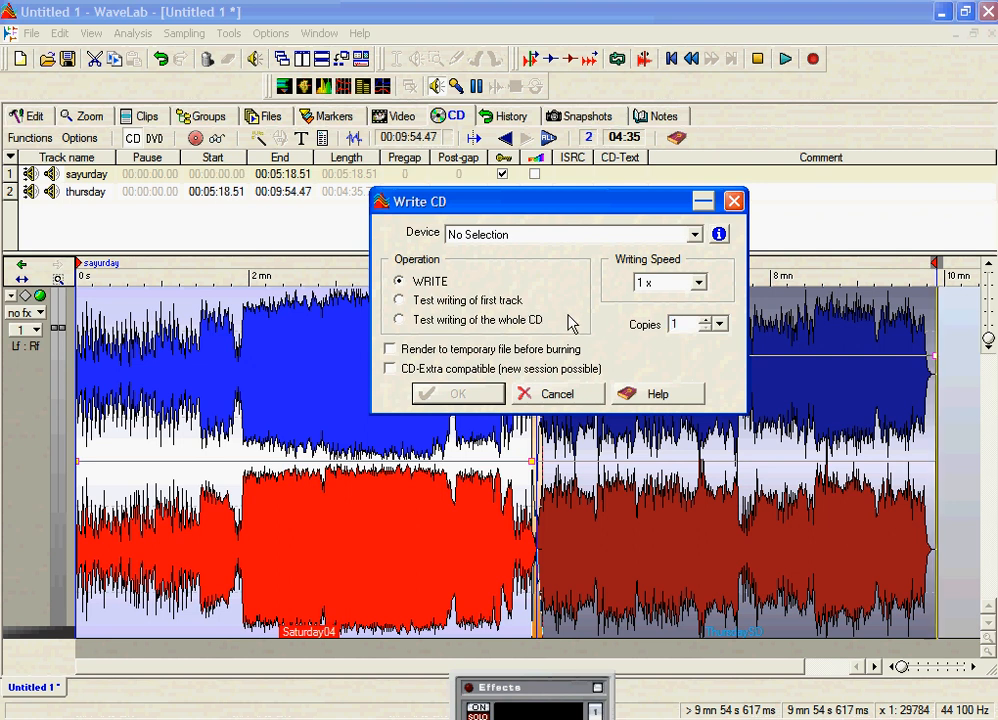
mouse_move(700, 244)
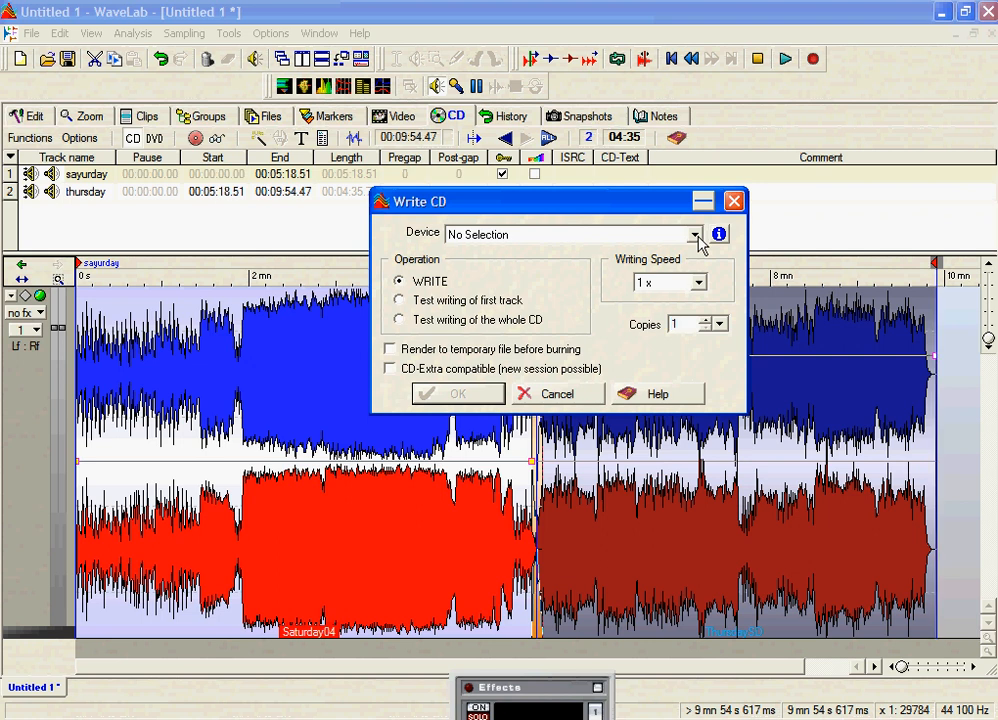
Step: Leave the Device at No Selection and enable 'Render to temporary file before burning'
click(692, 234)
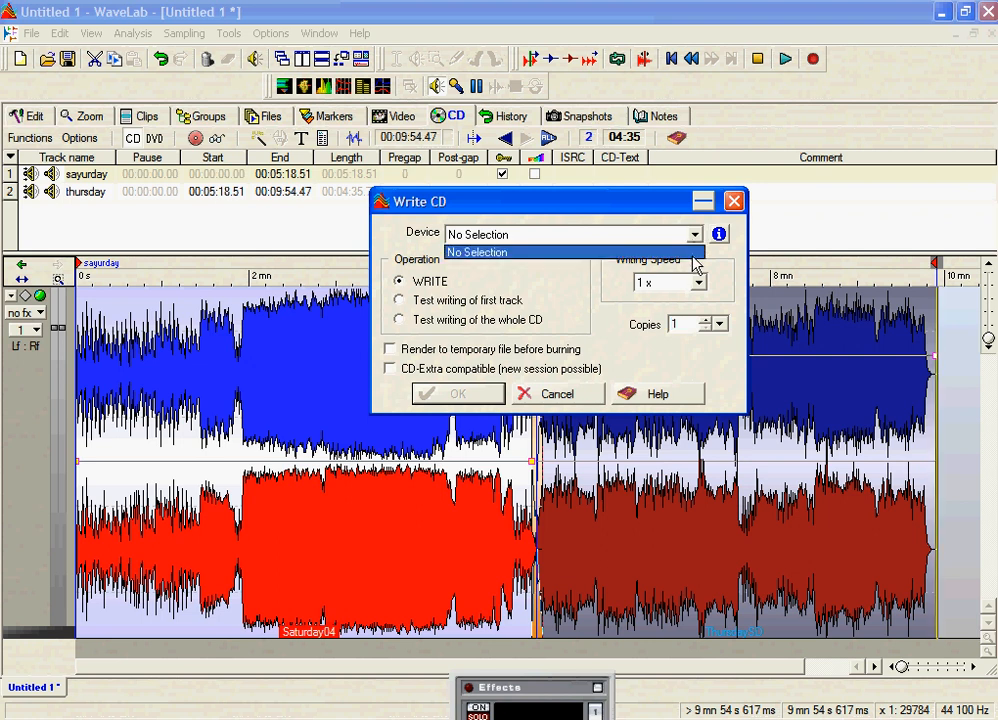
click(476, 252)
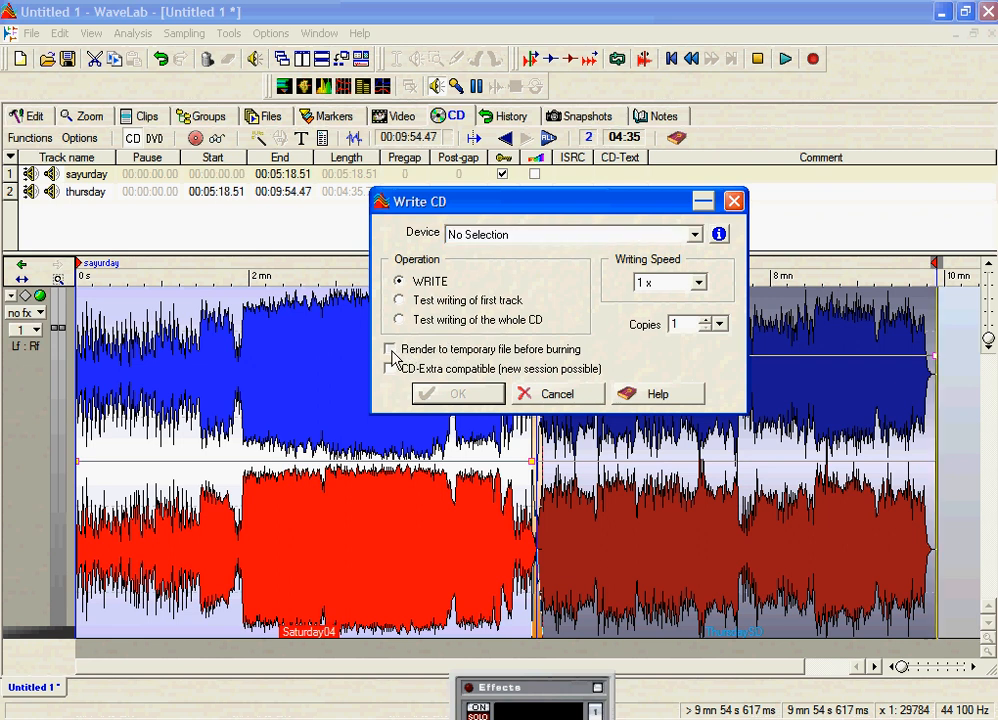
click(388, 348)
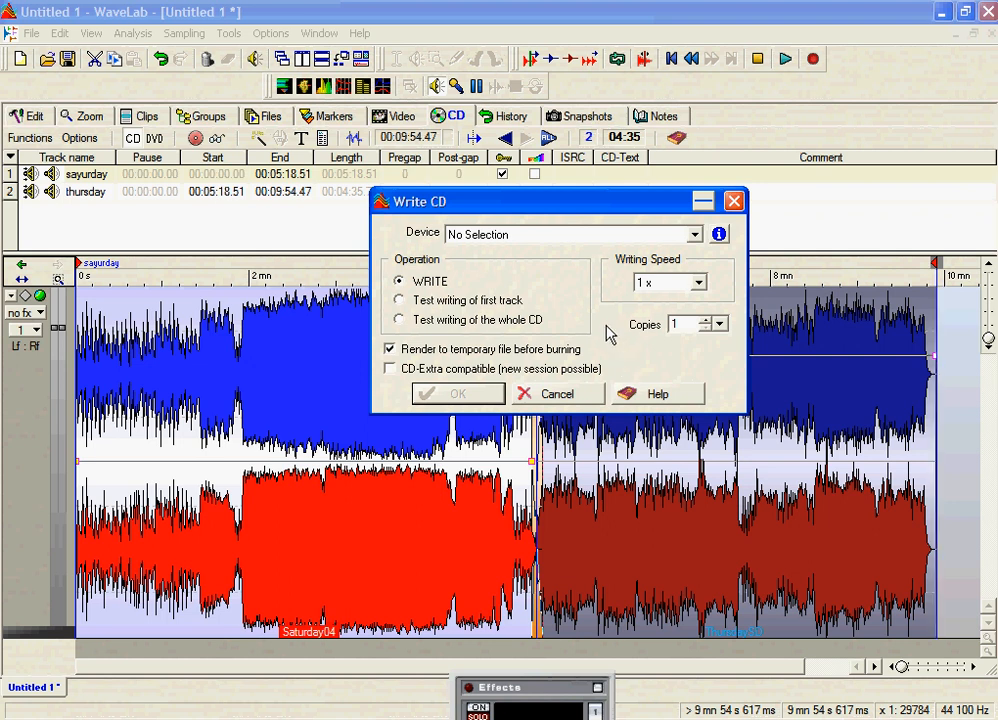
mouse_move(564, 376)
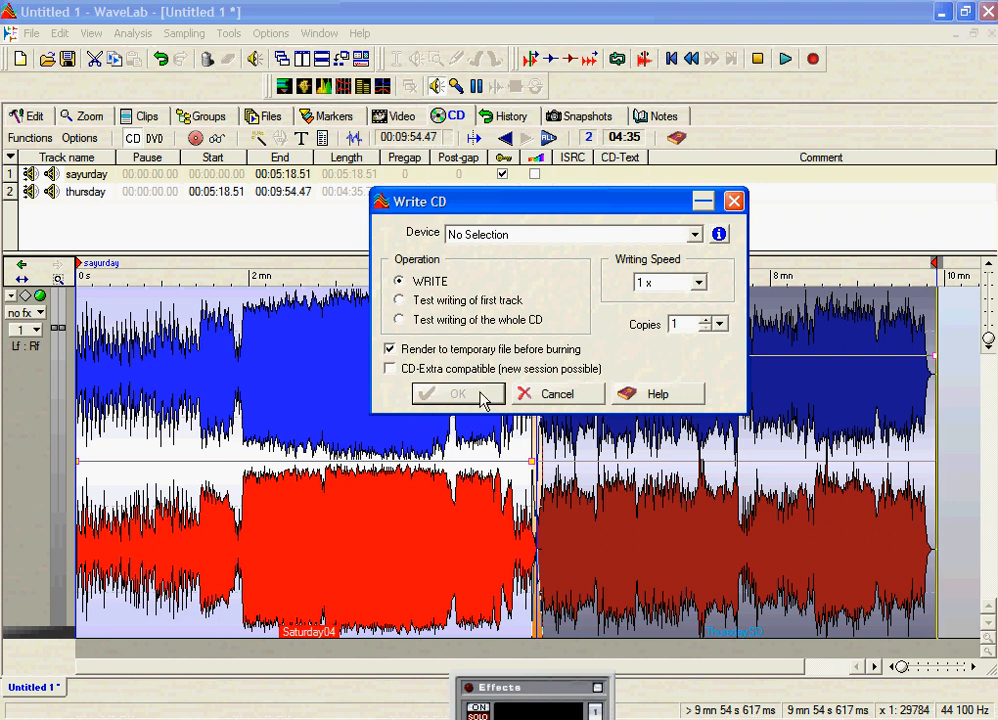
mouse_move(446, 402)
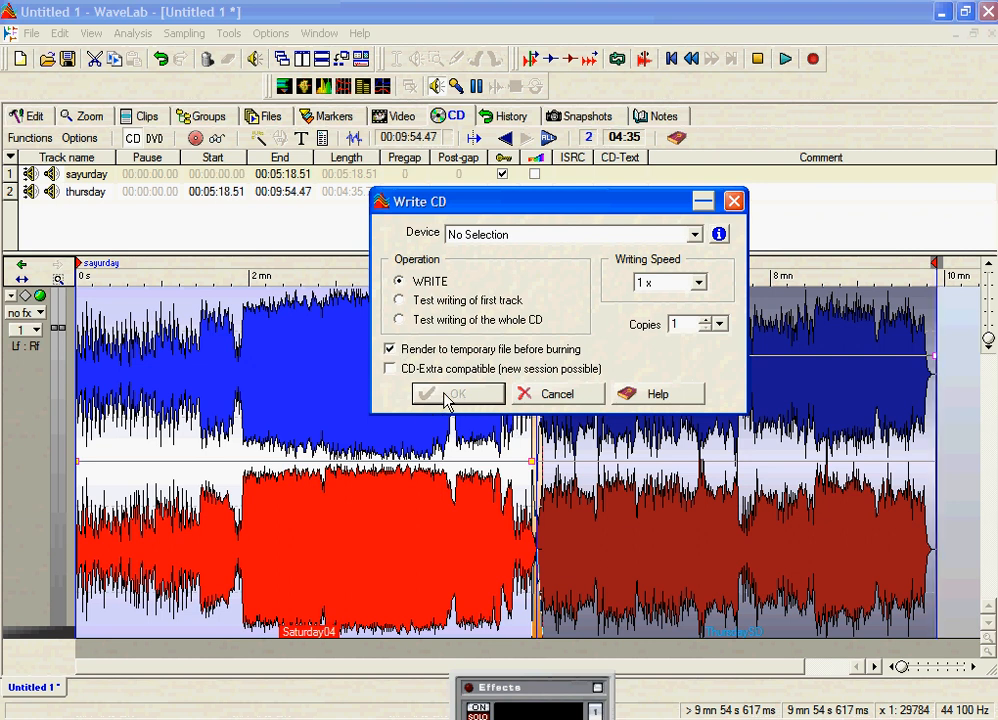